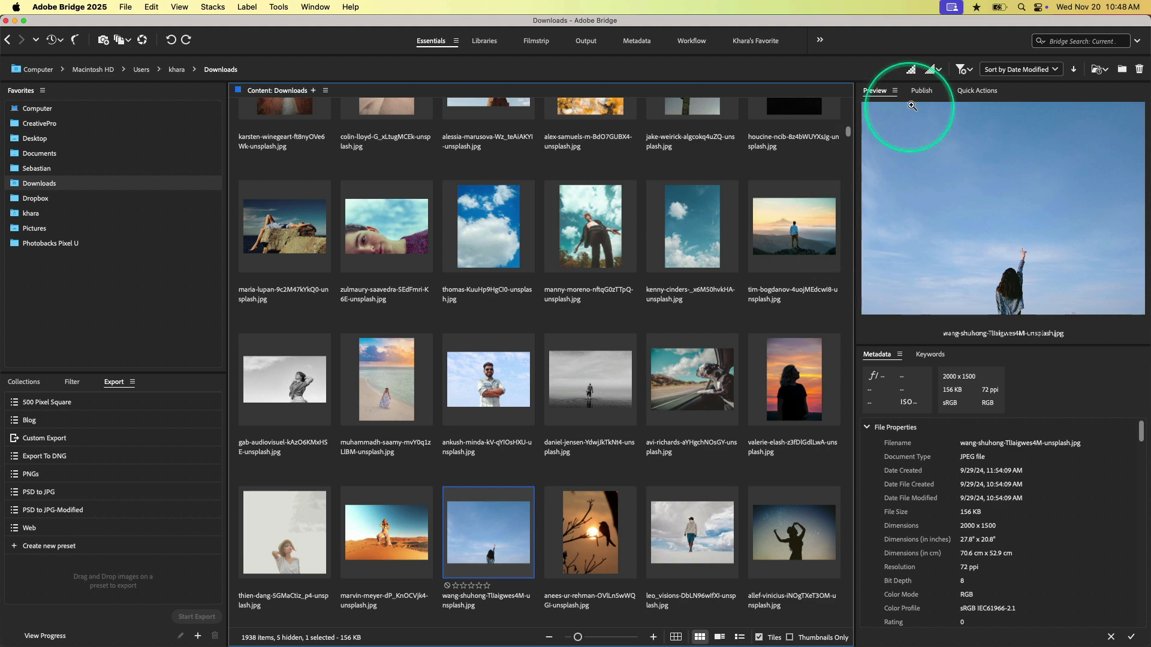
mouse_move(594, 189)
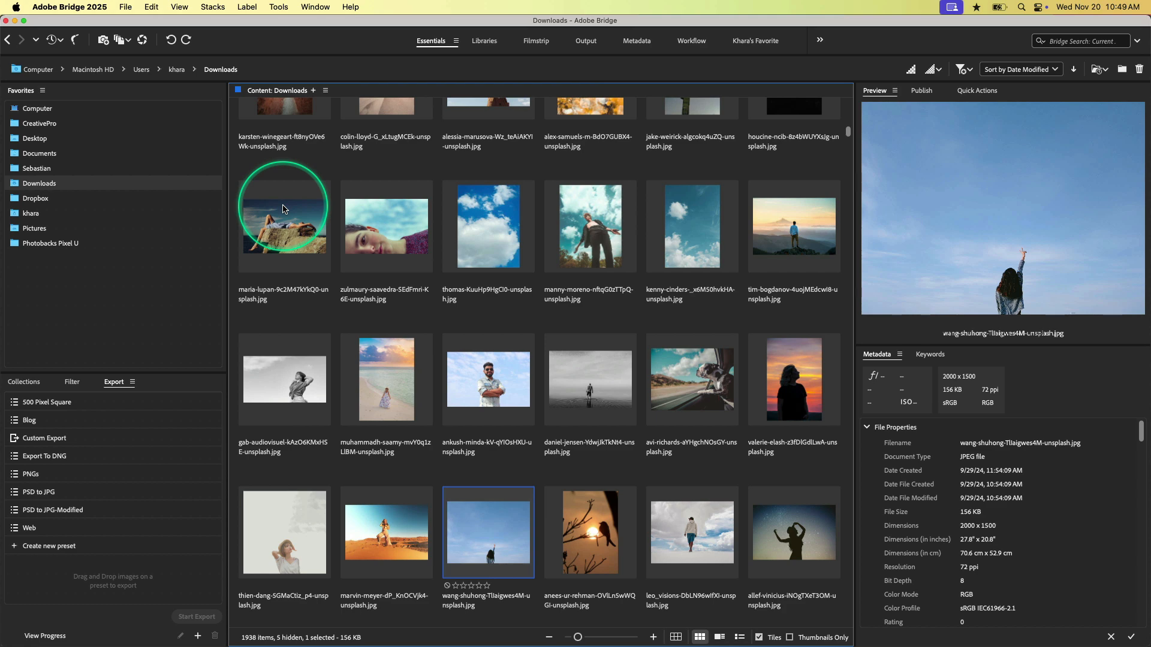
mouse_move(291, 632)
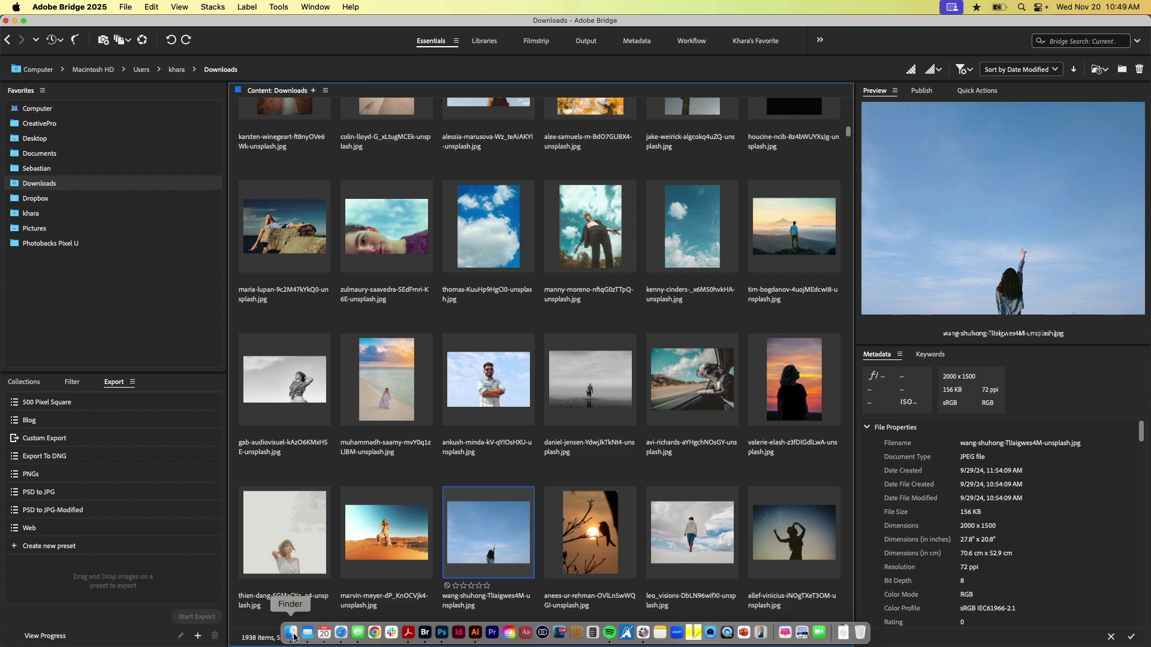
Check the Documents folder's contents in a Finder window, then close that window
click(293, 631)
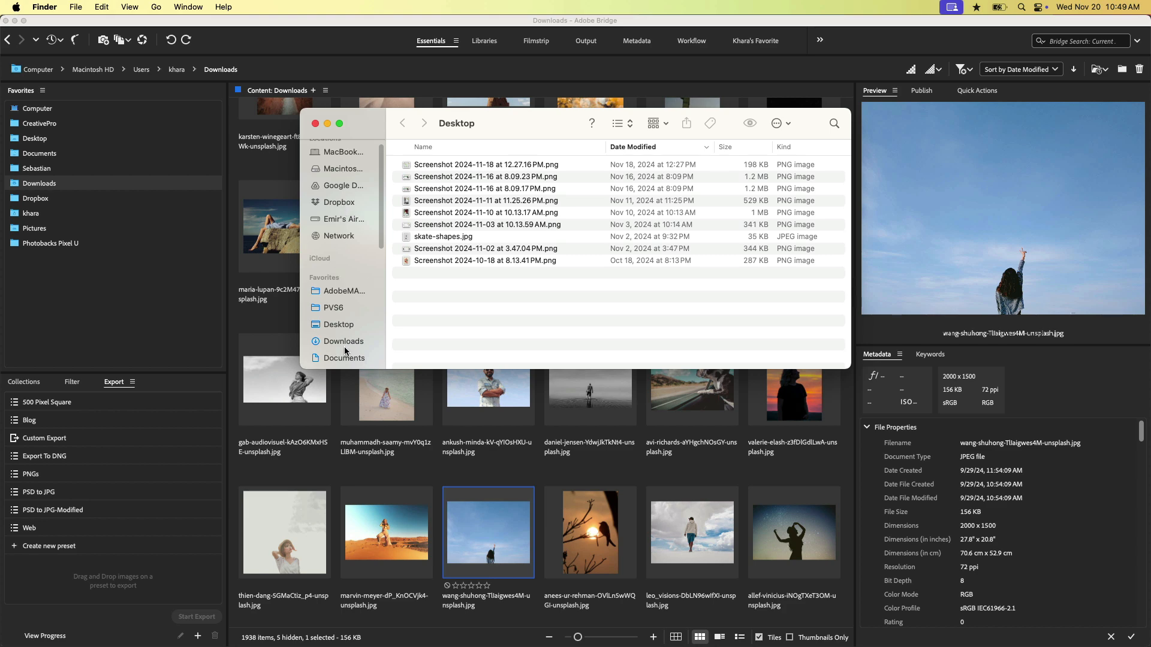
click(344, 359)
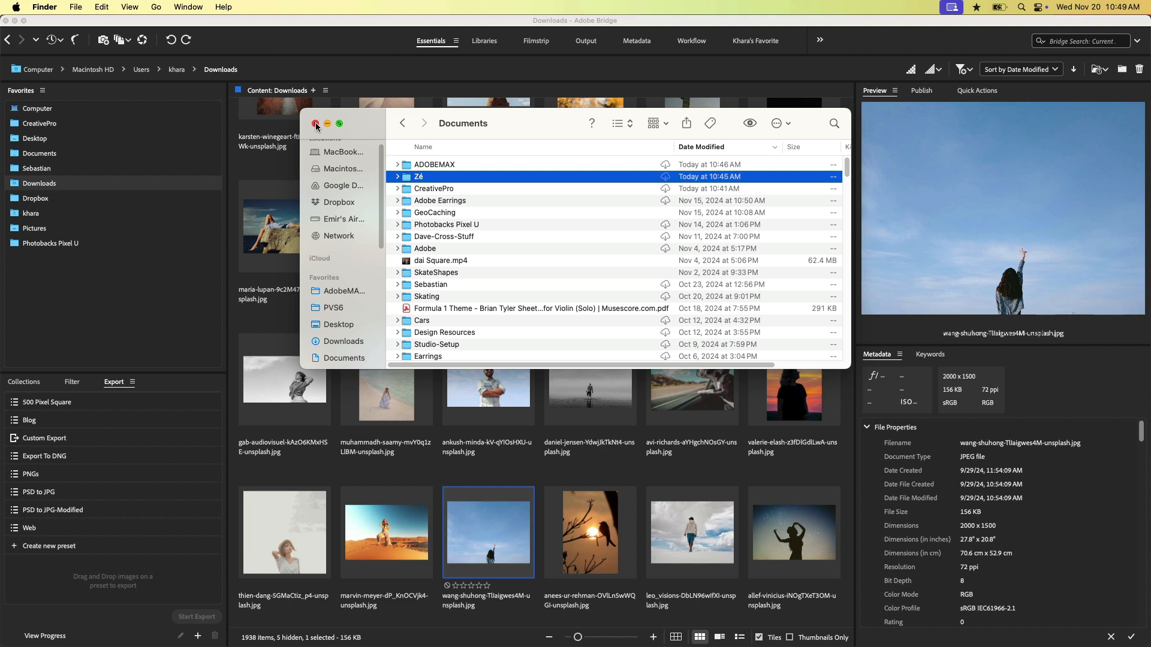
click(315, 123)
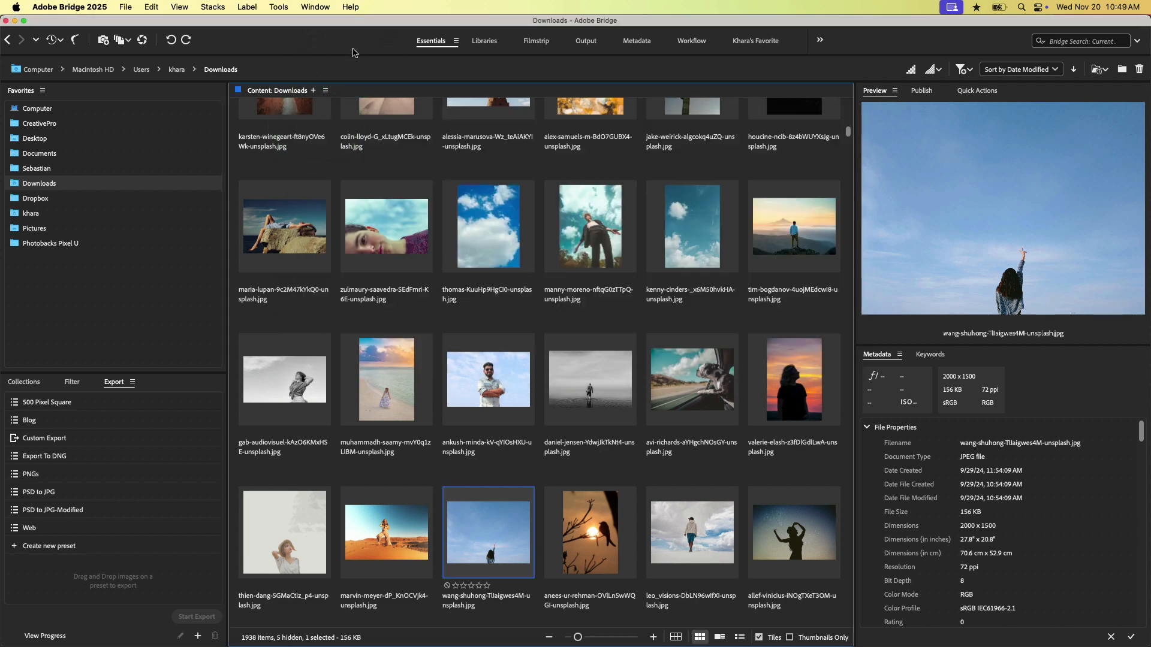
mouse_move(353, 52)
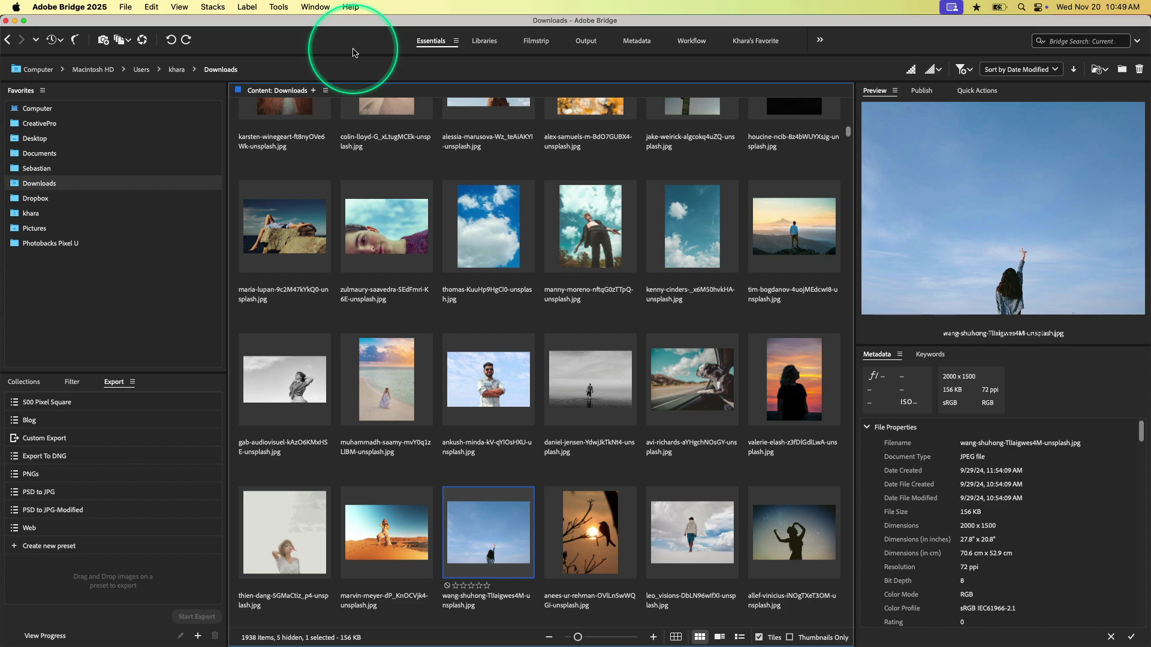
mouse_move(346, 162)
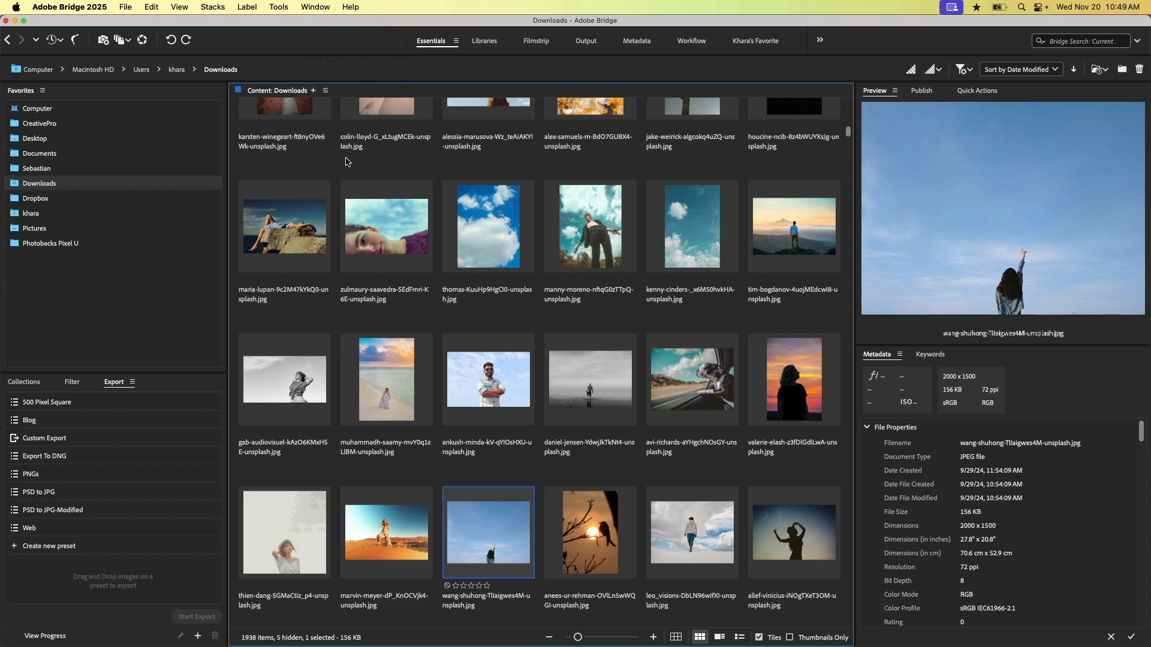
mouse_move(342, 119)
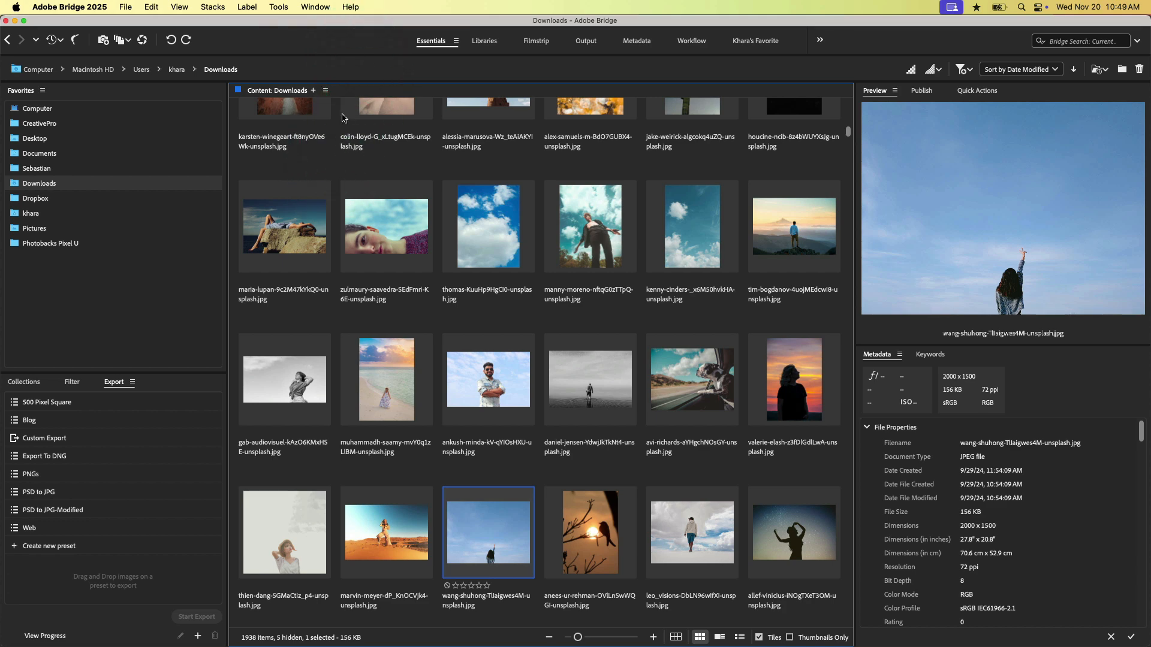
mouse_move(544, 270)
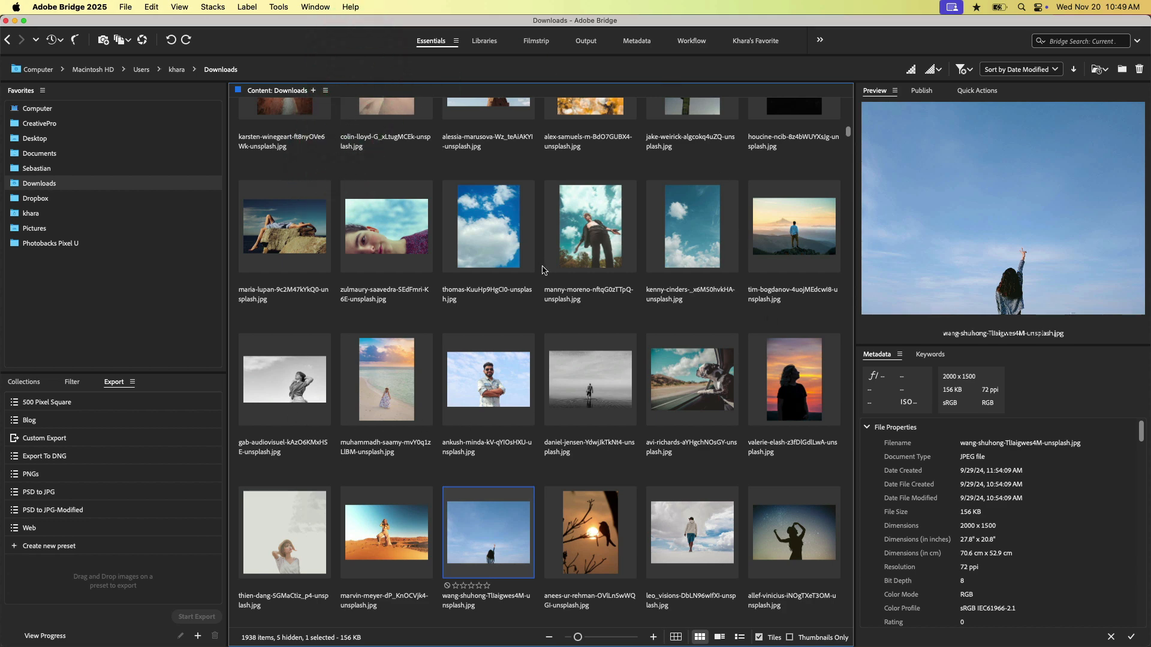
mouse_move(42, 115)
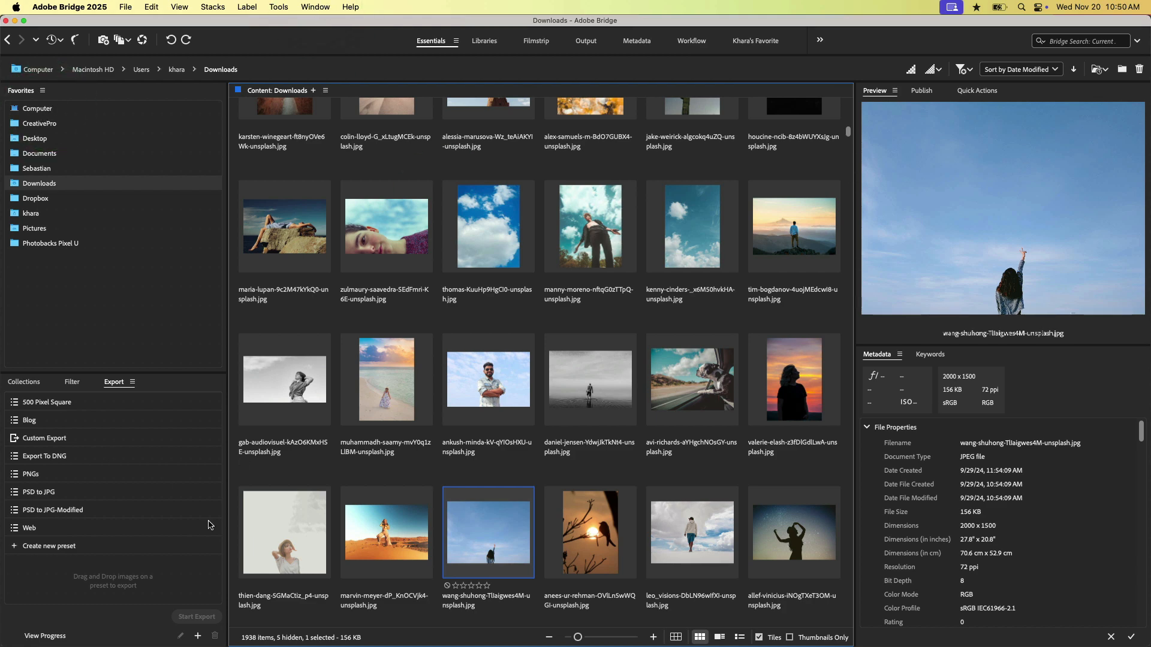
mouse_move(782, 258)
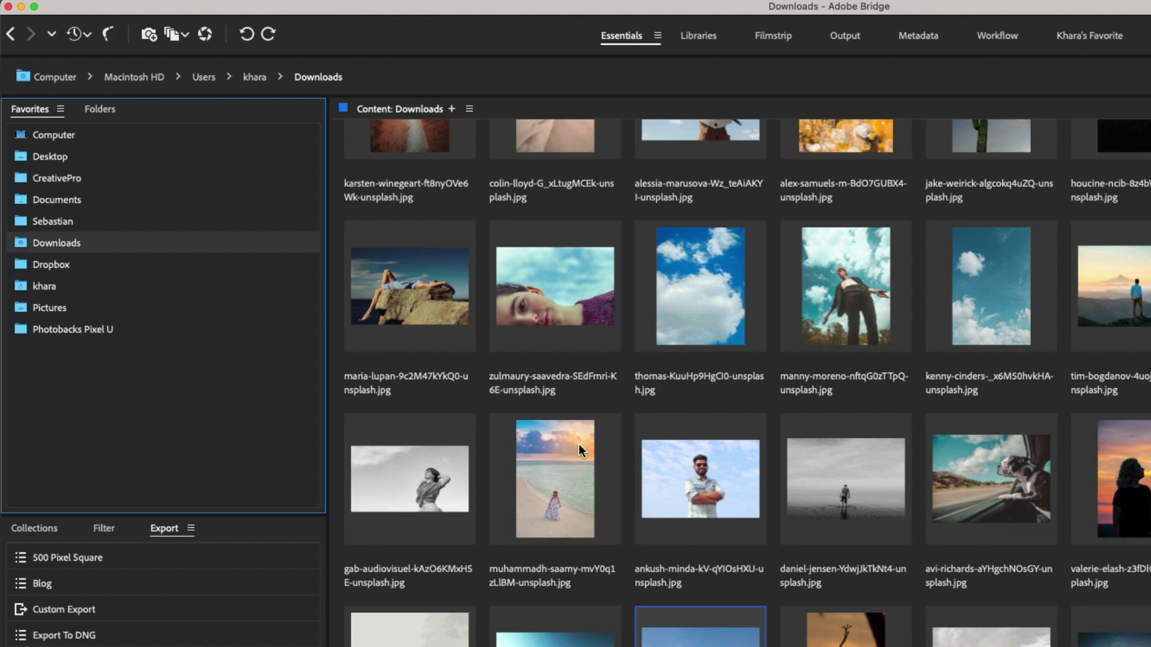
mouse_move(88, 249)
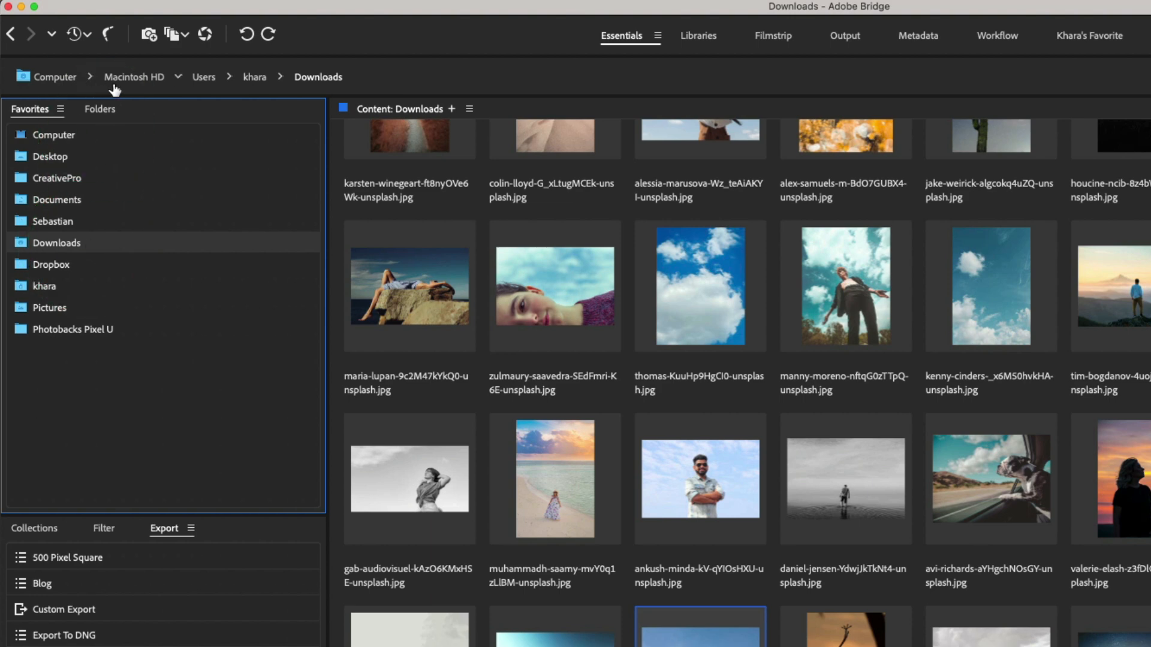
mouse_move(322, 87)
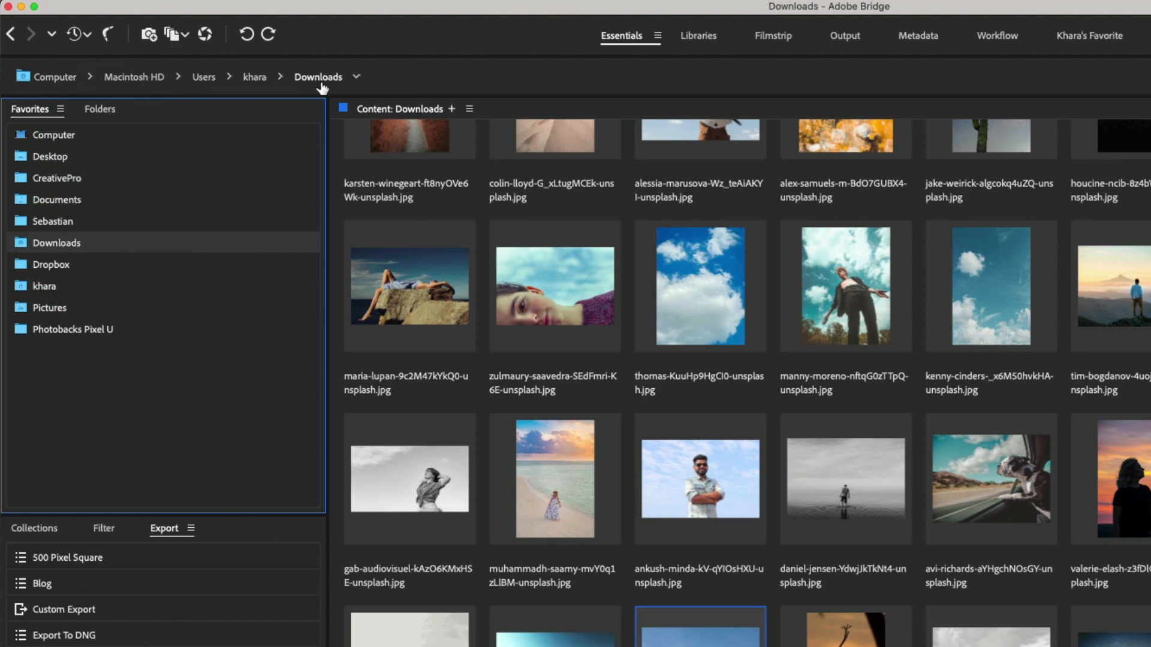
mouse_move(128, 88)
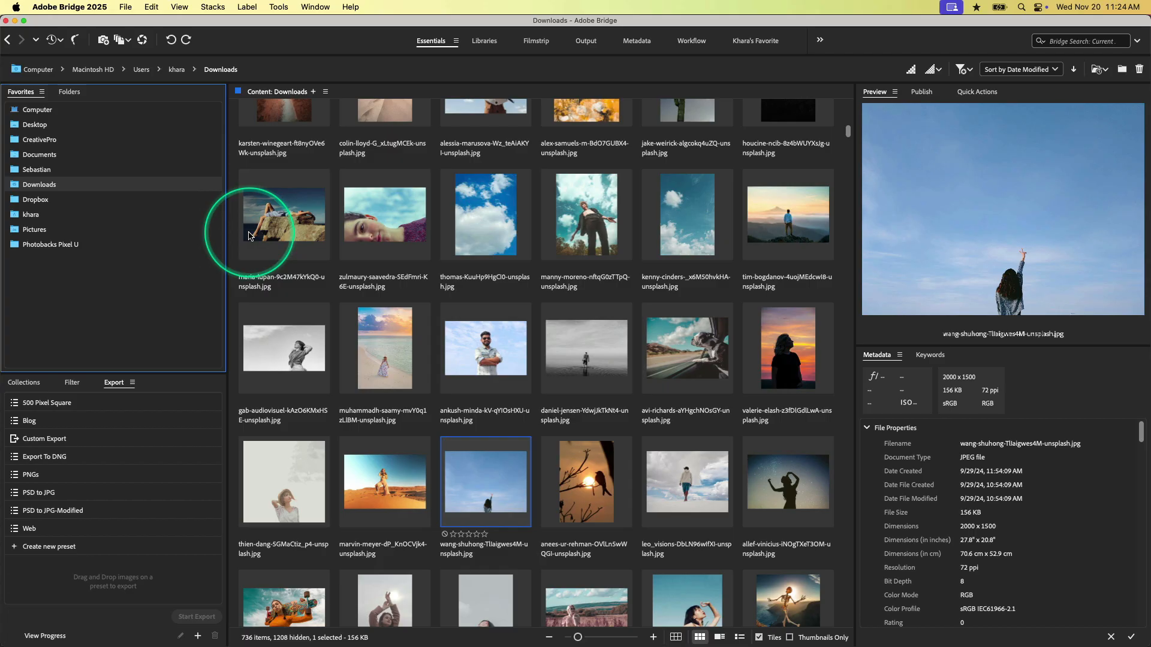
mouse_move(28, 121)
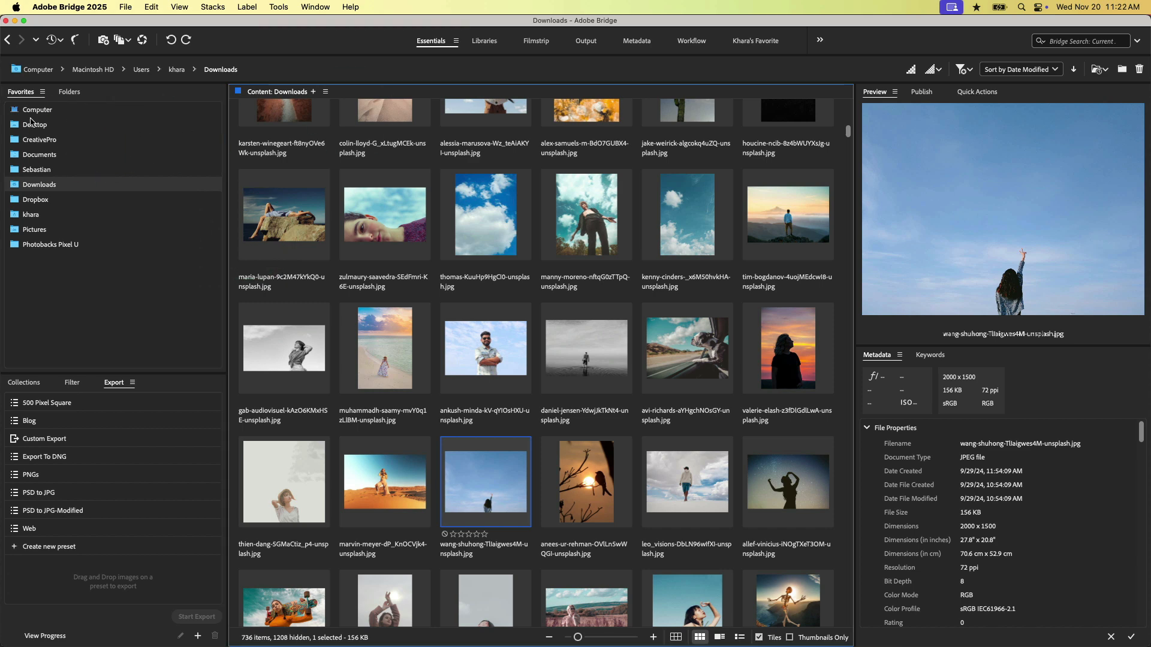
Look over the Window menu's panel list, then bring the Favorites panel forward
click(316, 7)
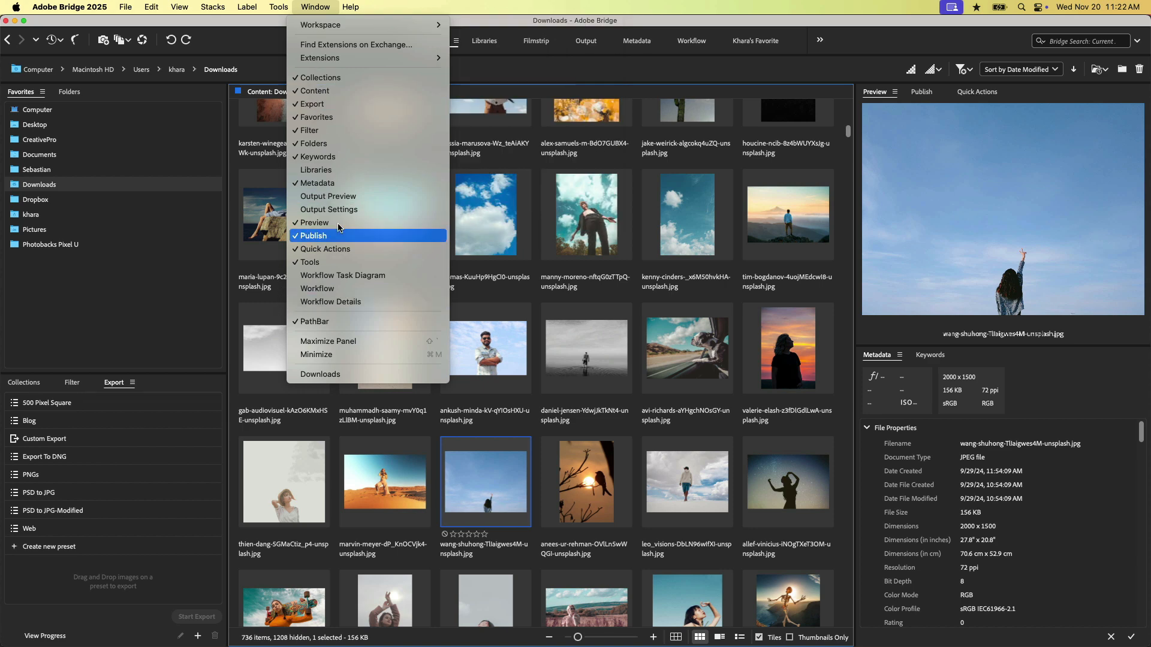
mouse_move(319, 77)
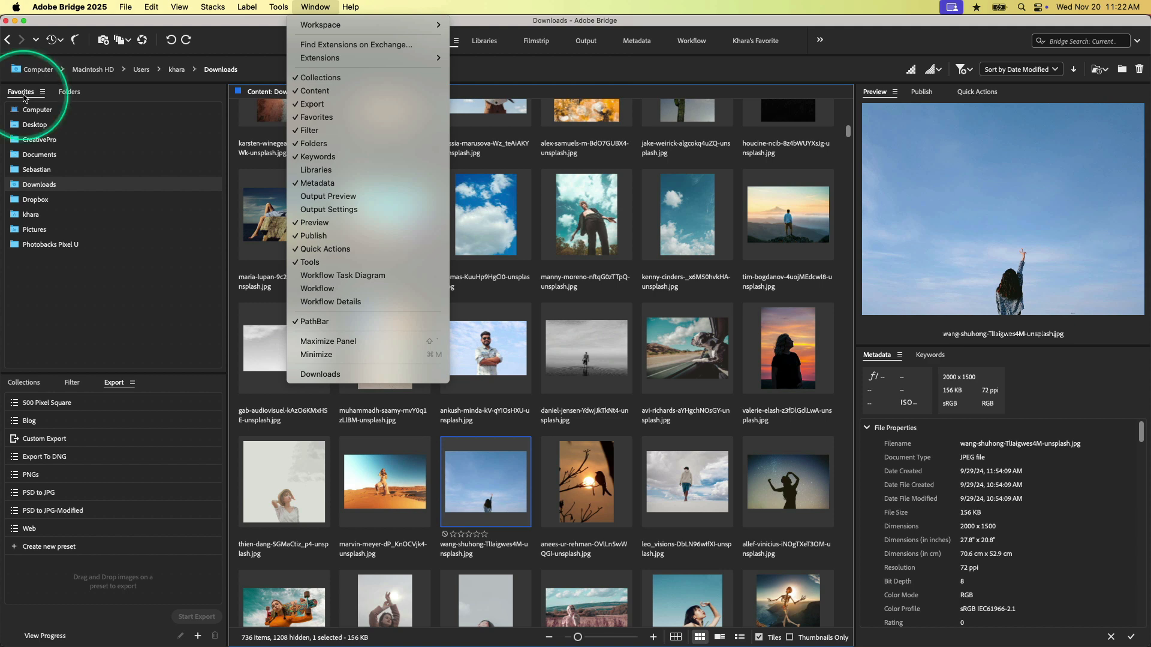
mouse_move(316, 117)
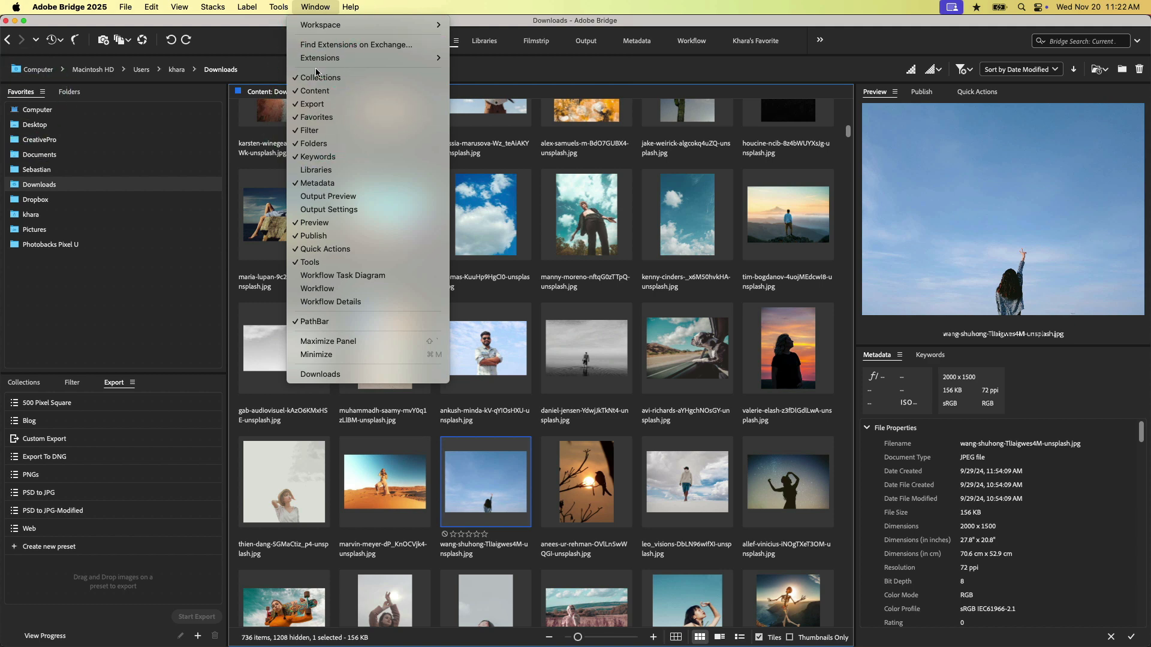
click(430, 40)
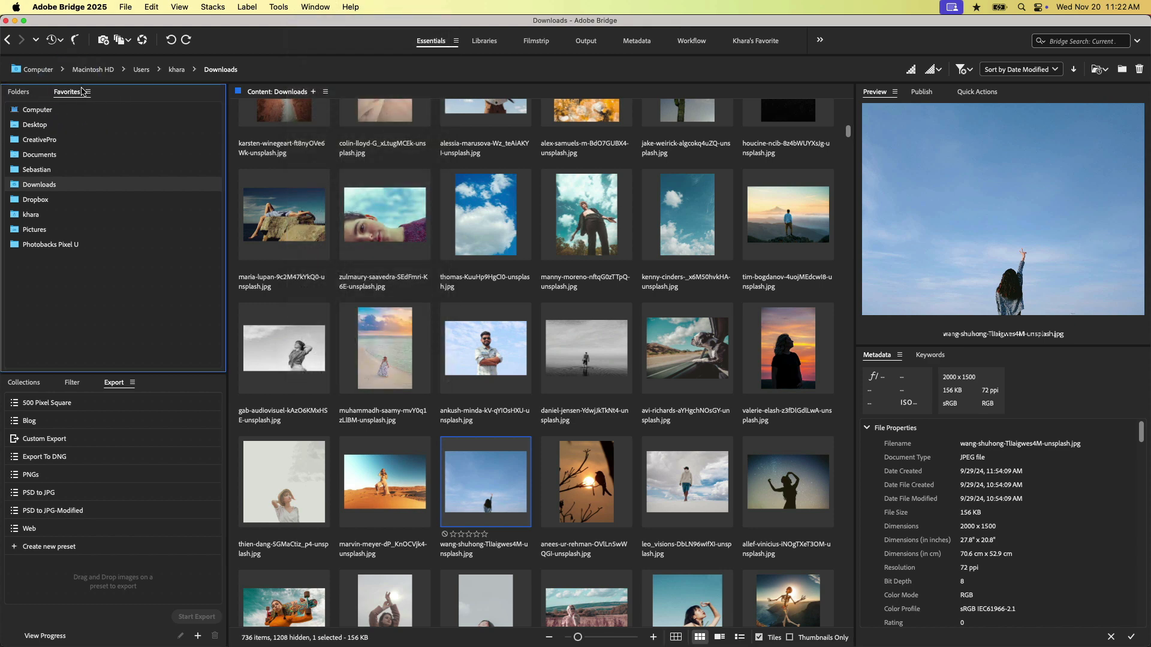
click(67, 92)
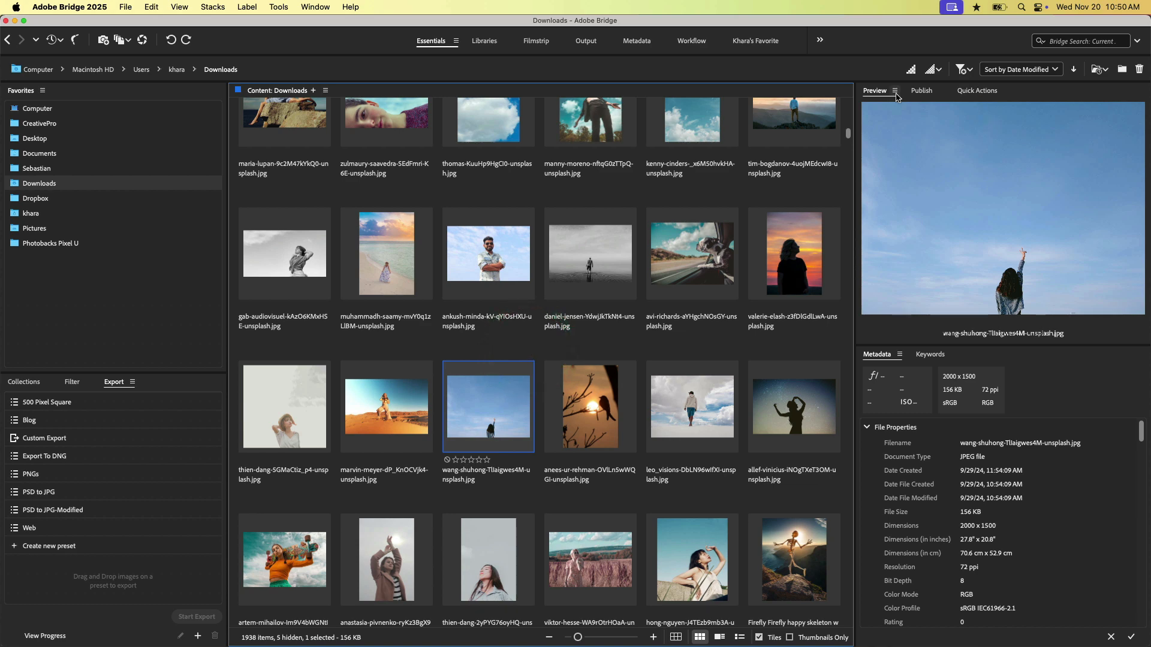
Close the Preview, Metadata and Keywords panels from the right-hand group
click(895, 90)
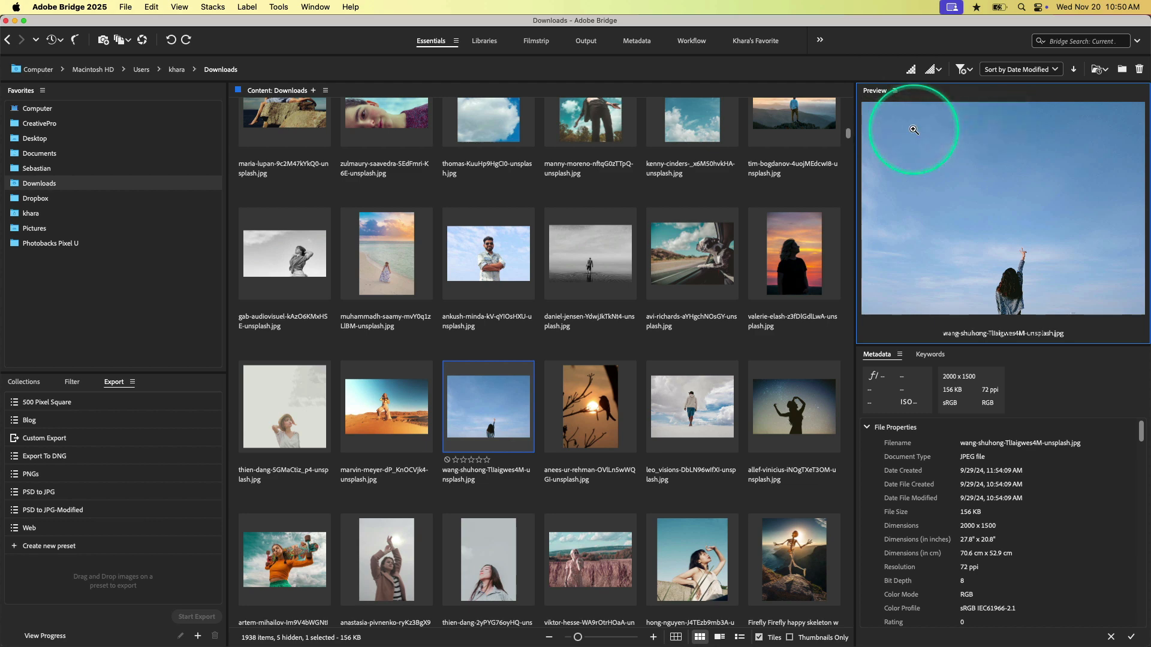
click(895, 90)
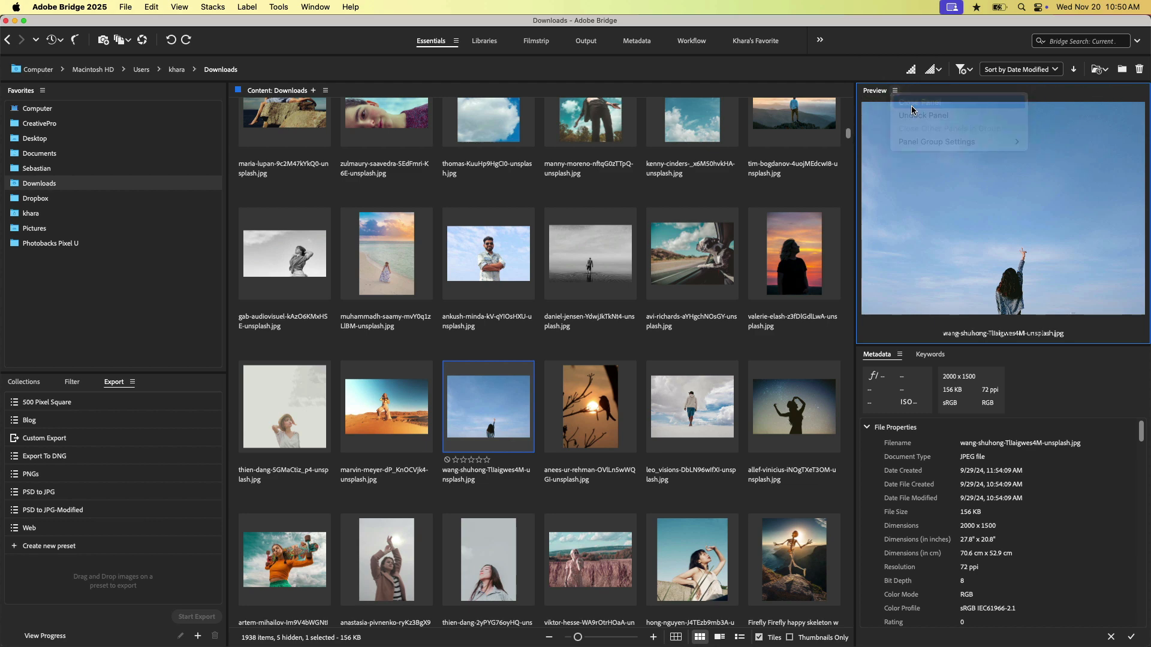
click(901, 90)
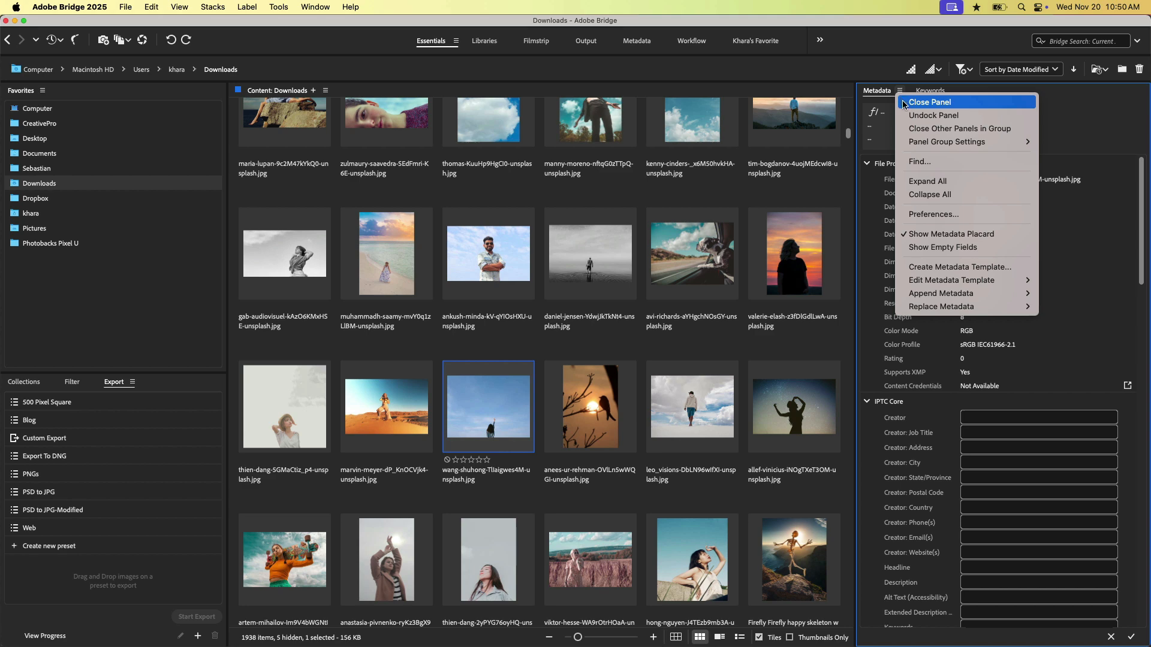
mouse_move(924, 110)
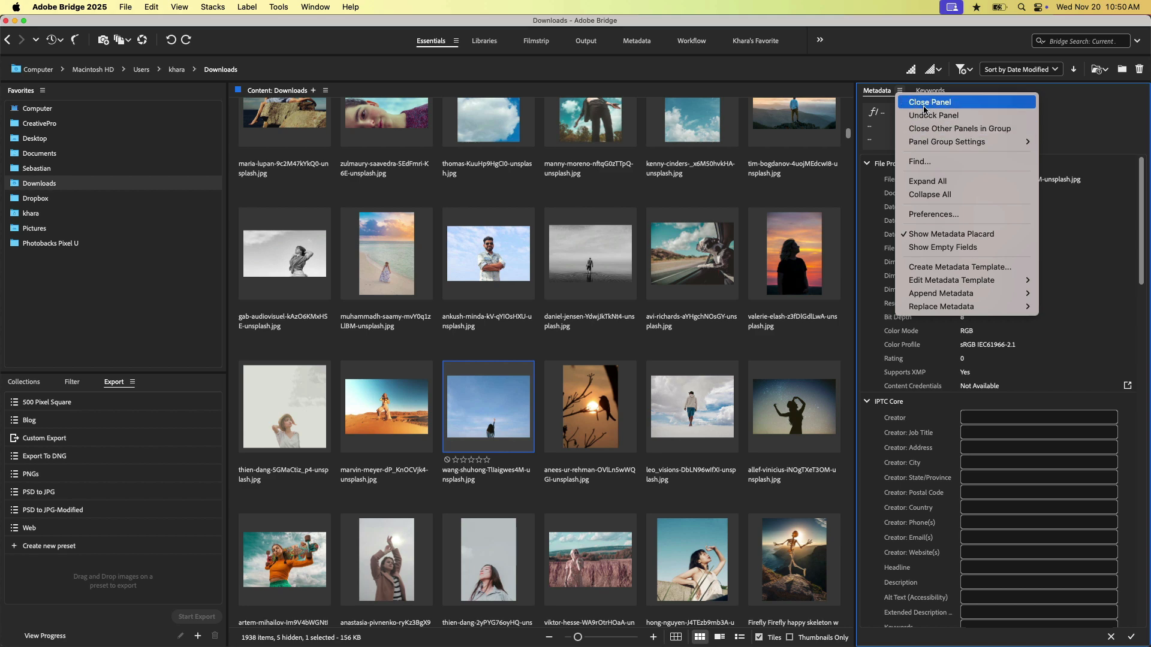
click(930, 90)
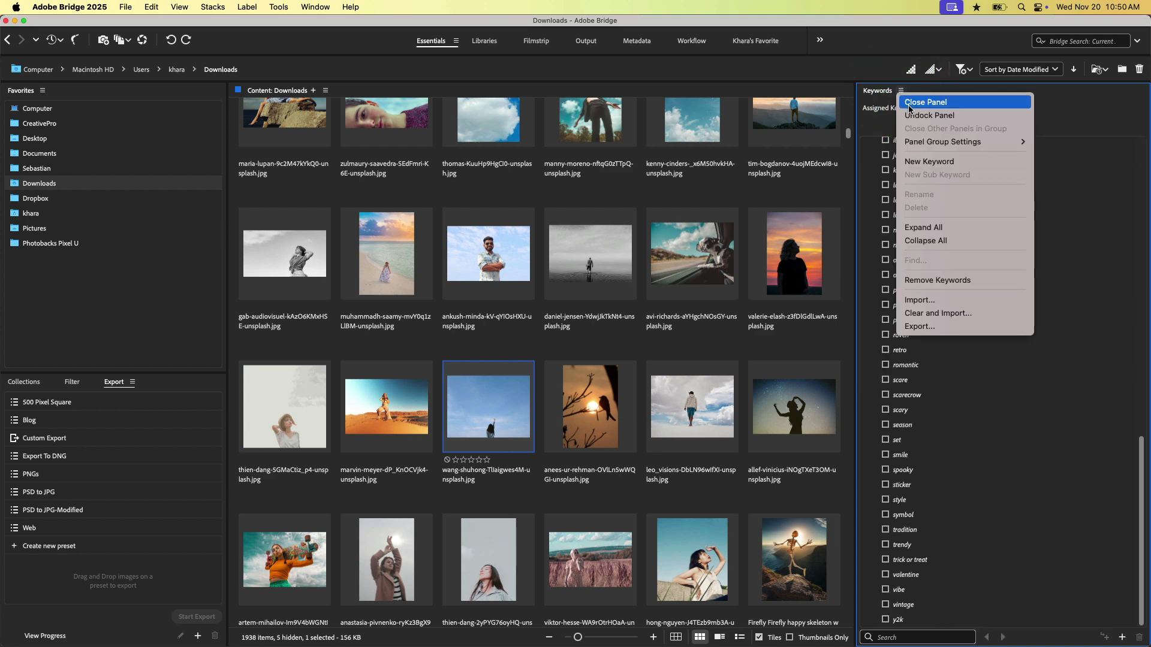
click(925, 102)
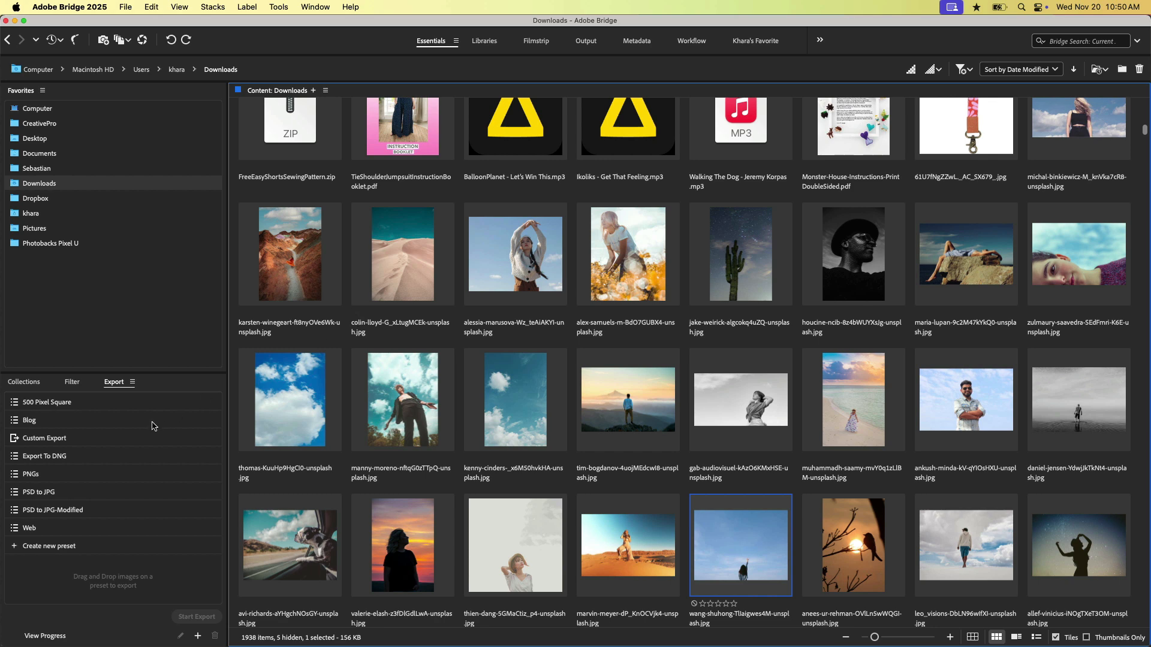
mouse_move(43, 388)
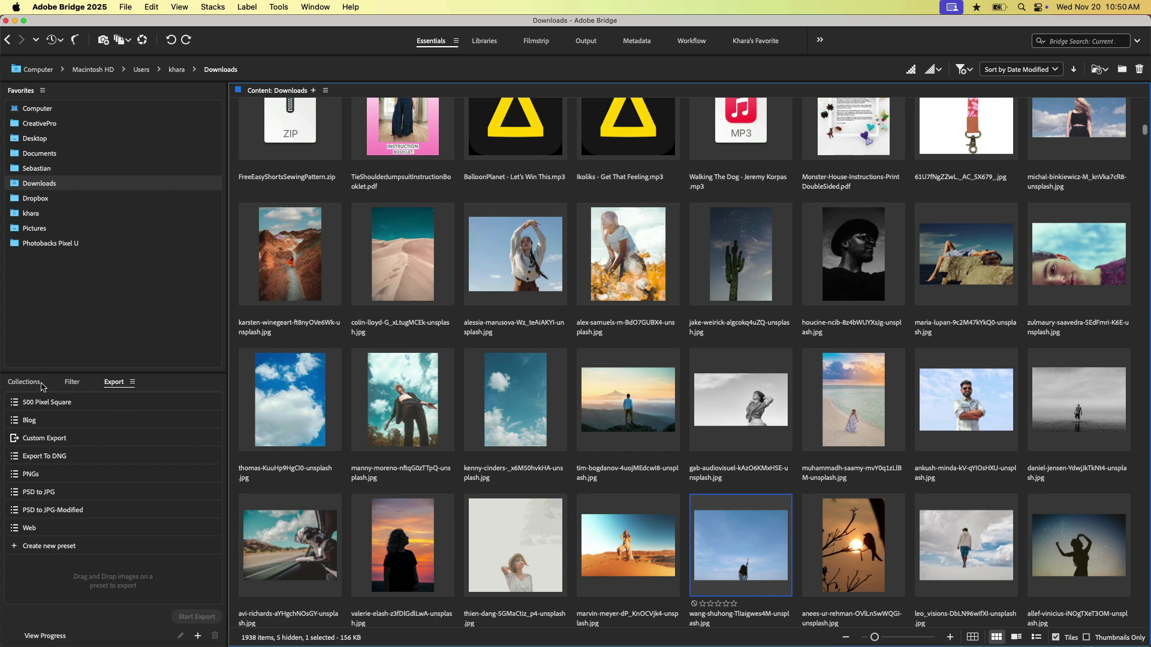
Close the Collections and Export panels, leaving only Filter in the lower group
click(48, 381)
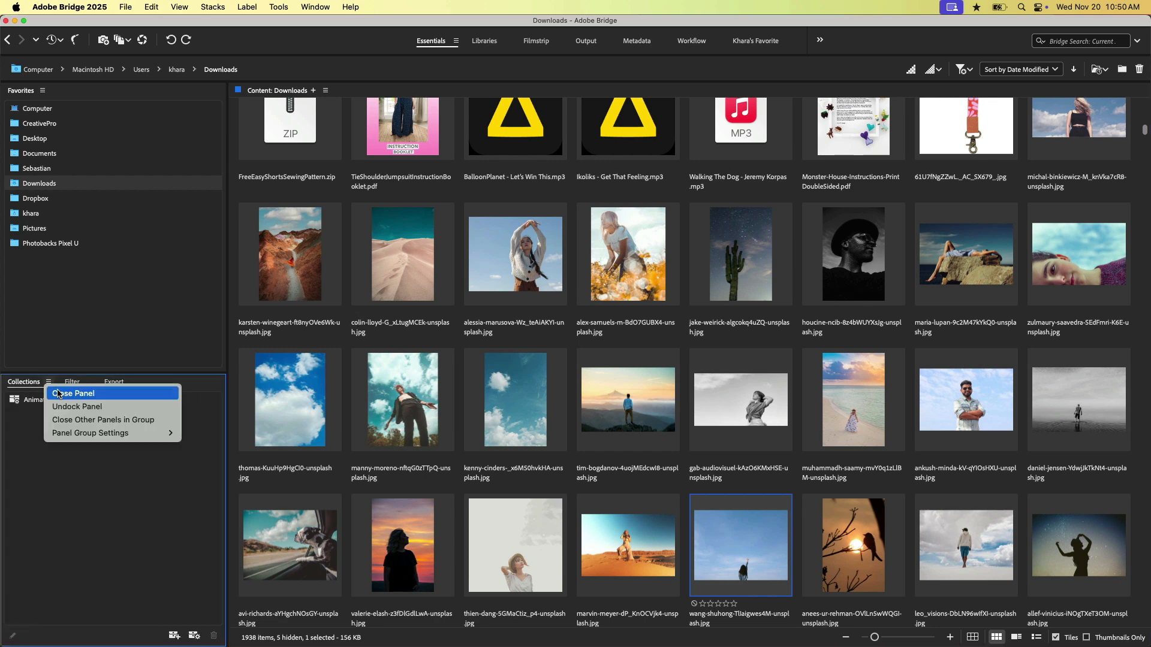
click(73, 393)
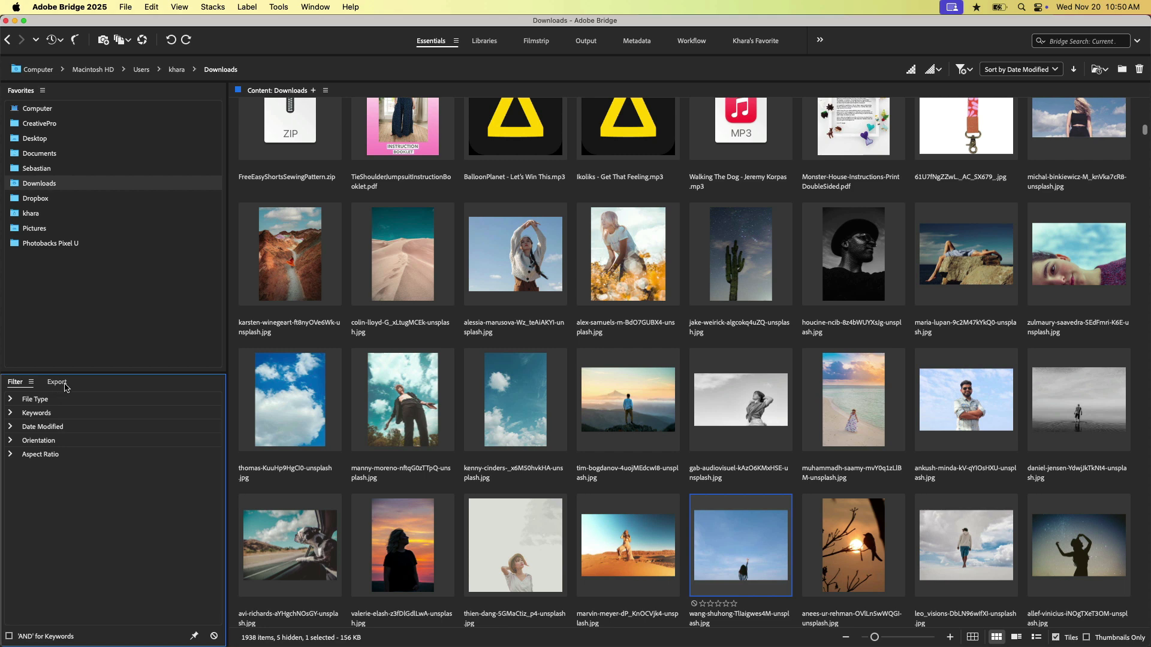
click(57, 382)
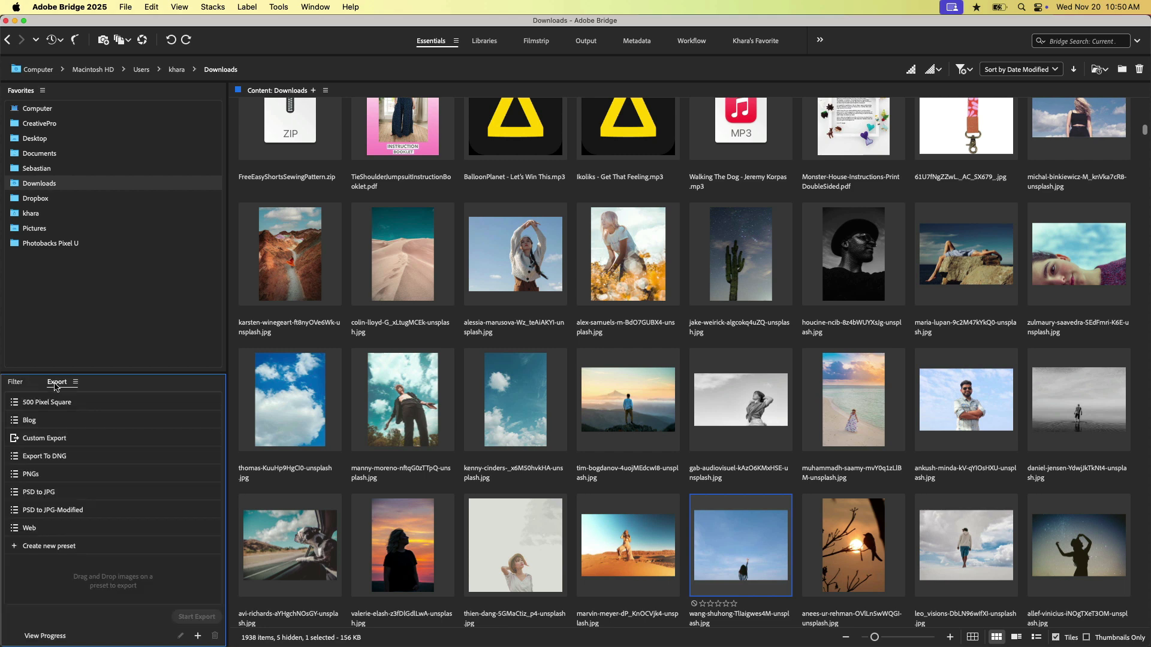
click(77, 383)
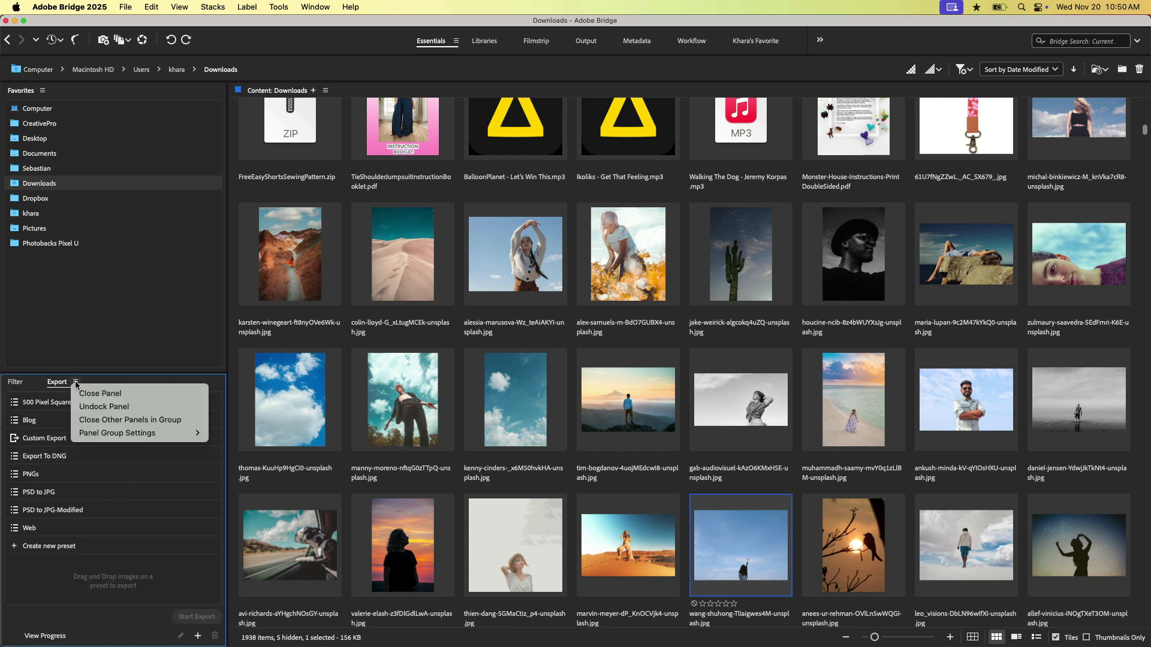
click(100, 393)
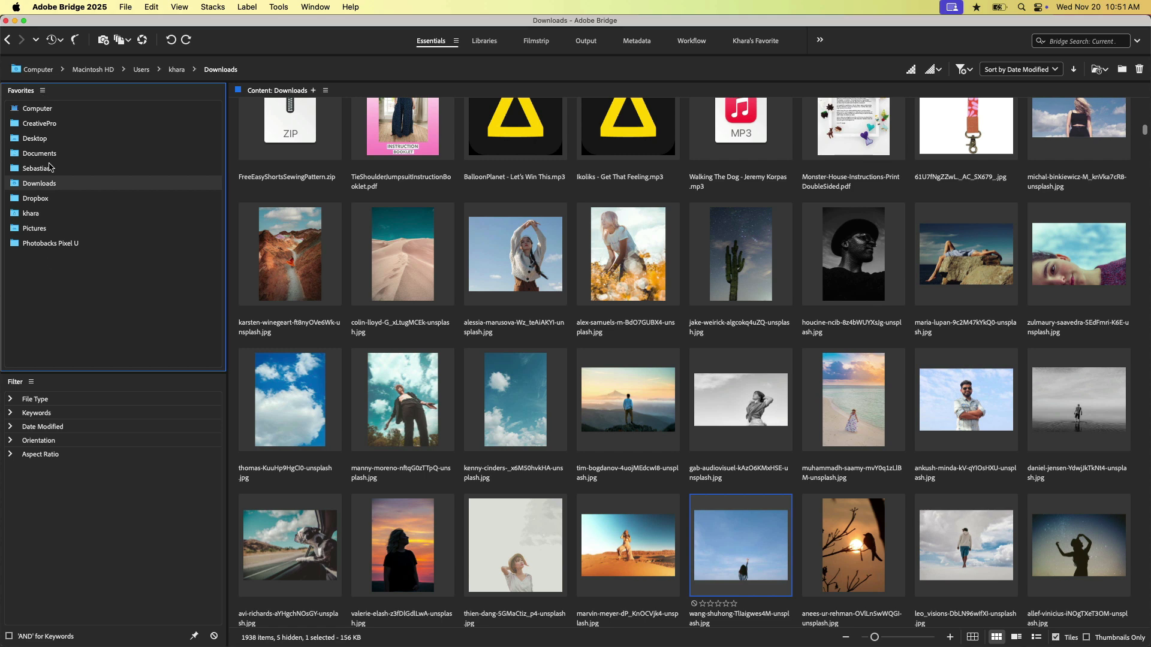
mouse_move(31, 384)
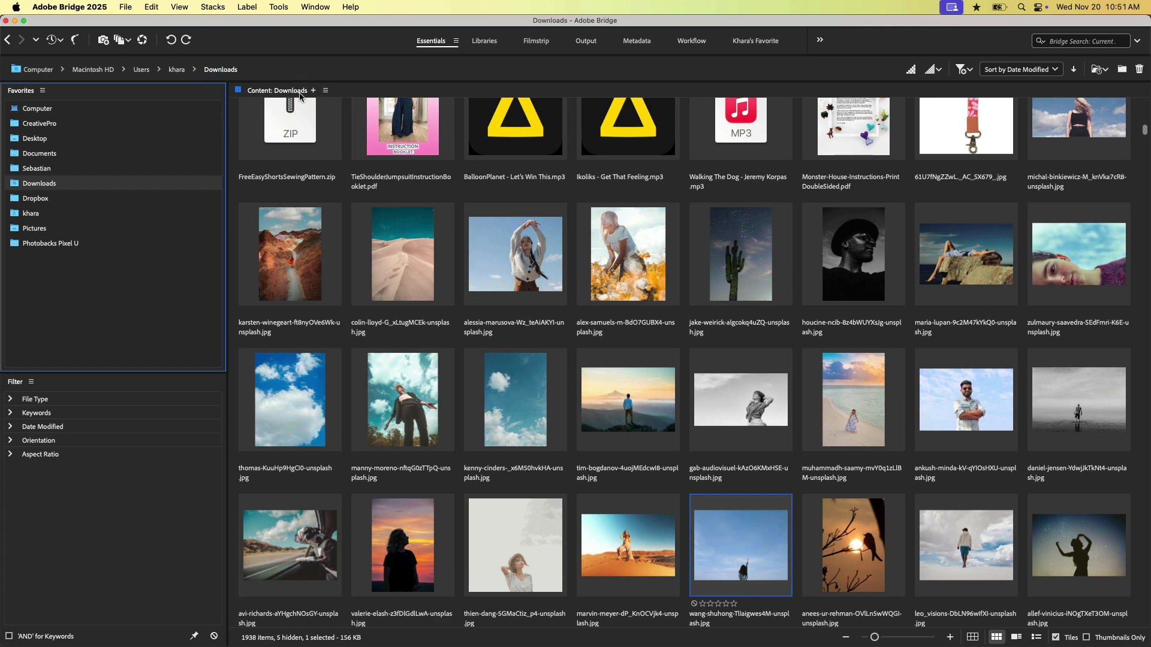
mouse_move(256, 66)
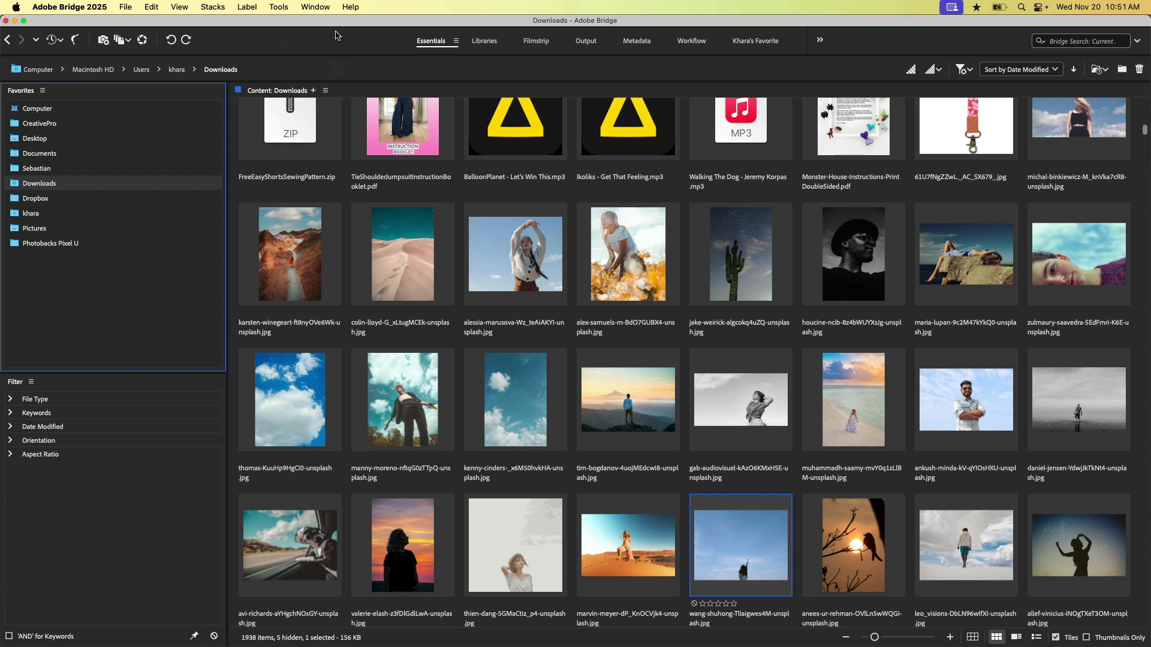
Browse to Documents and show the Folders panel beside Favorites with the Macintosh HD tree collapsed
click(315, 7)
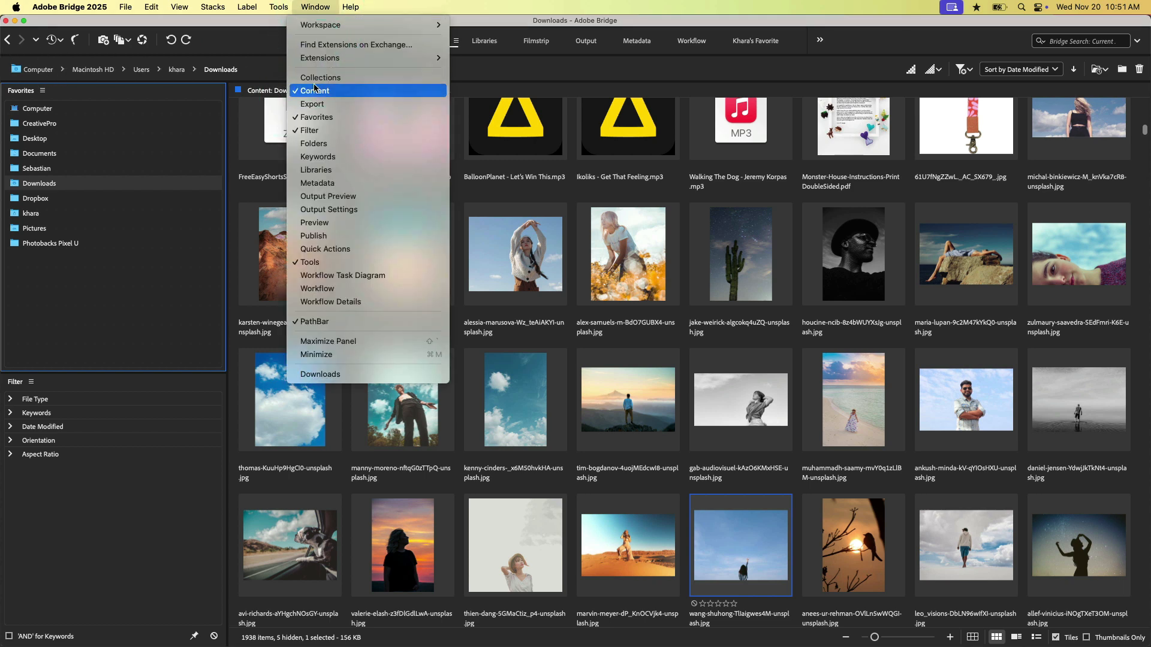
mouse_move(512, 67)
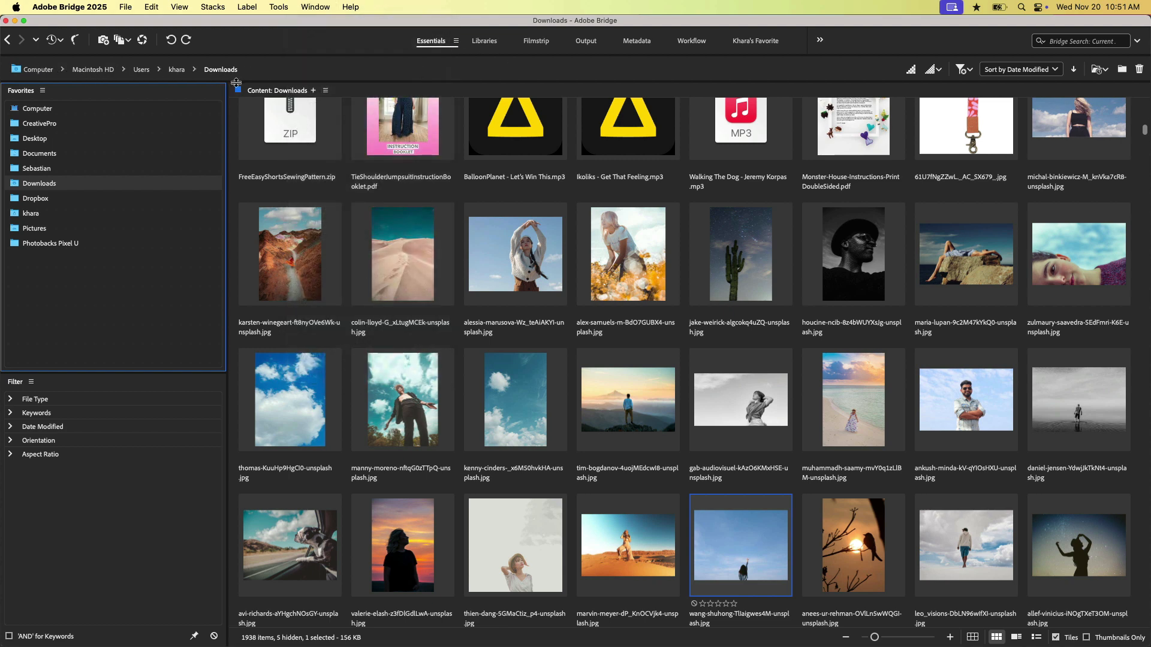
mouse_move(251, 80)
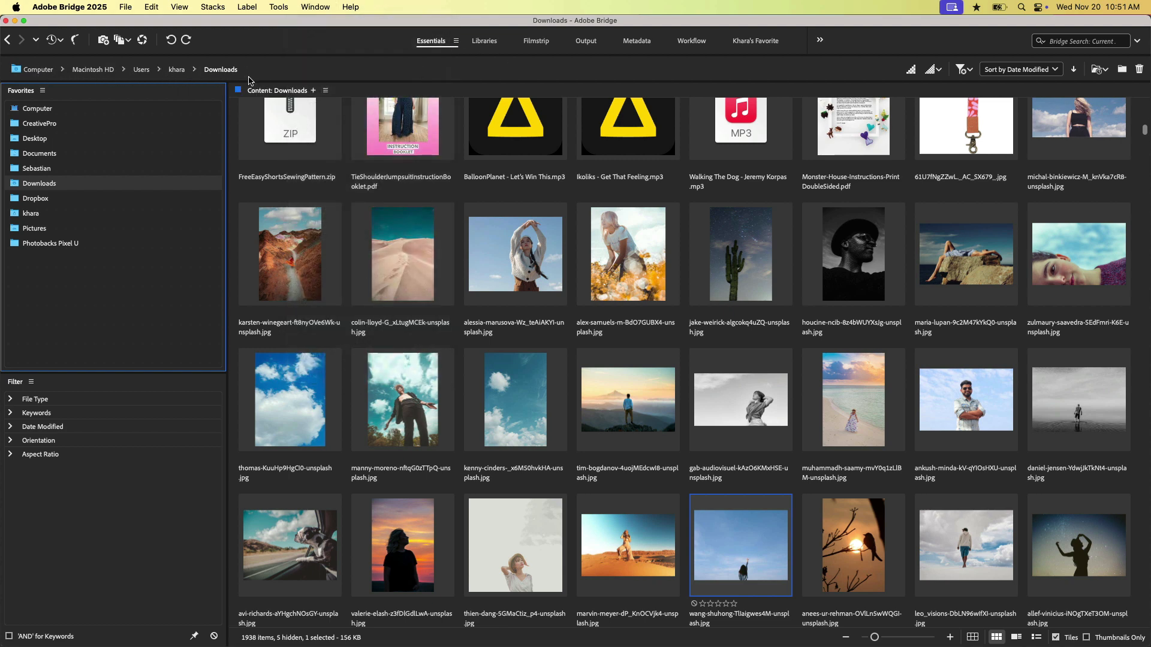
mouse_move(247, 70)
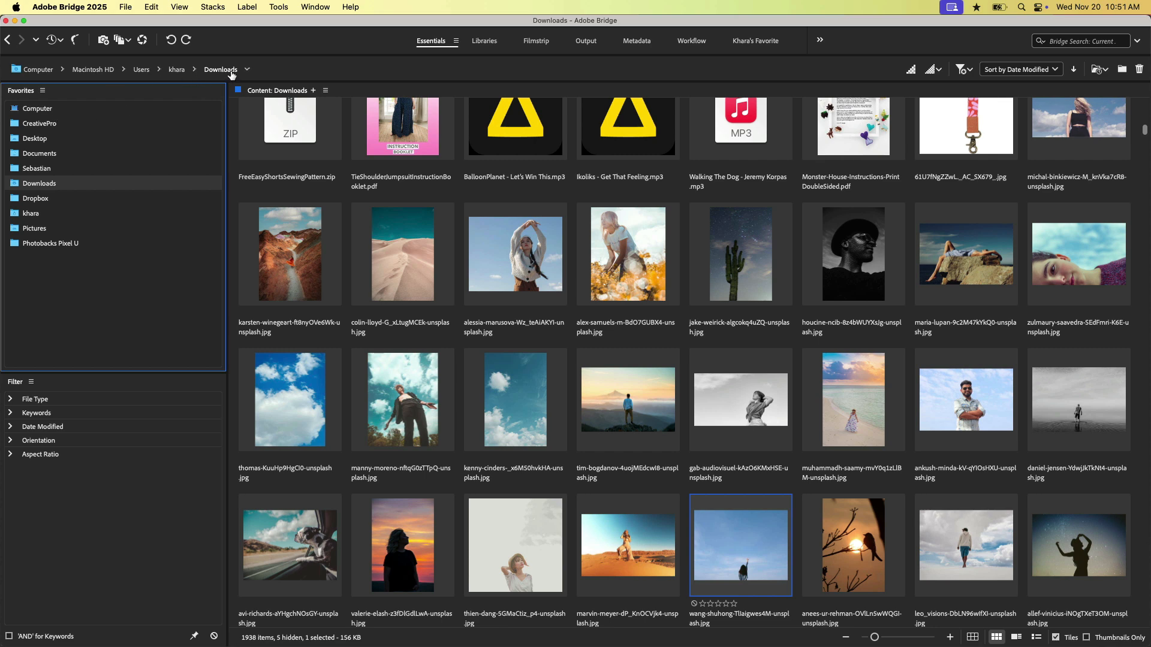
click(177, 69)
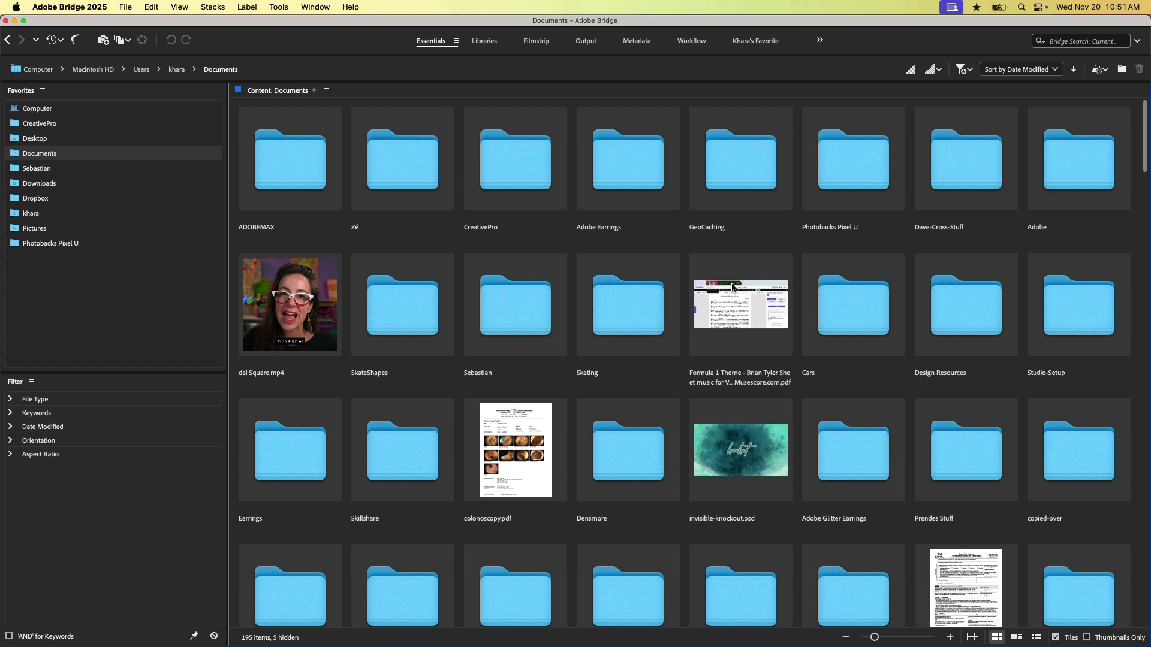
click(315, 8)
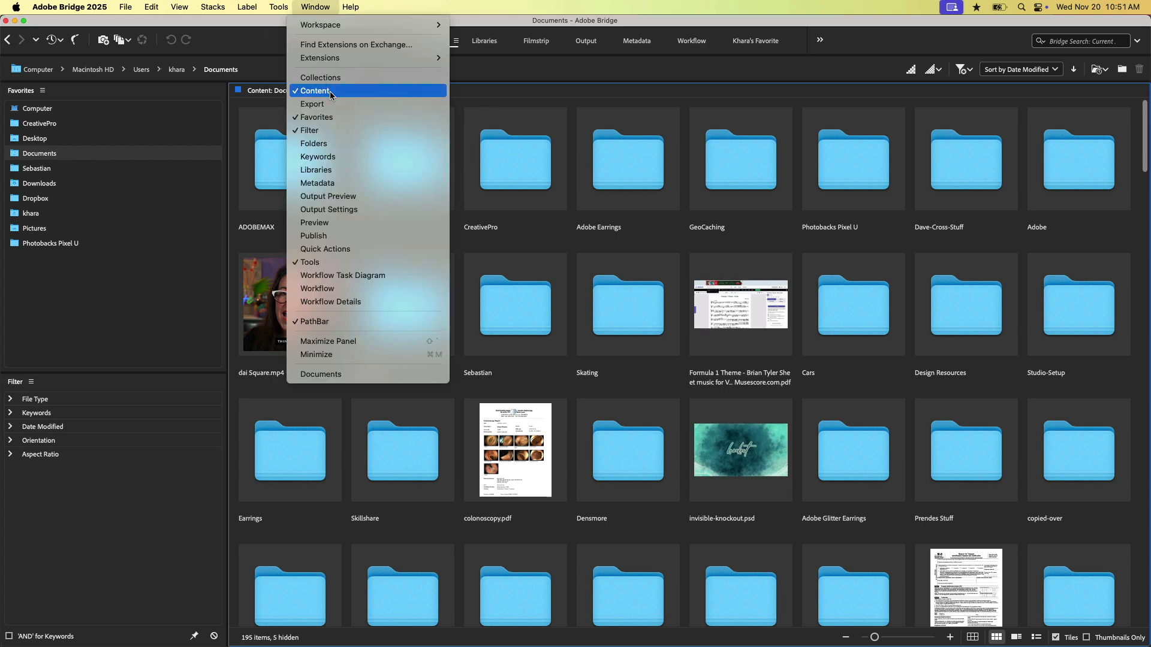
click(313, 143)
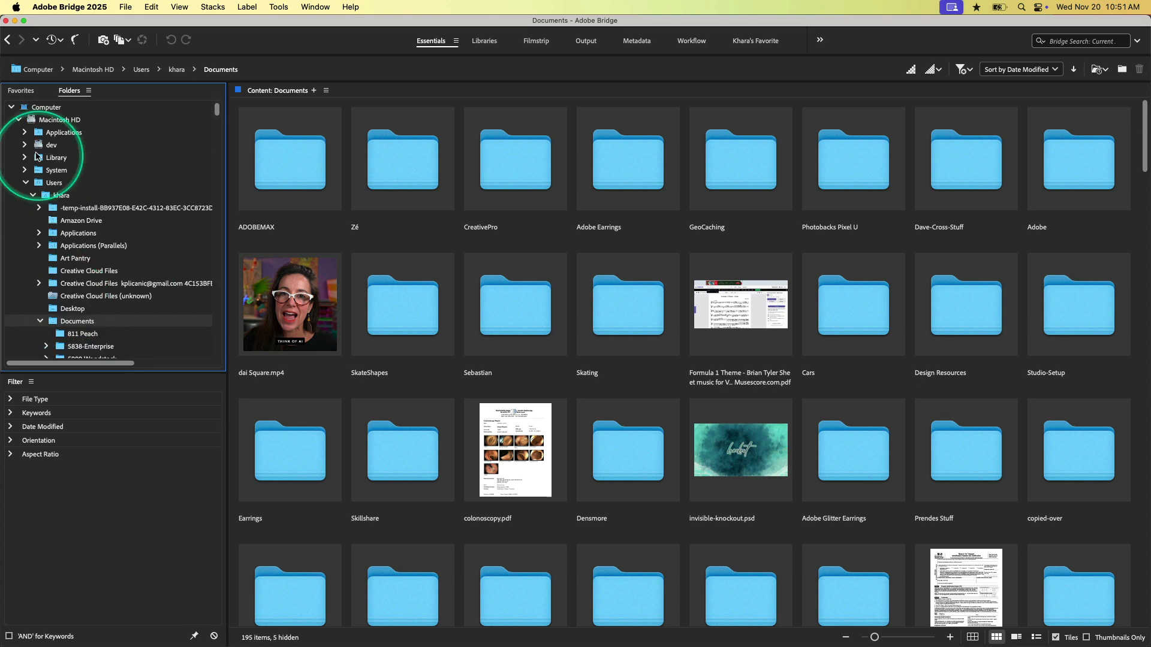
click(12, 106)
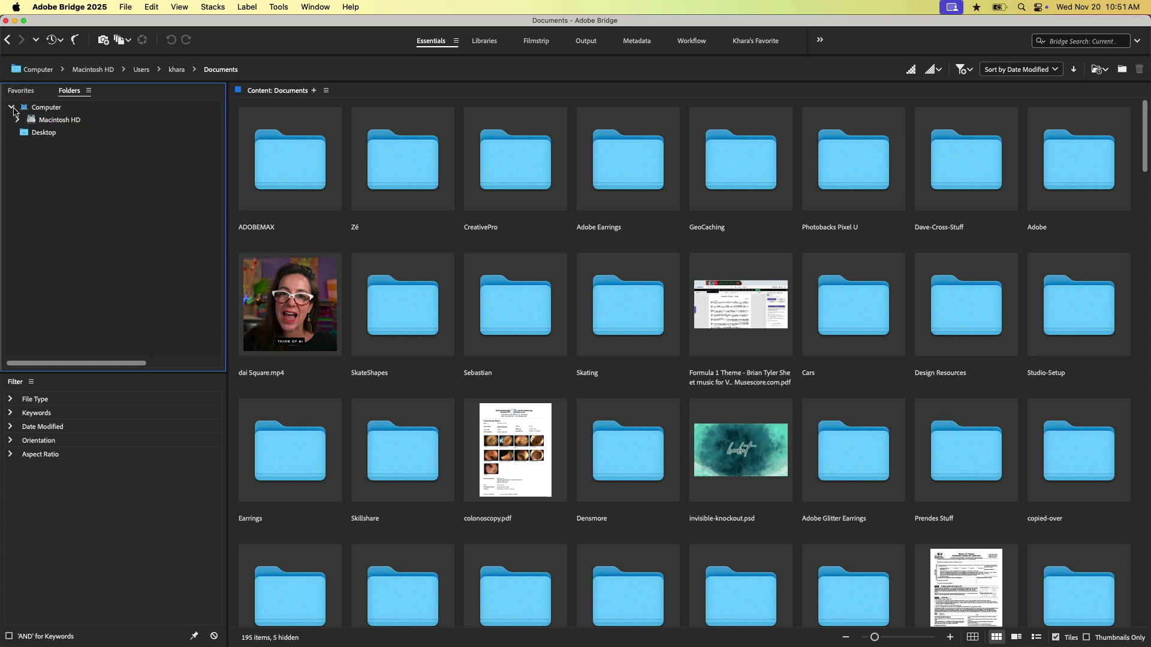
click(87, 90)
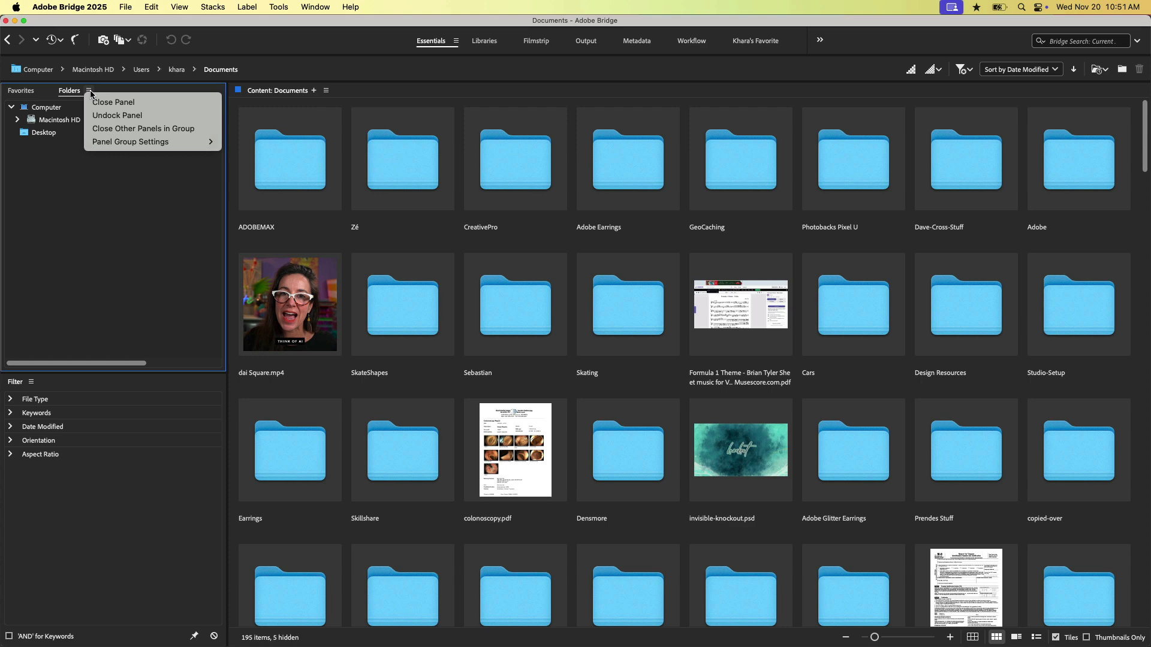
mouse_move(112, 102)
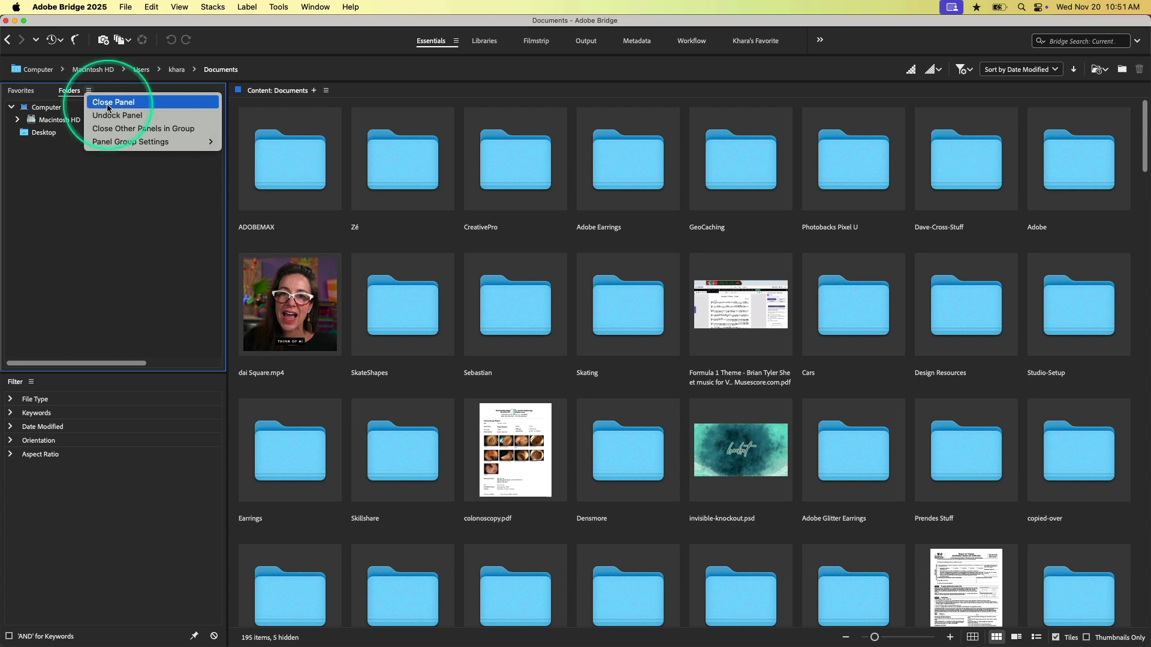
mouse_move(72, 94)
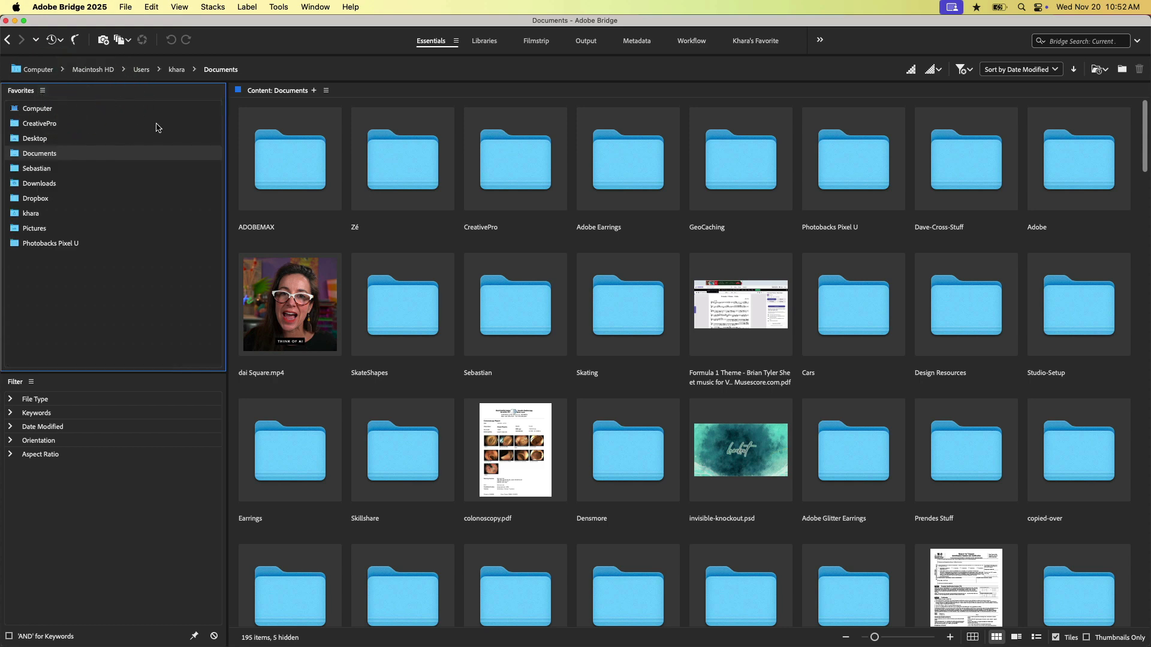
mouse_move(21, 116)
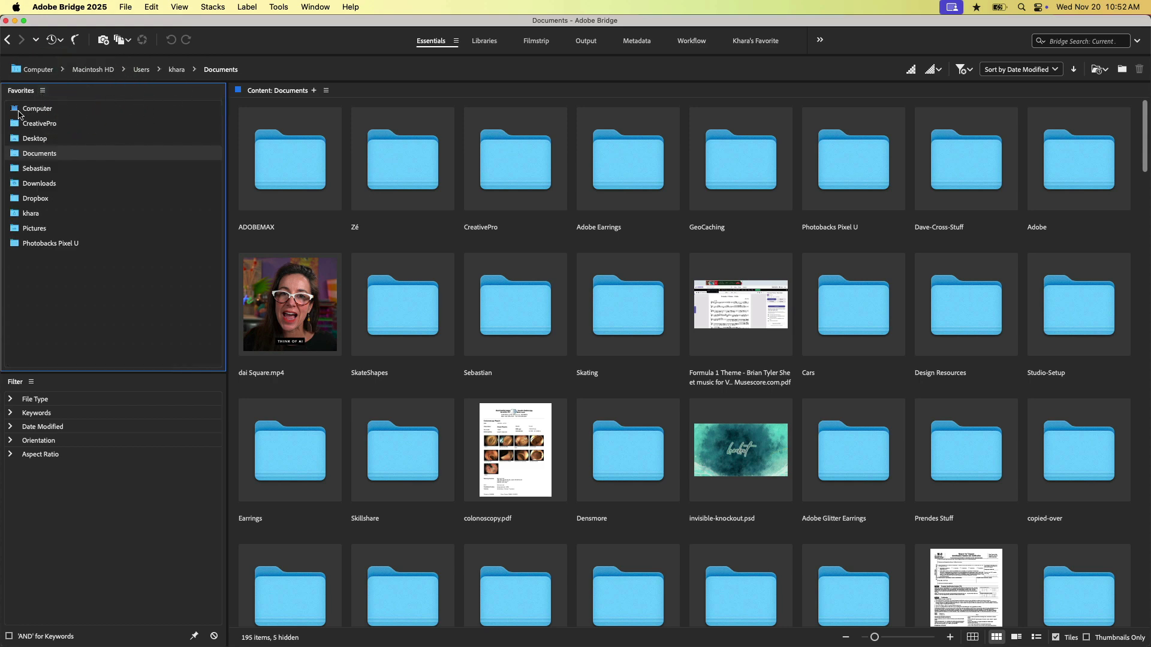
mouse_move(35, 137)
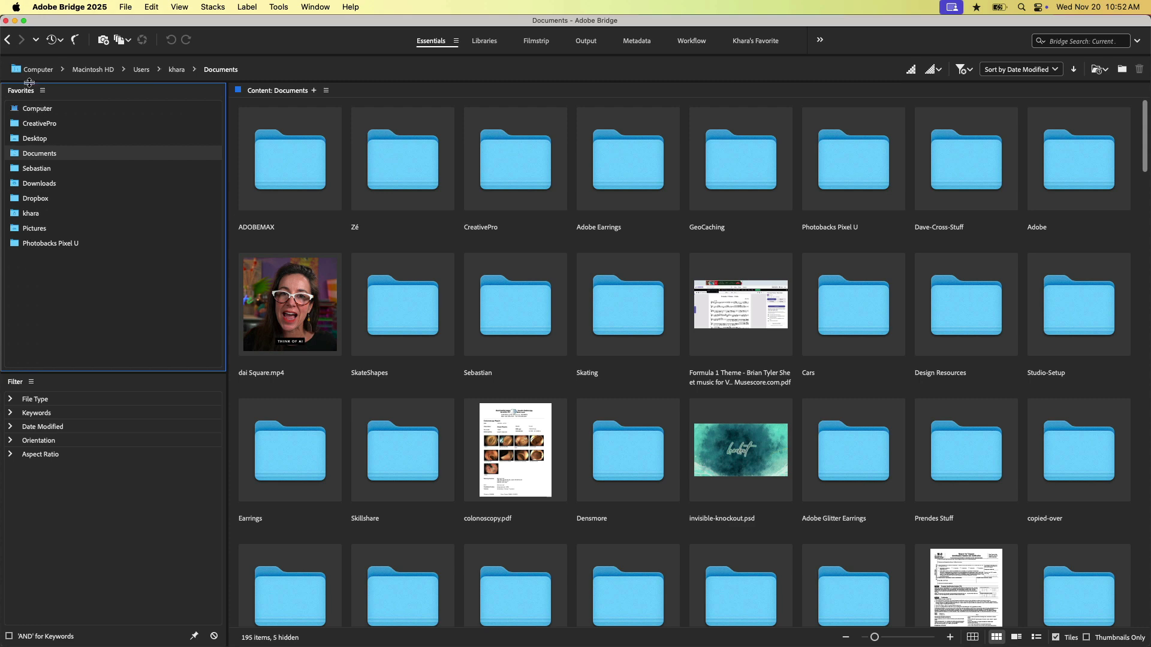
mouse_move(31, 234)
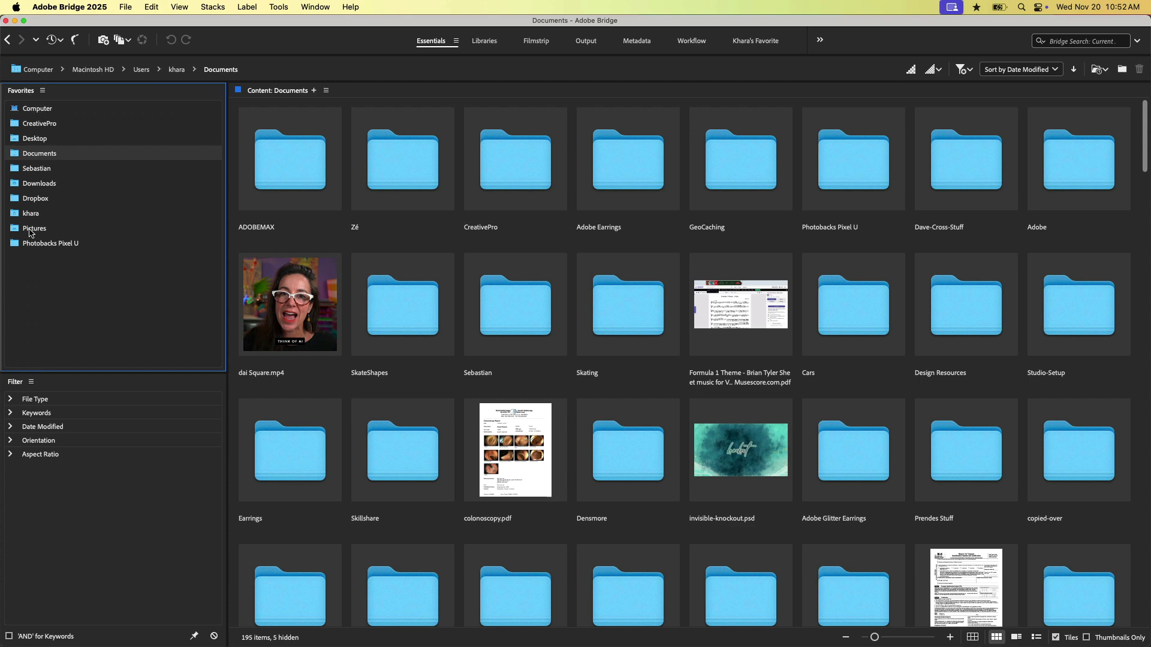
mouse_move(64, 189)
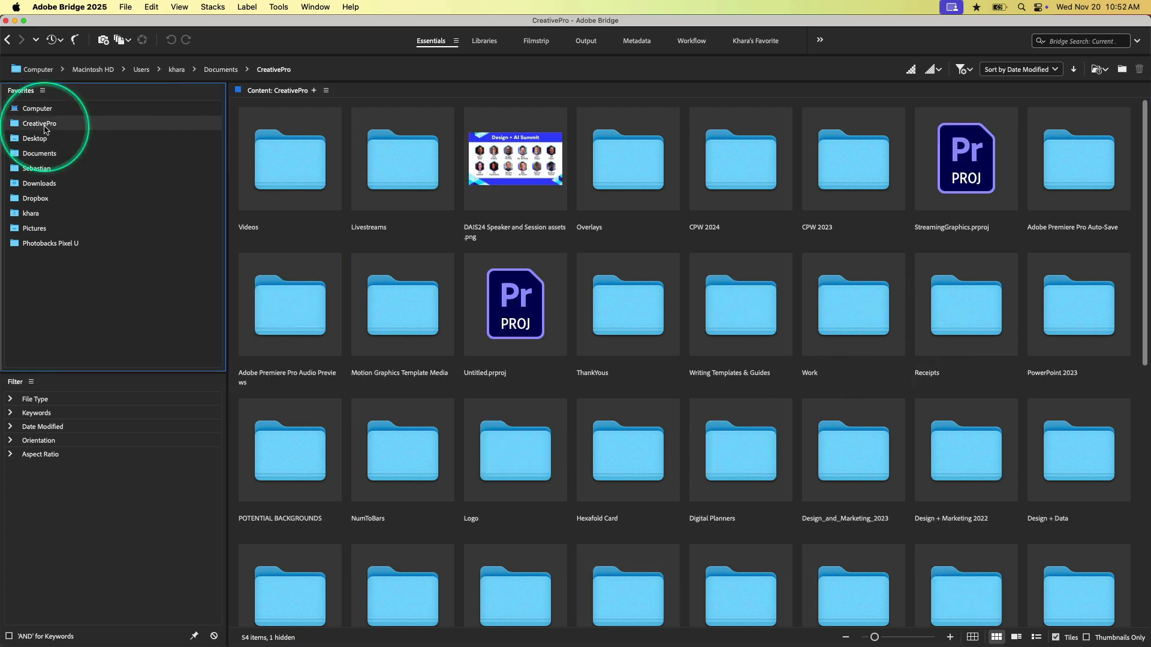
Remove CreativePro from Favorites, re-add it, then open the Downloads folder
right_click(38, 124)
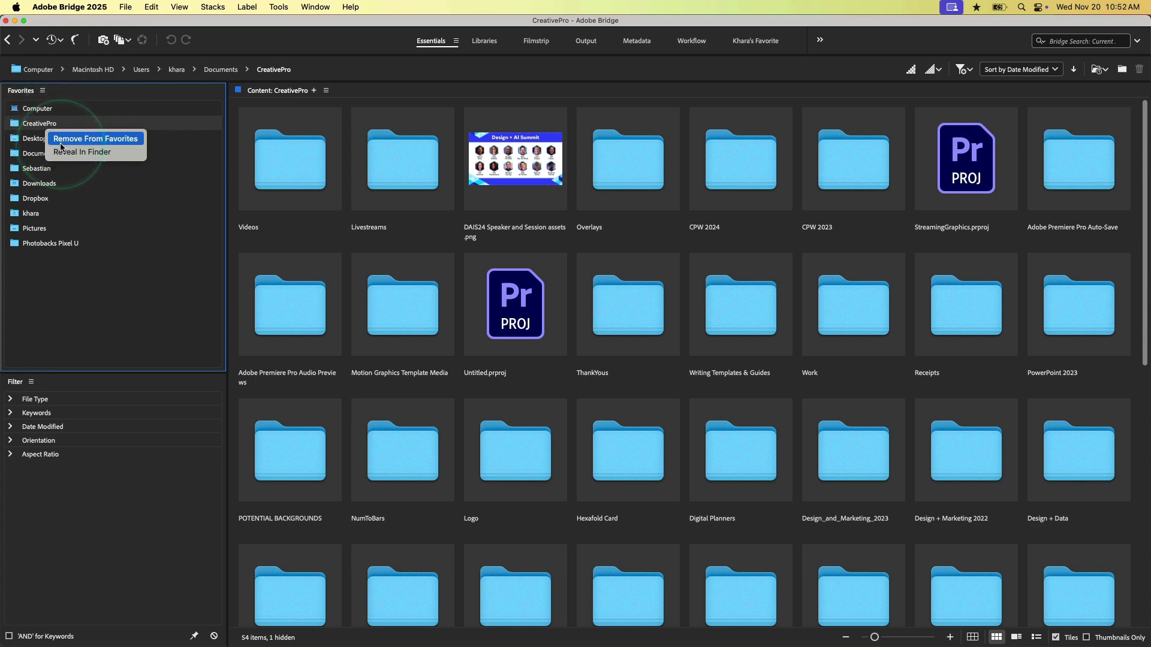
click(94, 139)
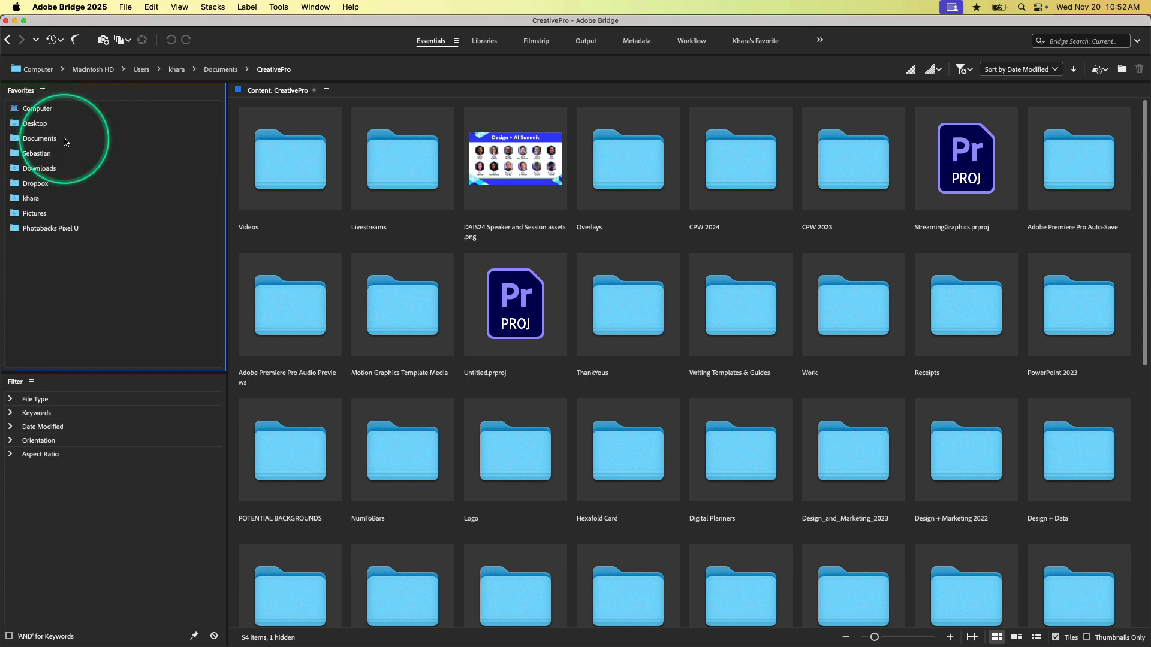
click(40, 138)
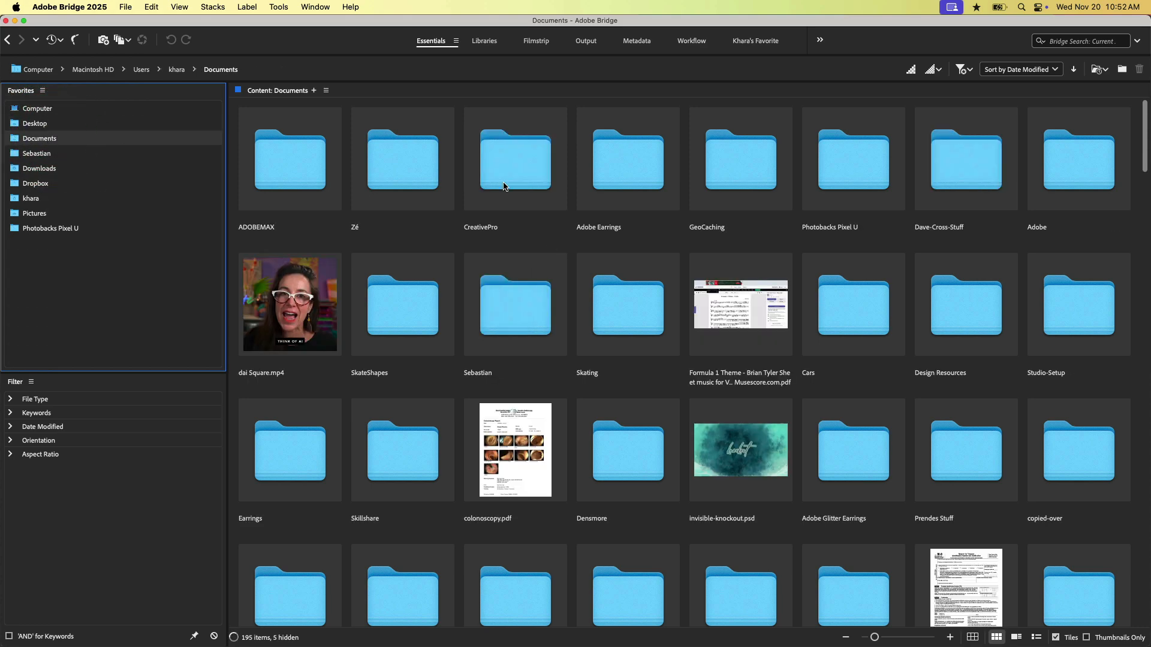
click(515, 158)
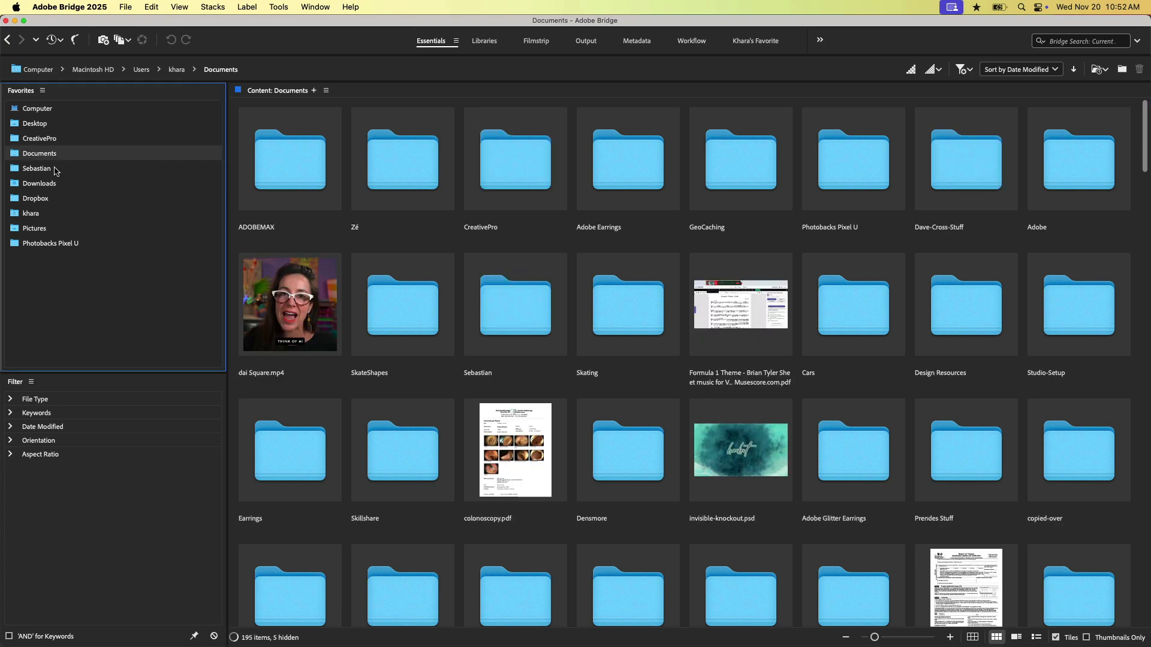
click(31, 213)
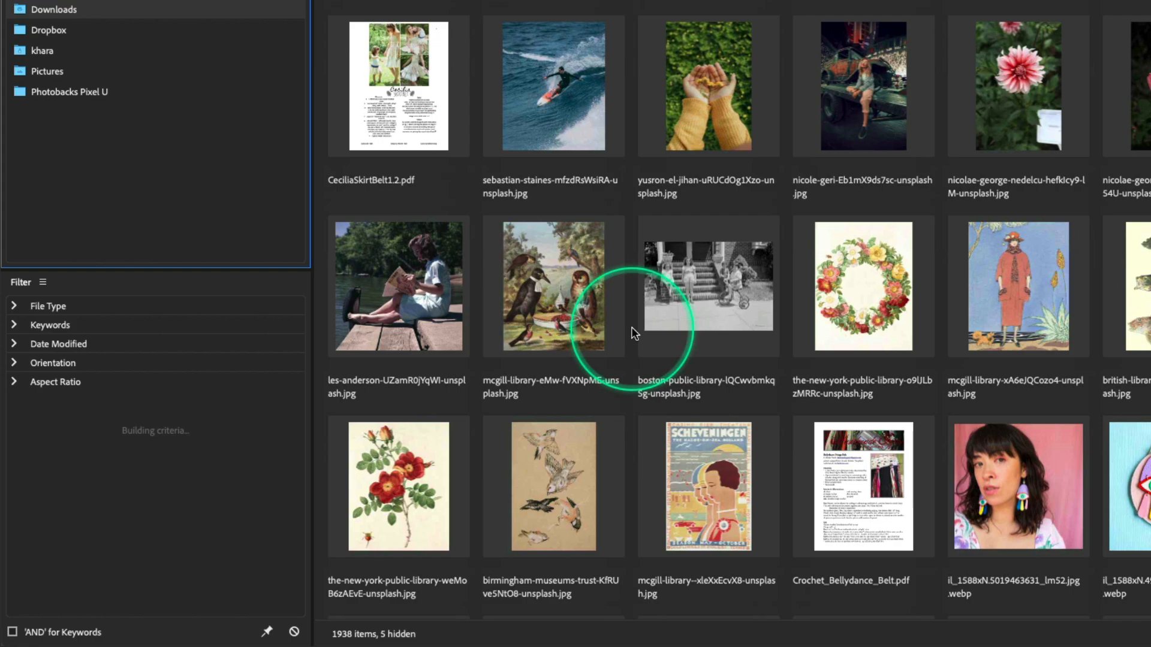
scroll(down, 3)
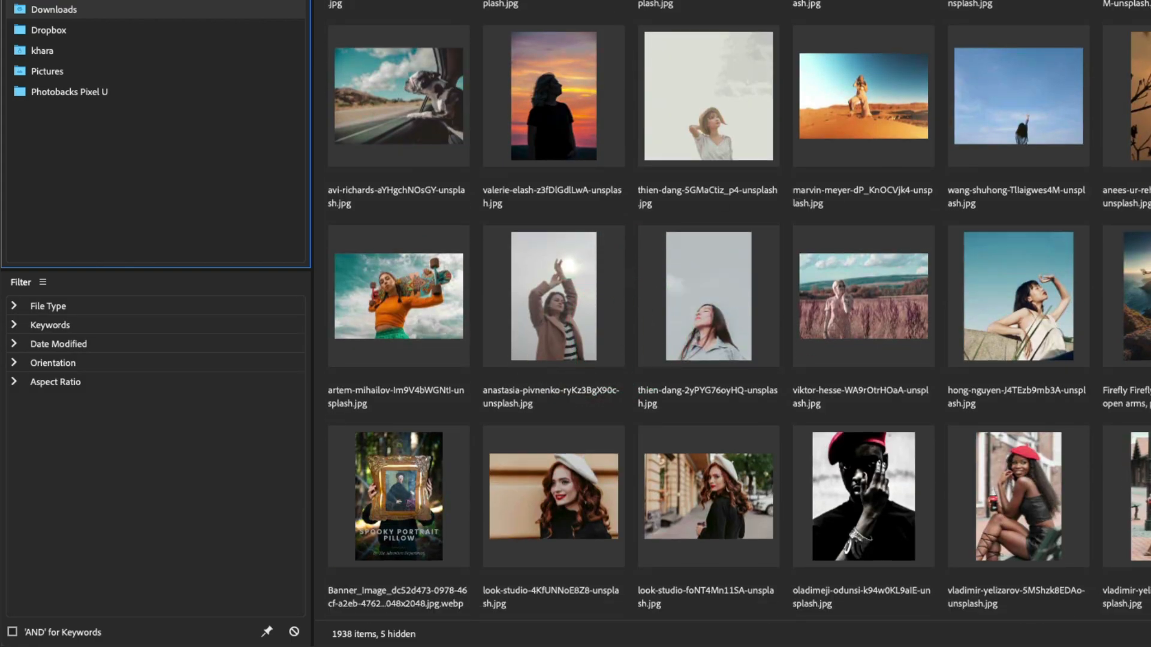
mouse_move(839, 293)
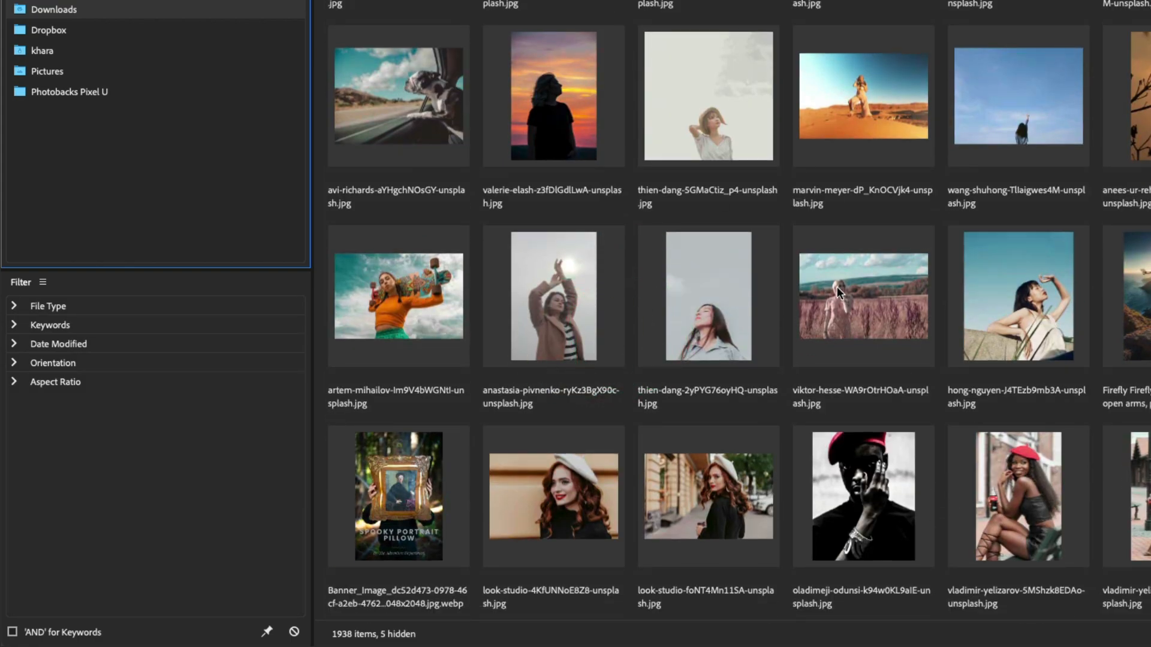
scroll(up, 3)
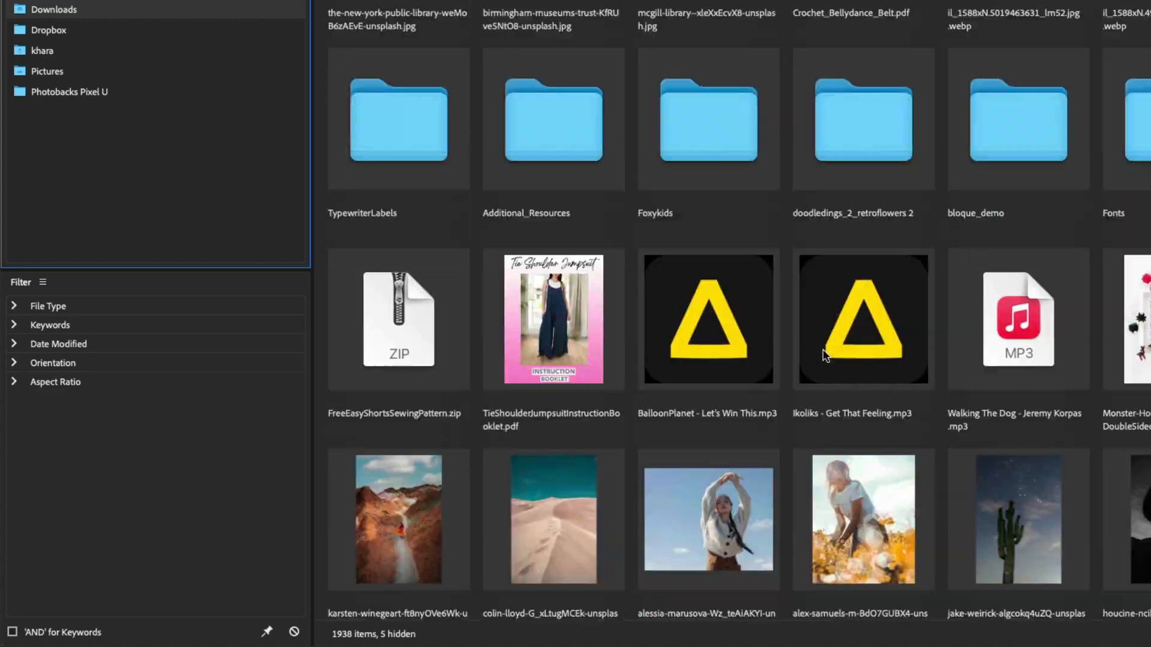
scroll(down, 3)
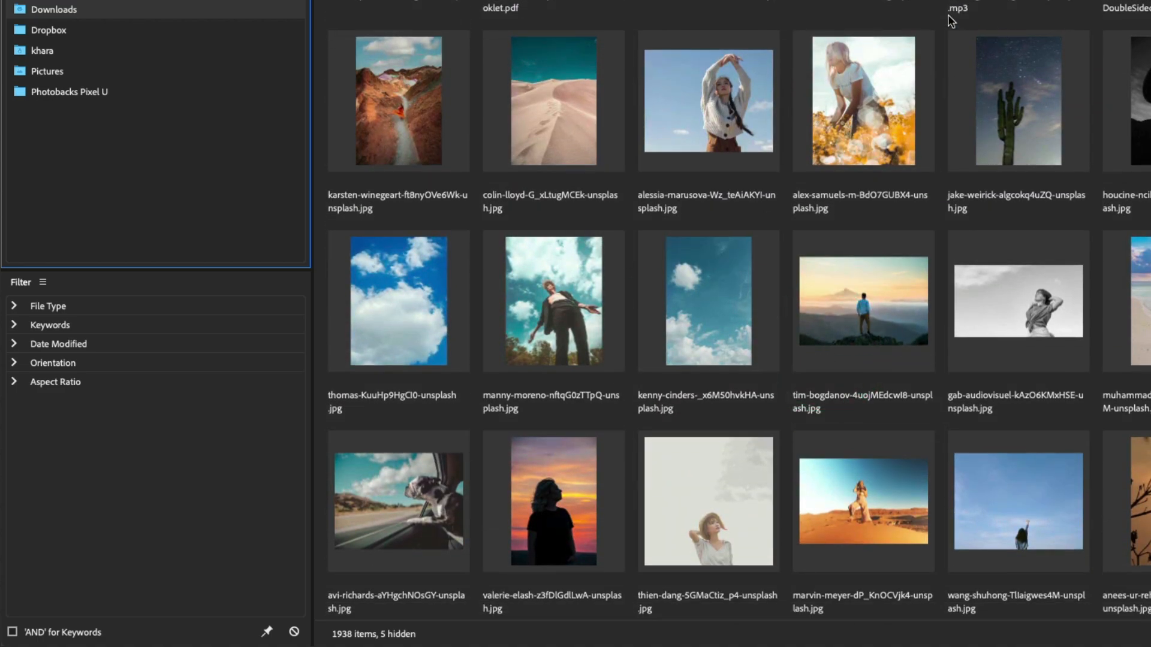
scroll(down, 3)
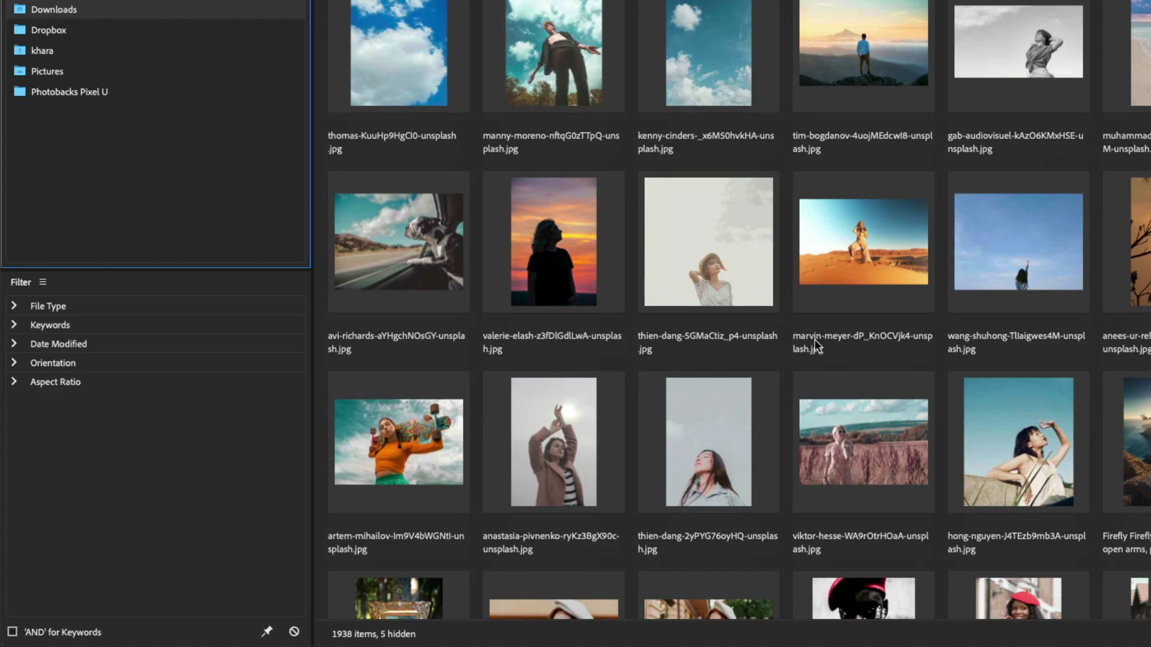
scroll(down, 3)
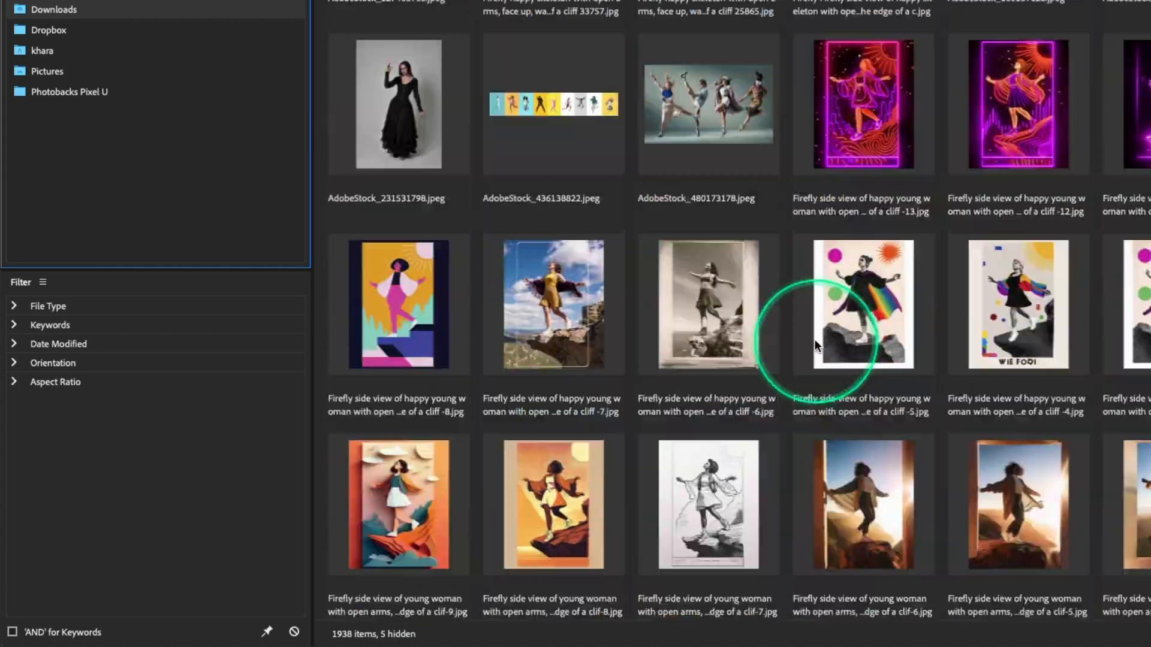
scroll(down, 3)
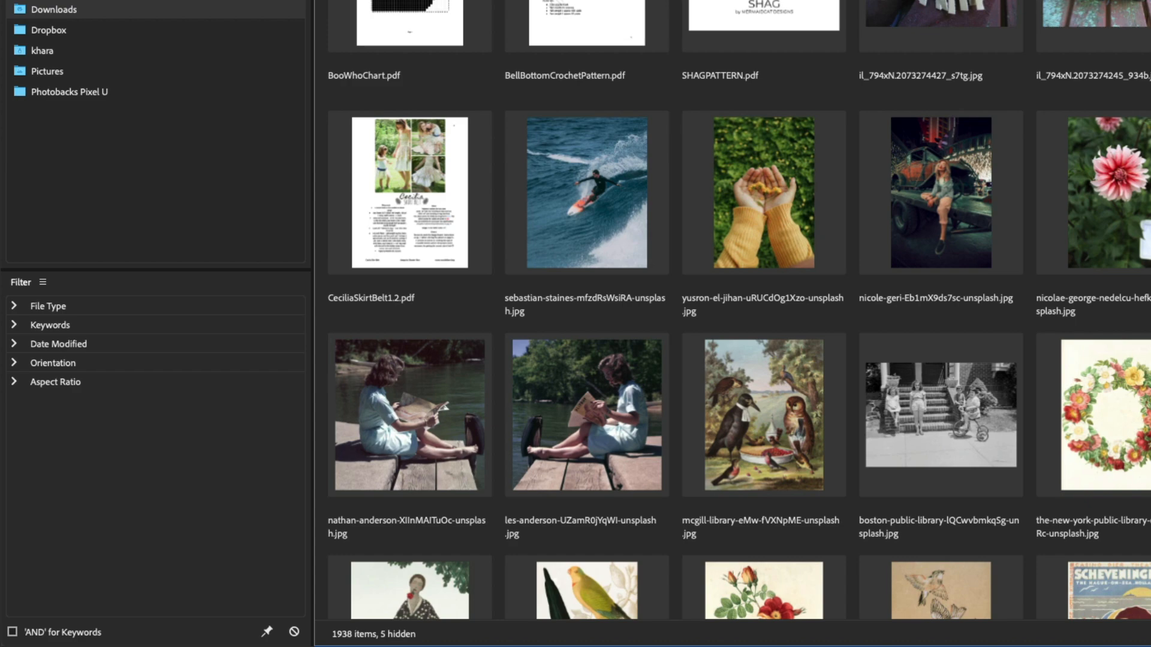
scroll(down, 3)
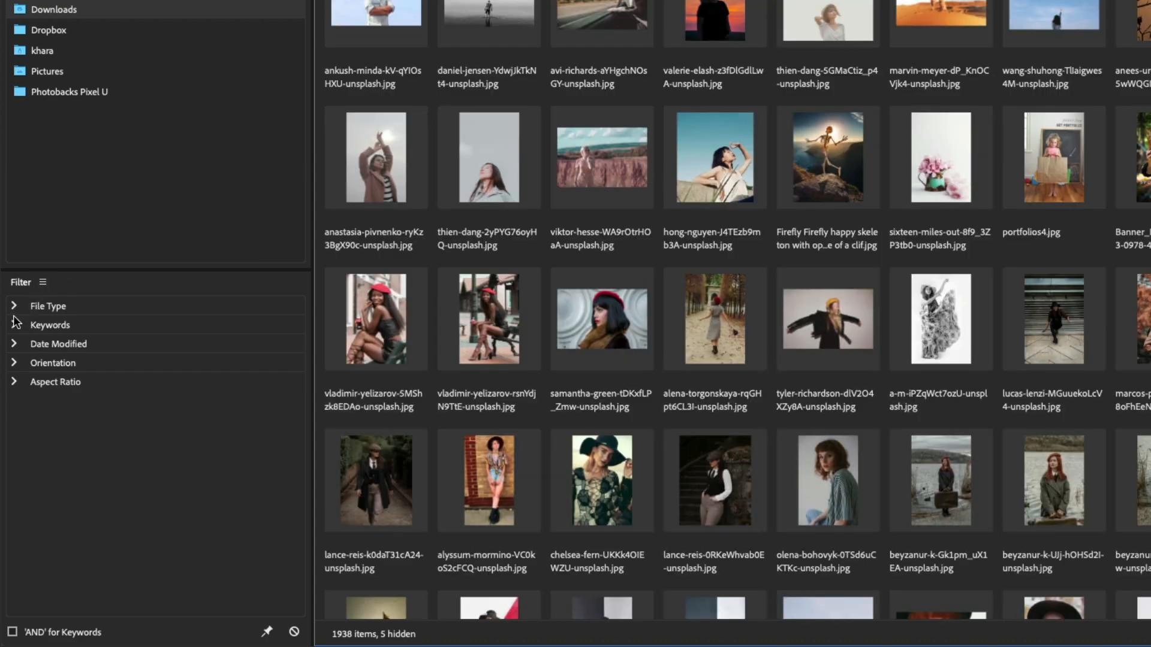
Expand the File Type filter categories and show only JPEG files in Downloads
click(48, 306)
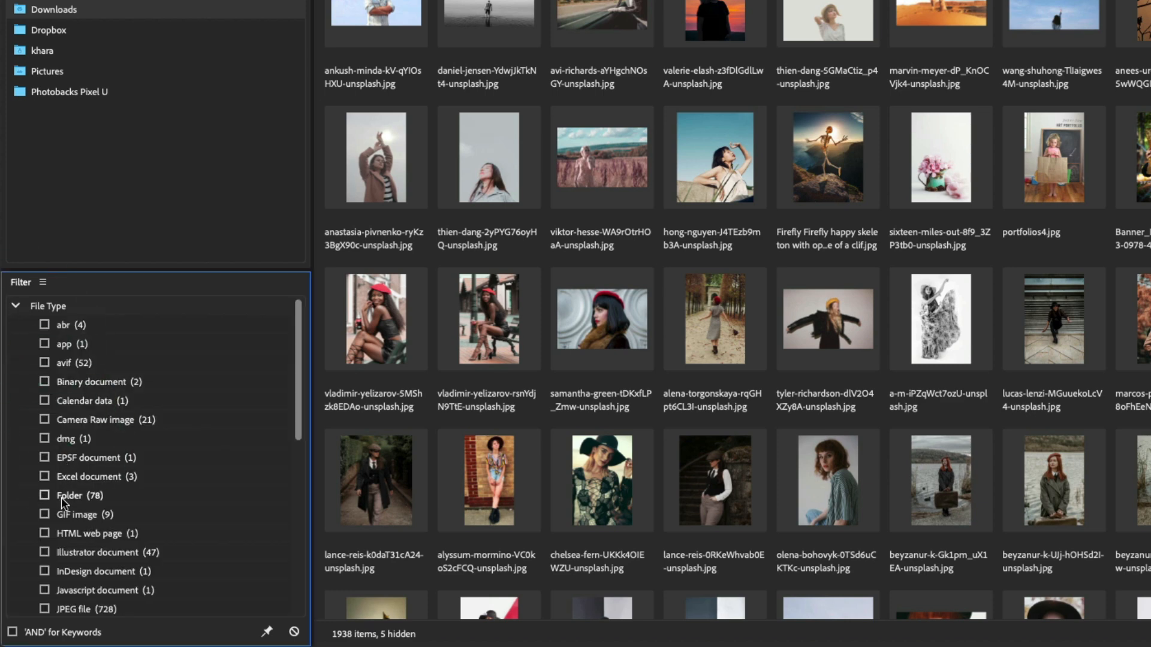
scroll(down, 3)
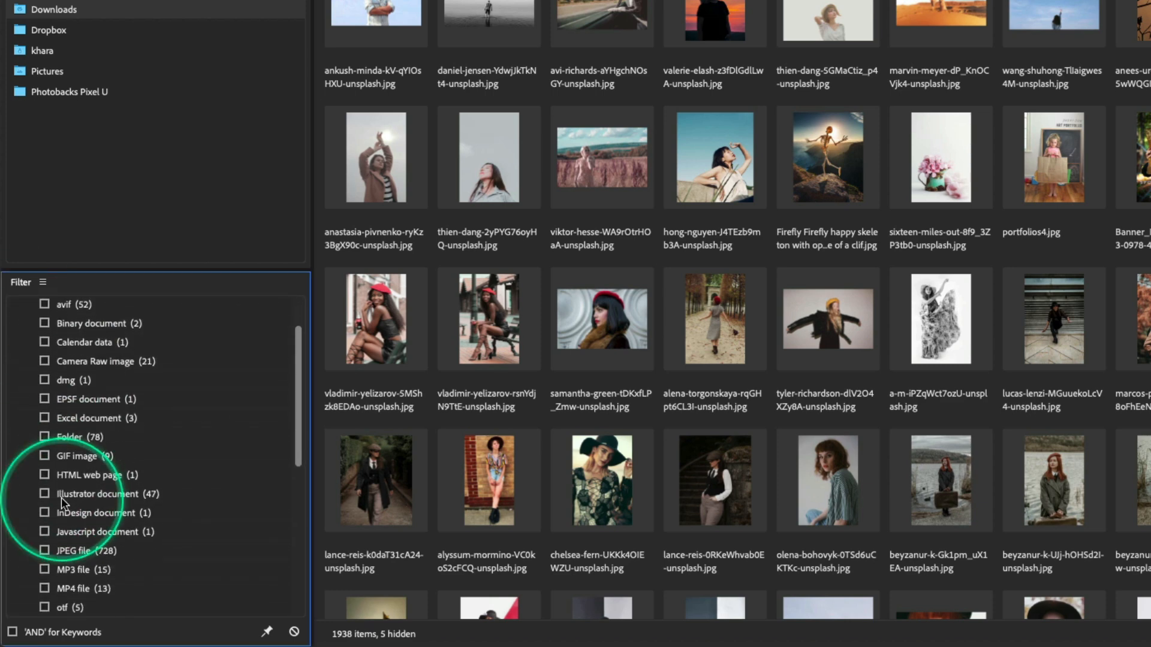
click(43, 550)
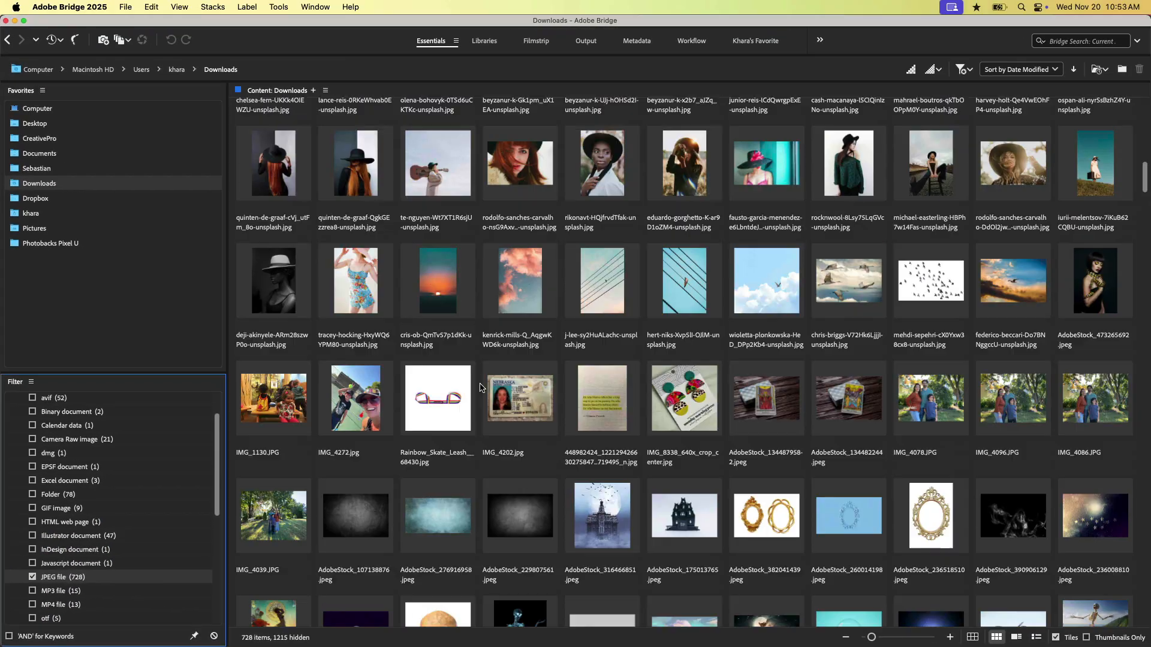
Scroll through the filtered JPEG thumbnails in the Content panel
scroll(up, 3)
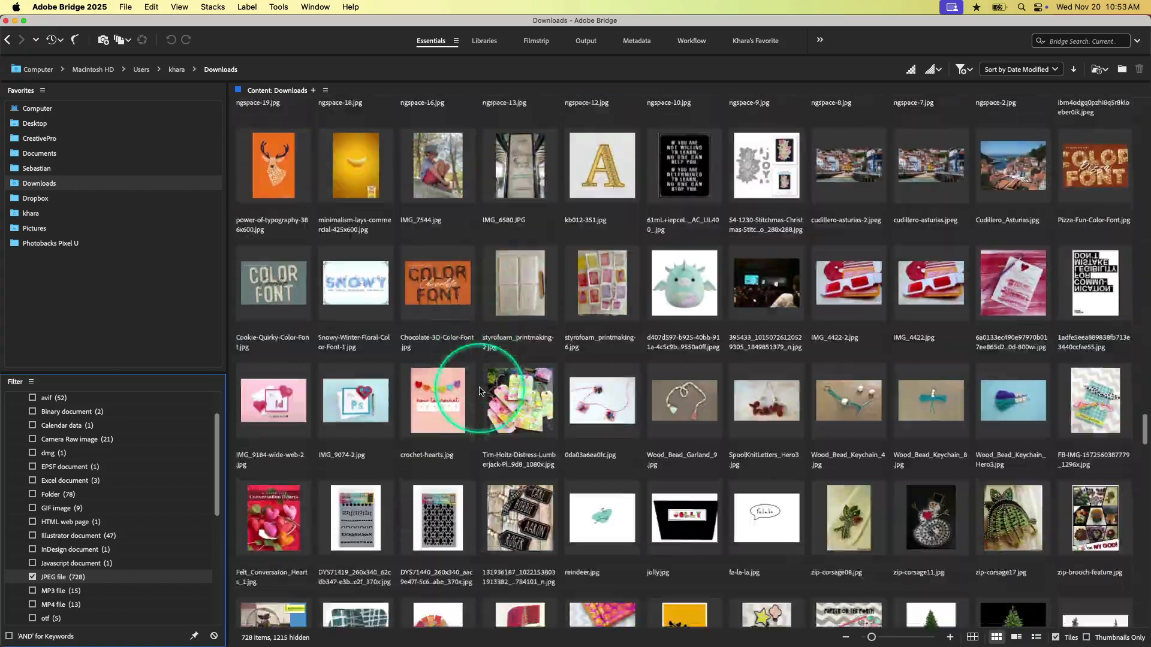
scroll(up, 3)
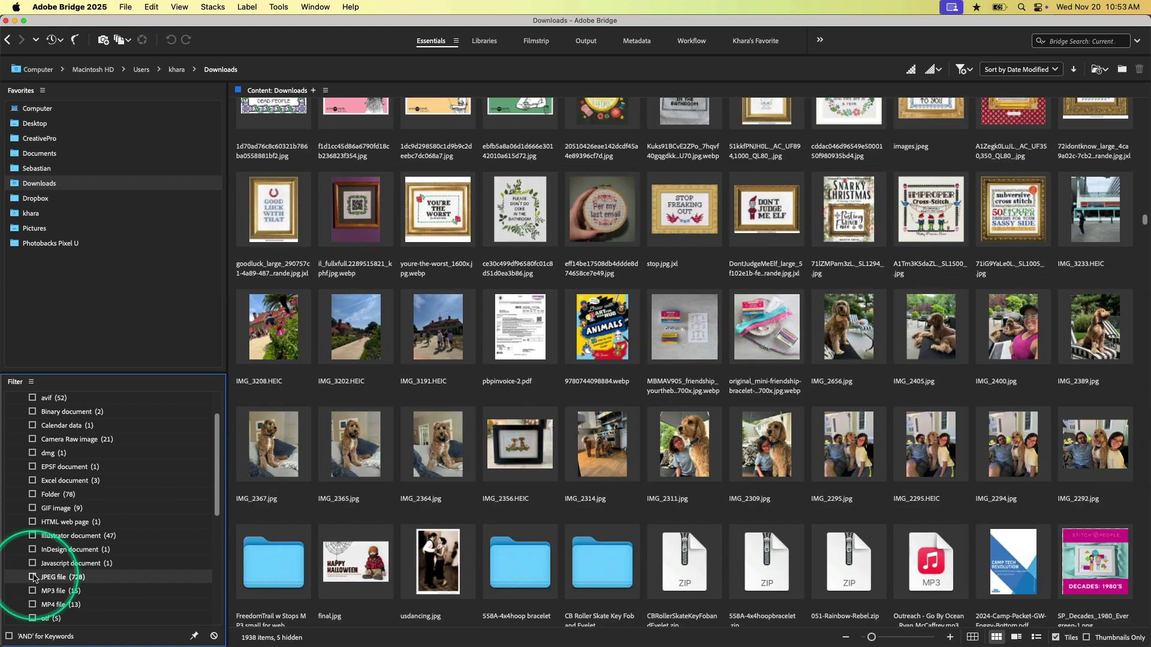
scroll(up, 3)
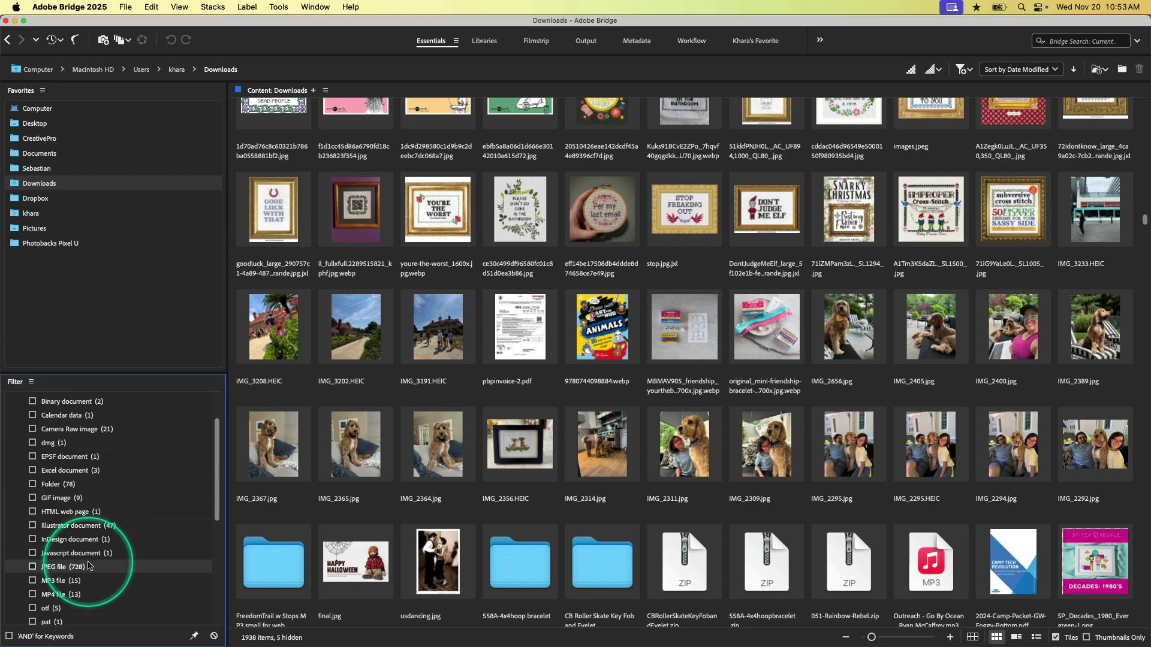
mouse_move(565, 433)
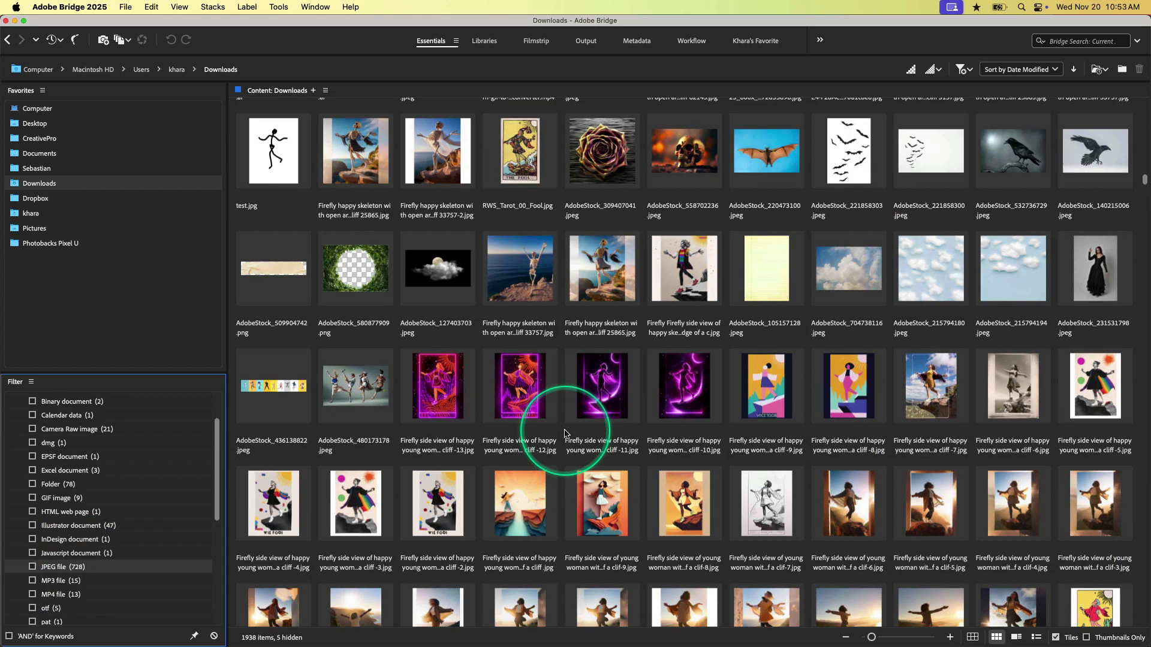
scroll(up, 3)
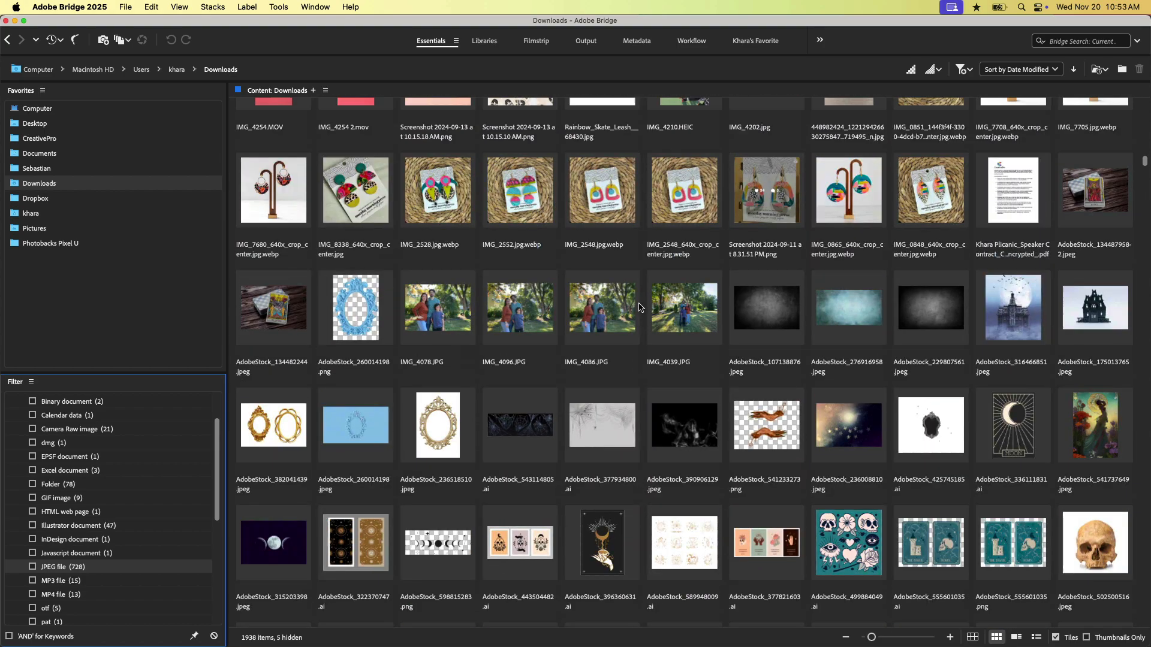
scroll(up, 3)
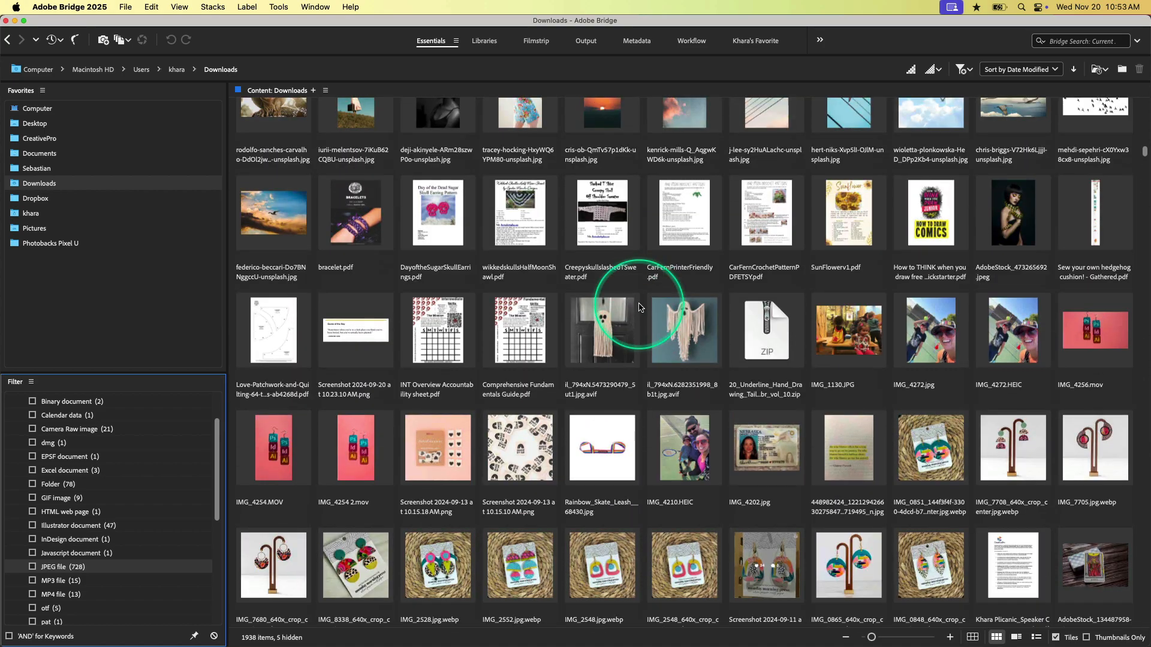
scroll(down, 3)
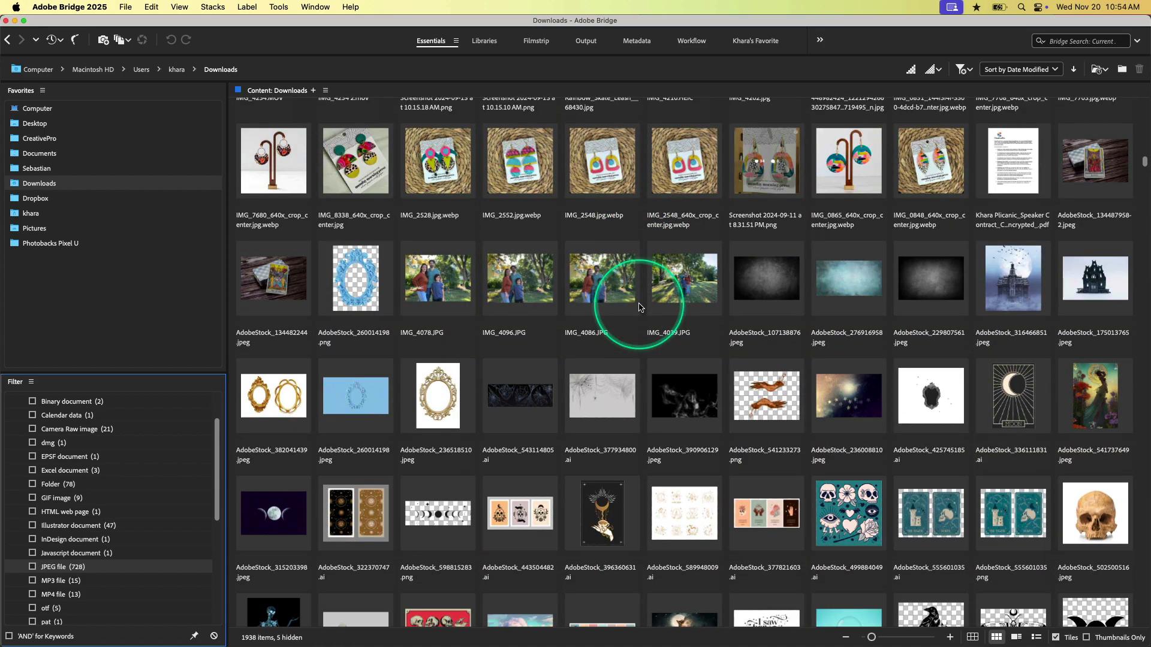
scroll(down, 3)
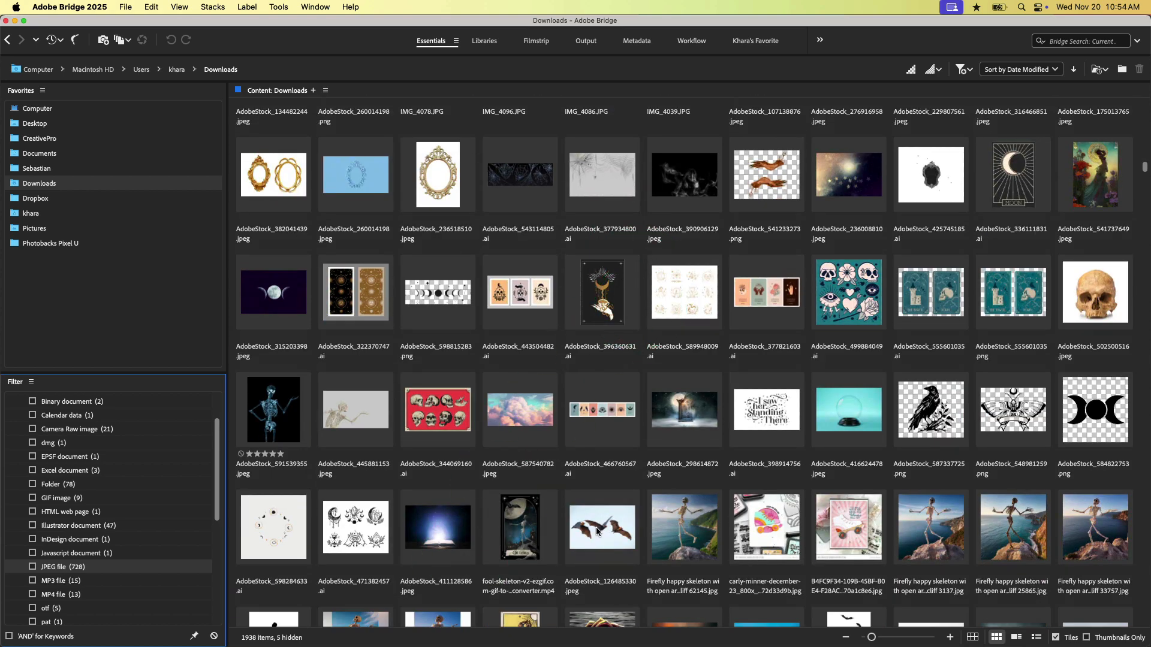
Select and open the bats image AdobeStock_126485330.jpeg
click(601, 526)
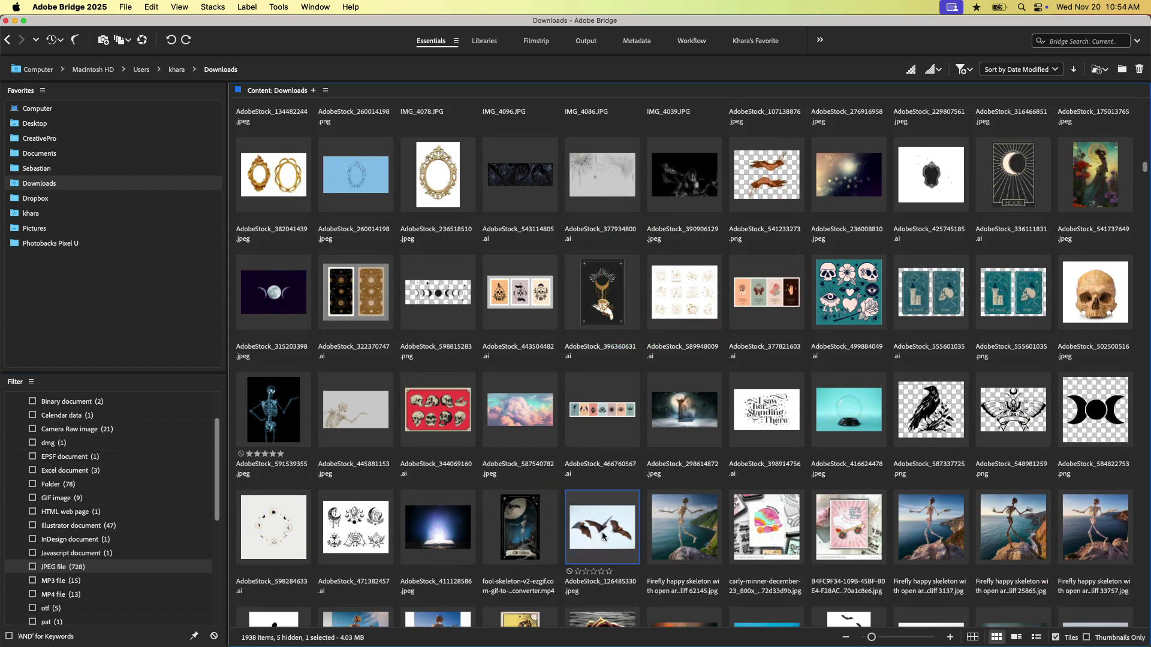
double_click(601, 528)
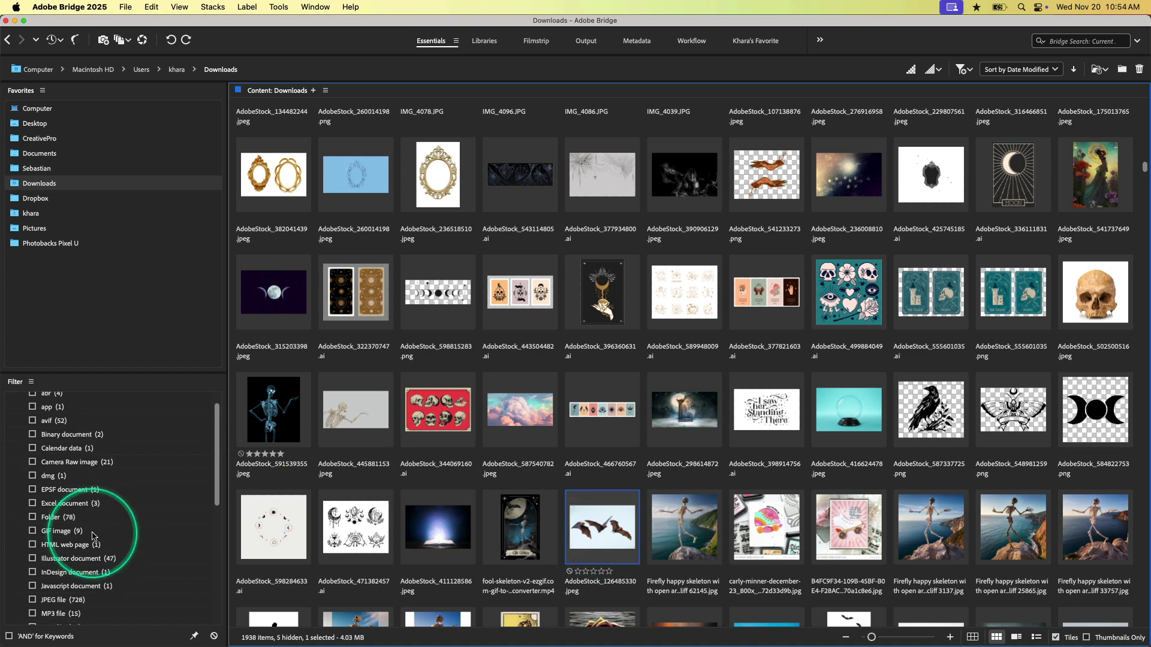
Filter Downloads to PDF documents and pick the Adobe MAX L364 compositing workbook PDF
scroll(down, 3)
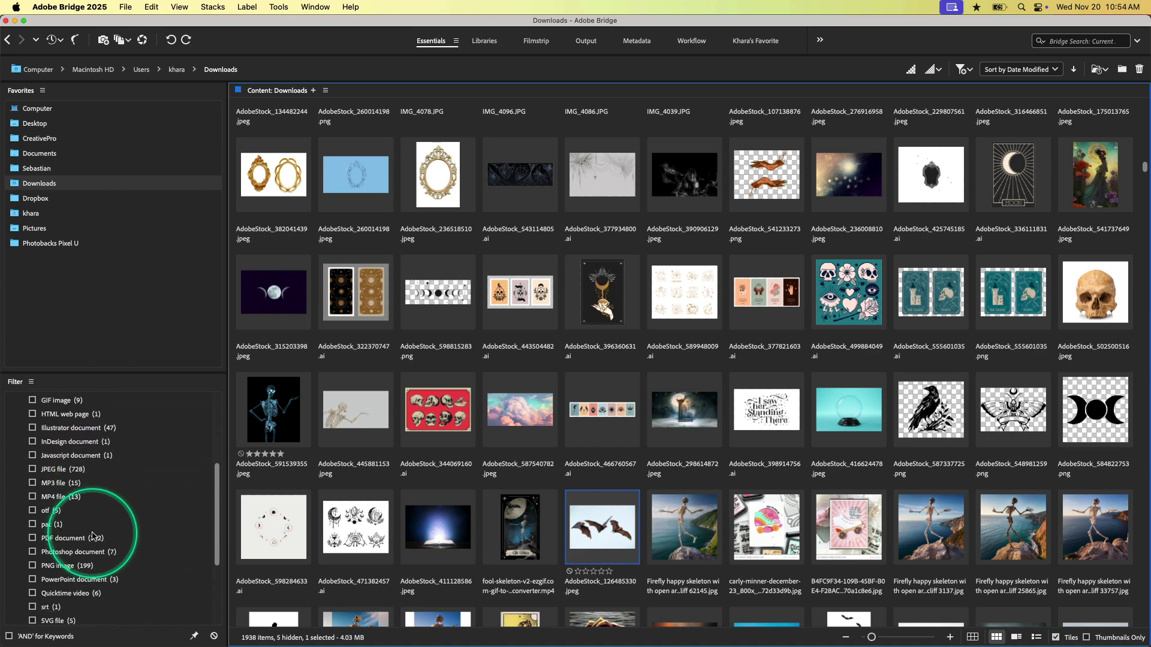
click(34, 539)
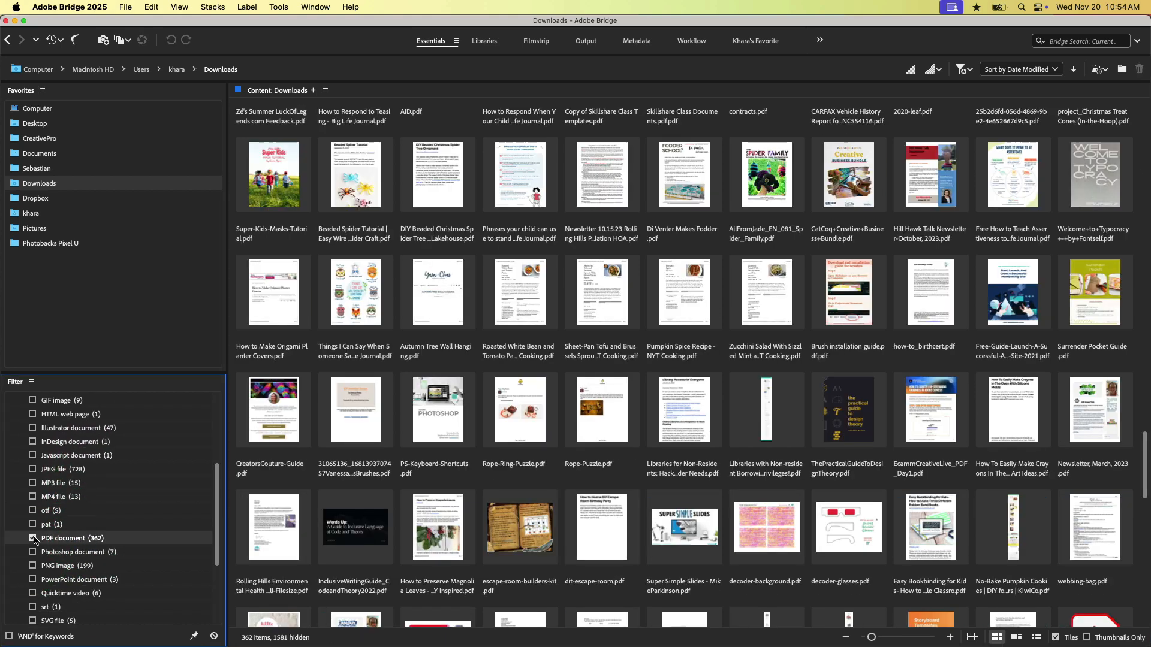
click(32, 539)
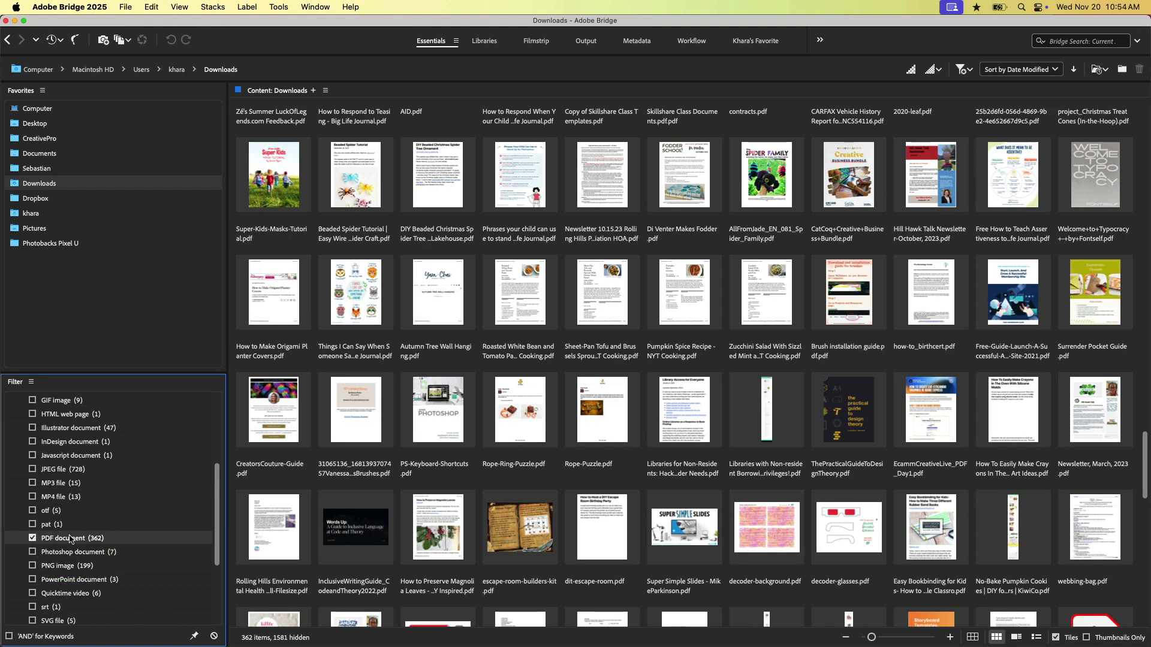
mouse_move(616, 526)
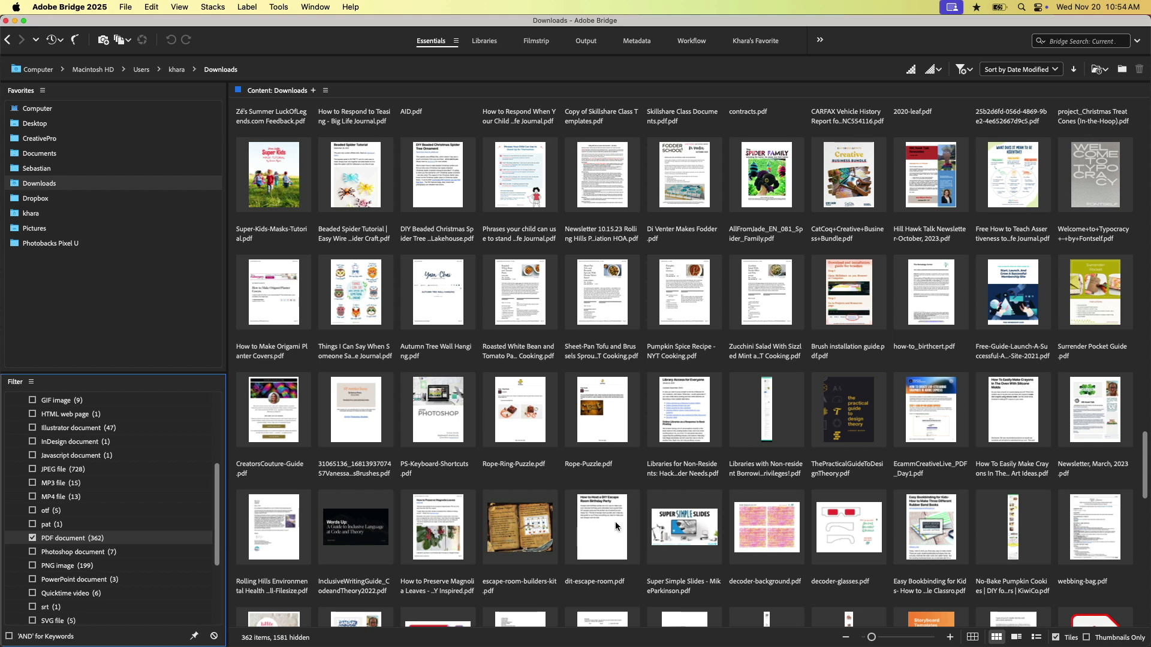
scroll(down, 3)
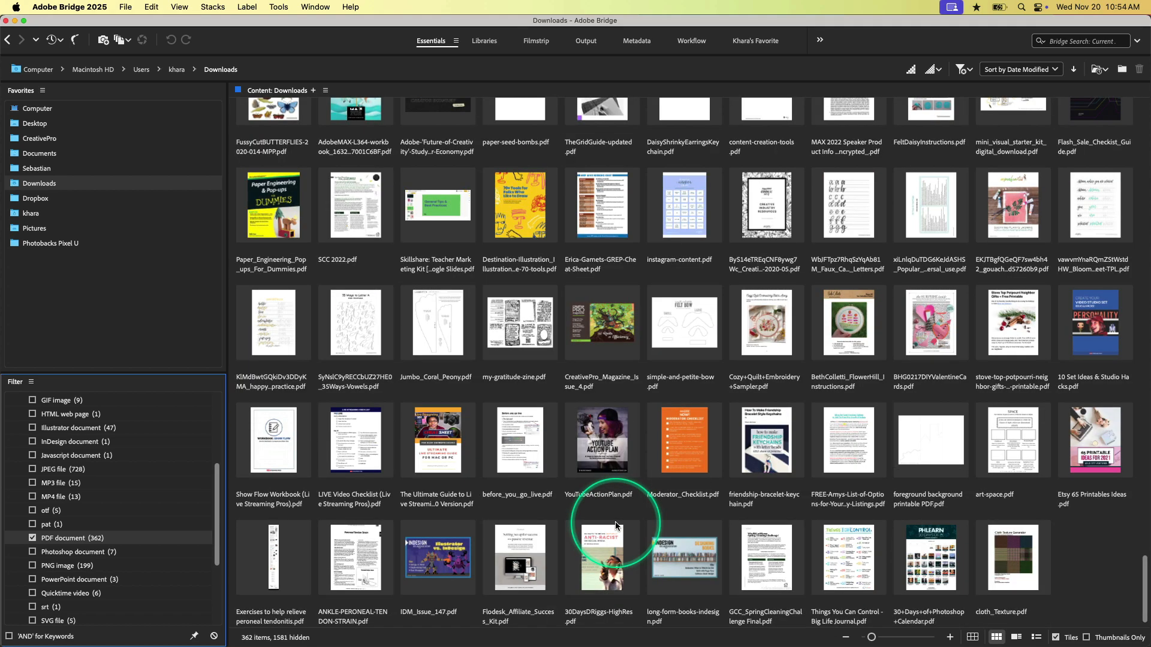
scroll(up, 3)
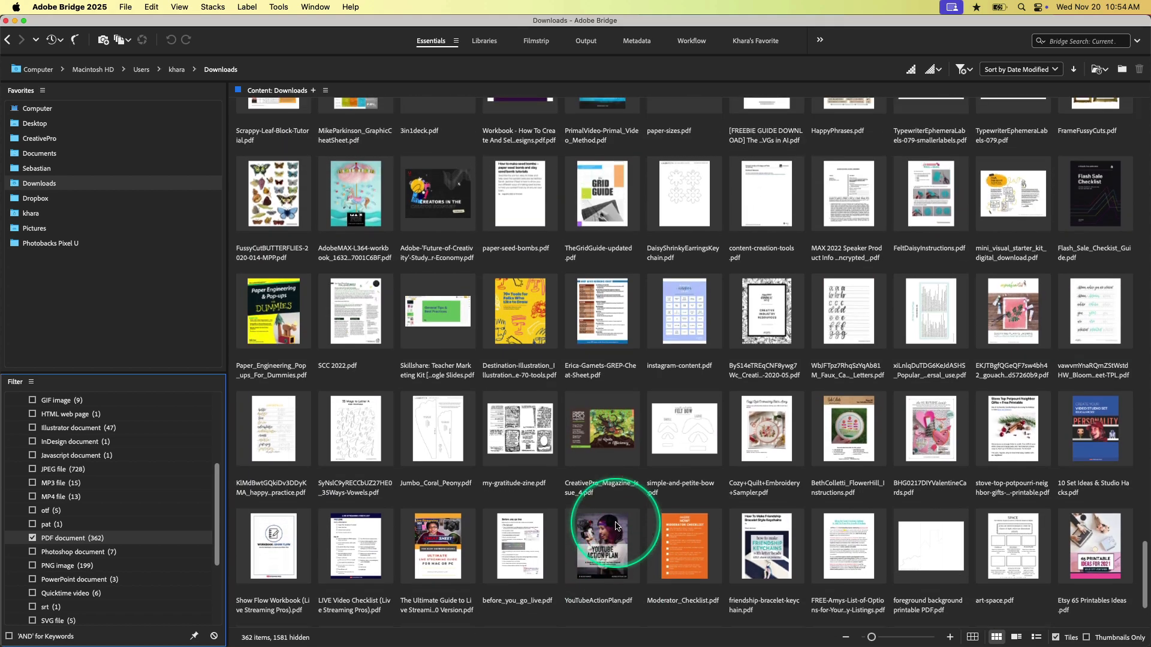
click(355, 194)
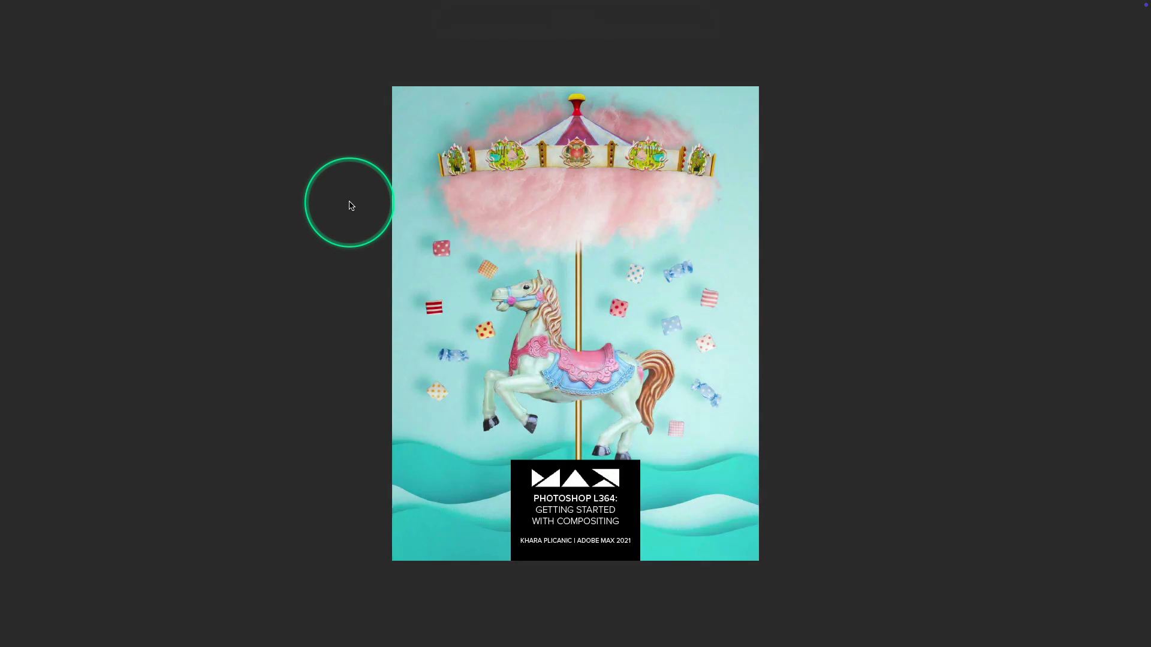
mouse_move(553, 146)
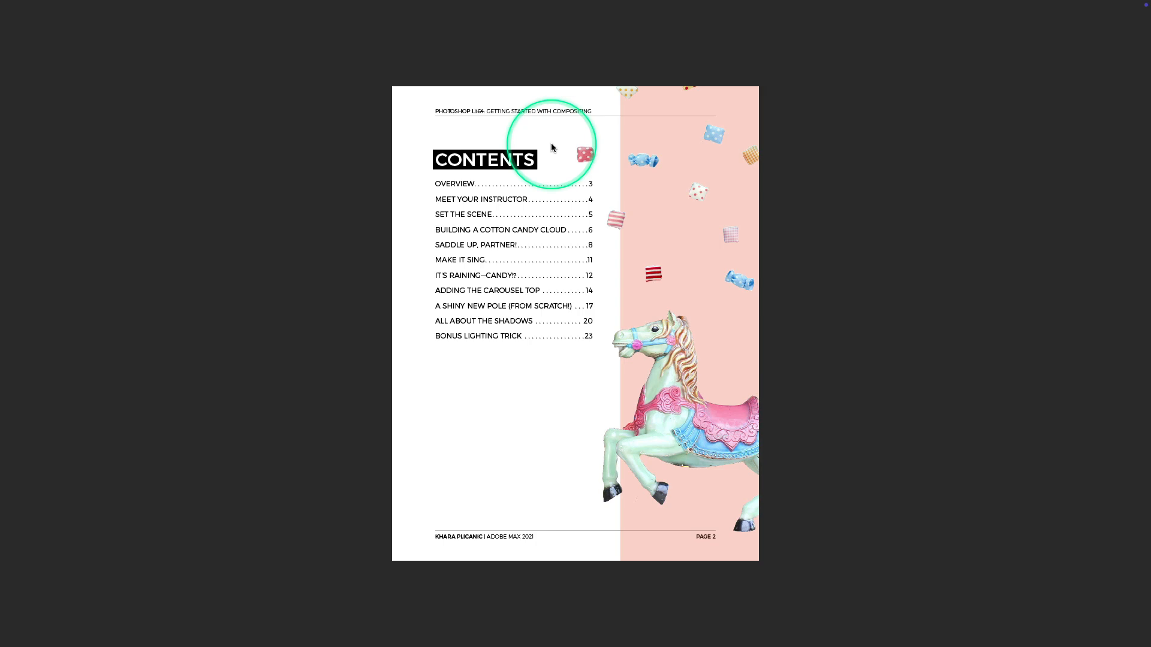
Scroll down through the filtered PDF documents
scroll(down, 3)
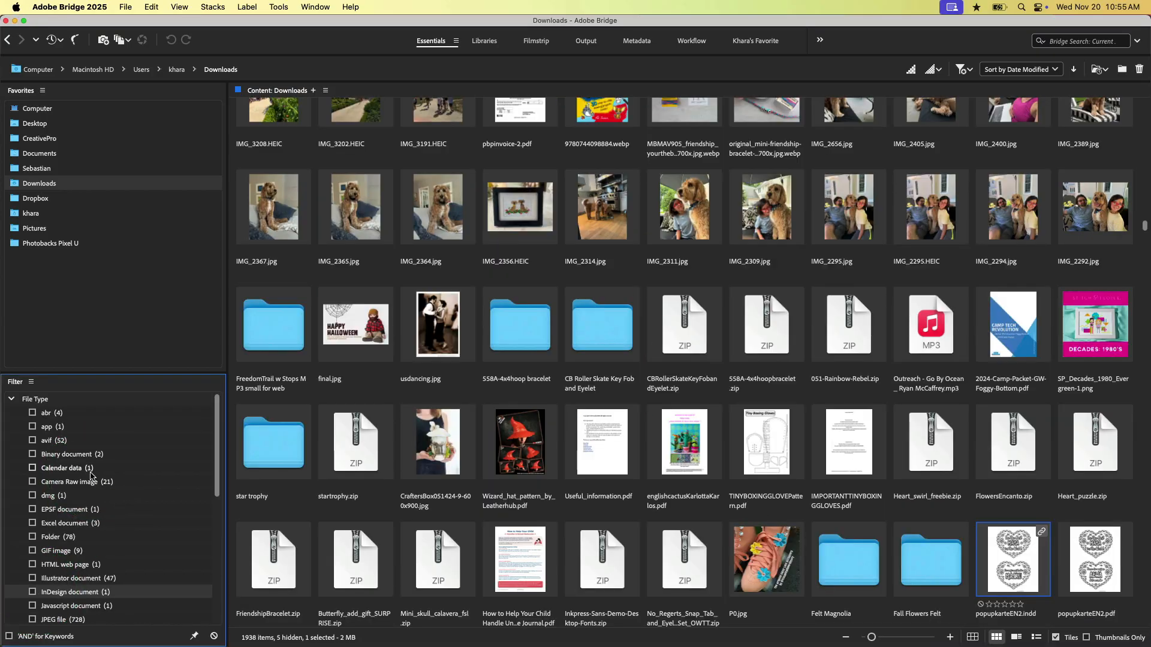
Scroll the unfiltered Downloads folder to reach the Unsplash photos
scroll(up, 3)
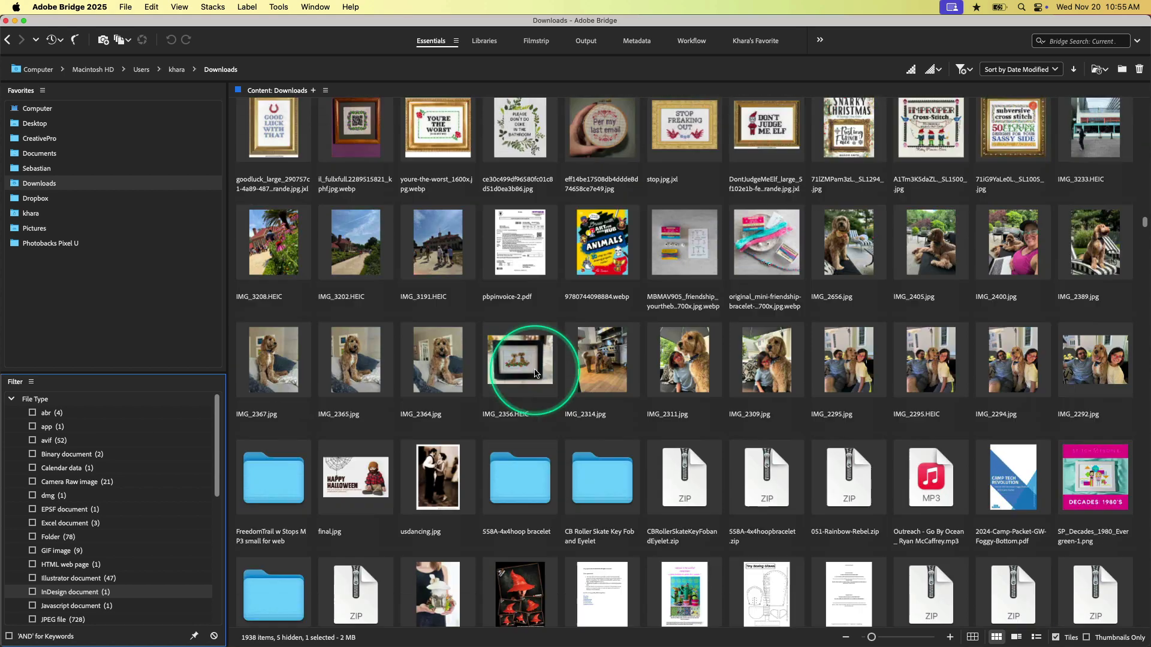
scroll(up, 3)
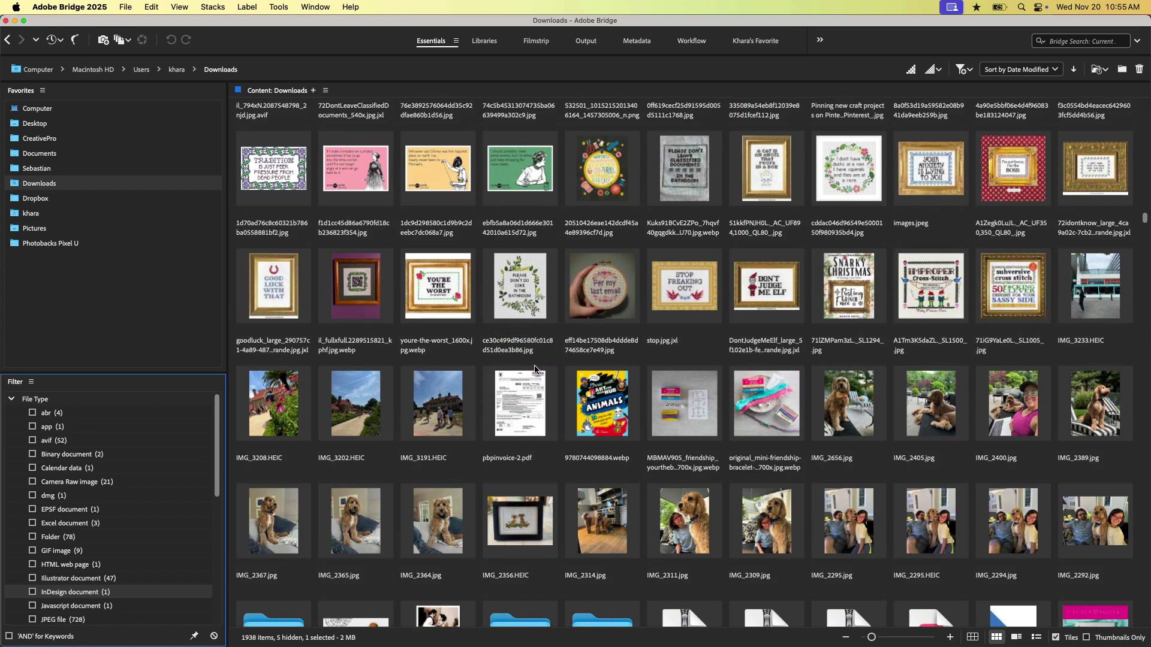
mouse_move(175, 515)
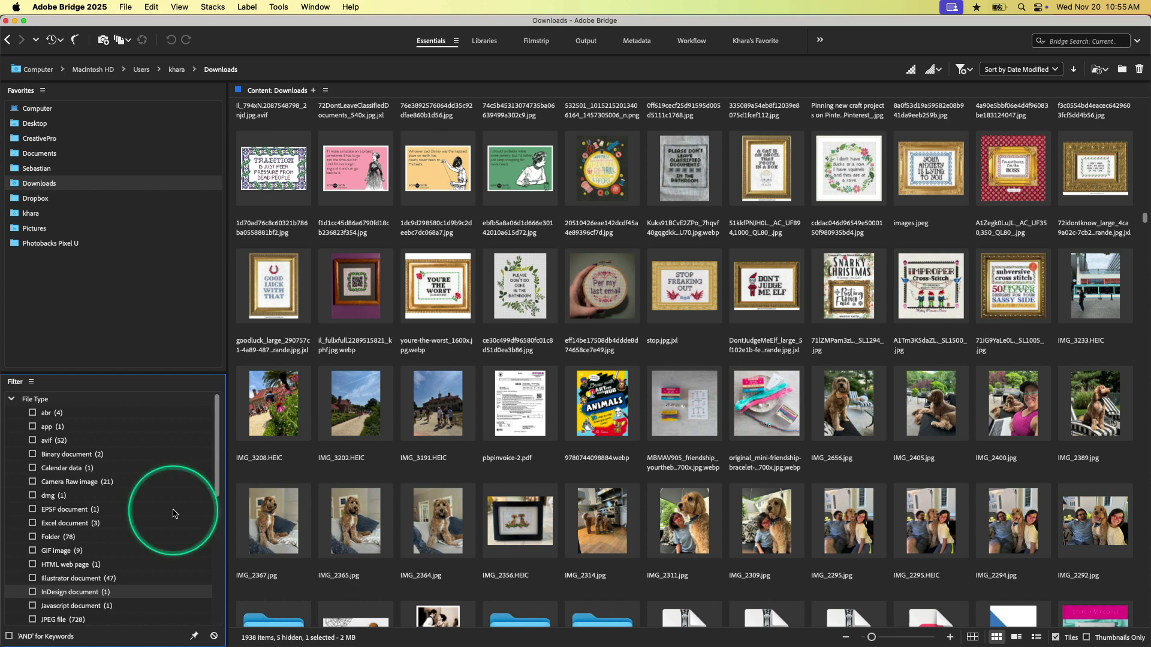
mouse_move(556, 359)
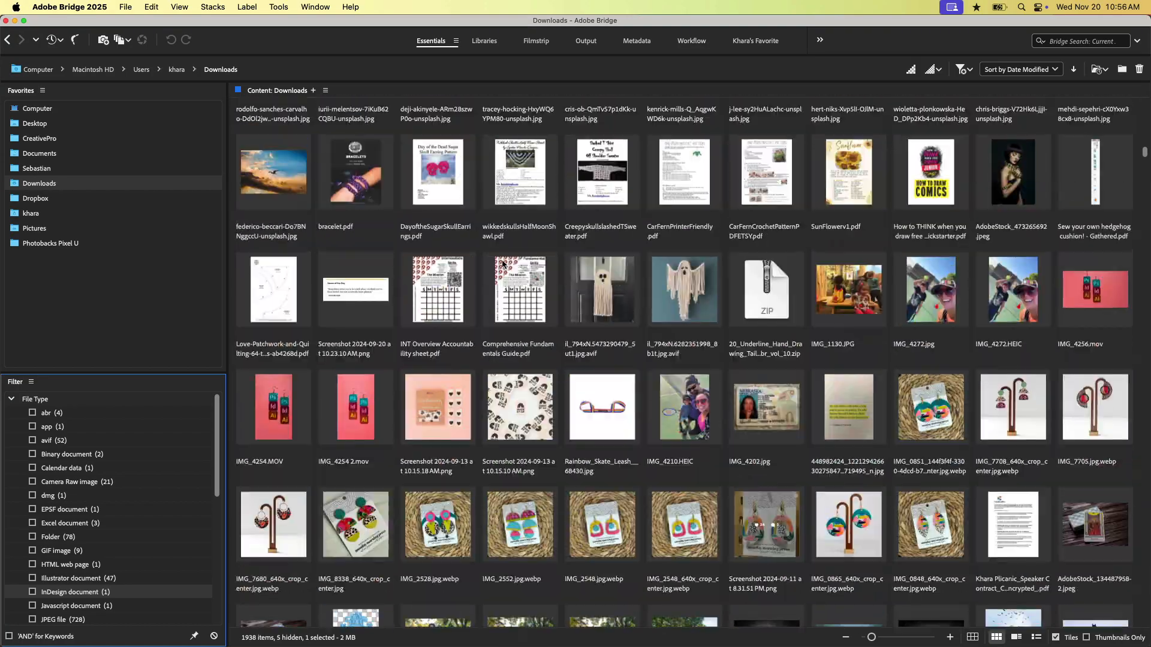
scroll(down, 3)
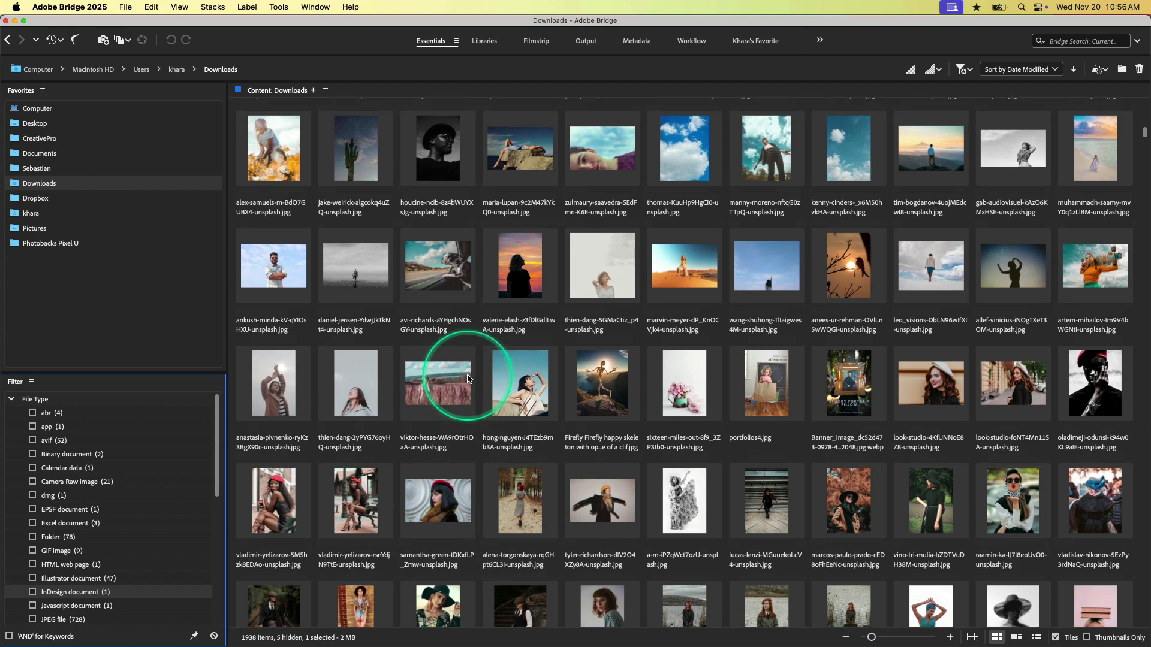
Select five top-row photos and browse the Place and Photoshop submenus without sending them
click(438, 148)
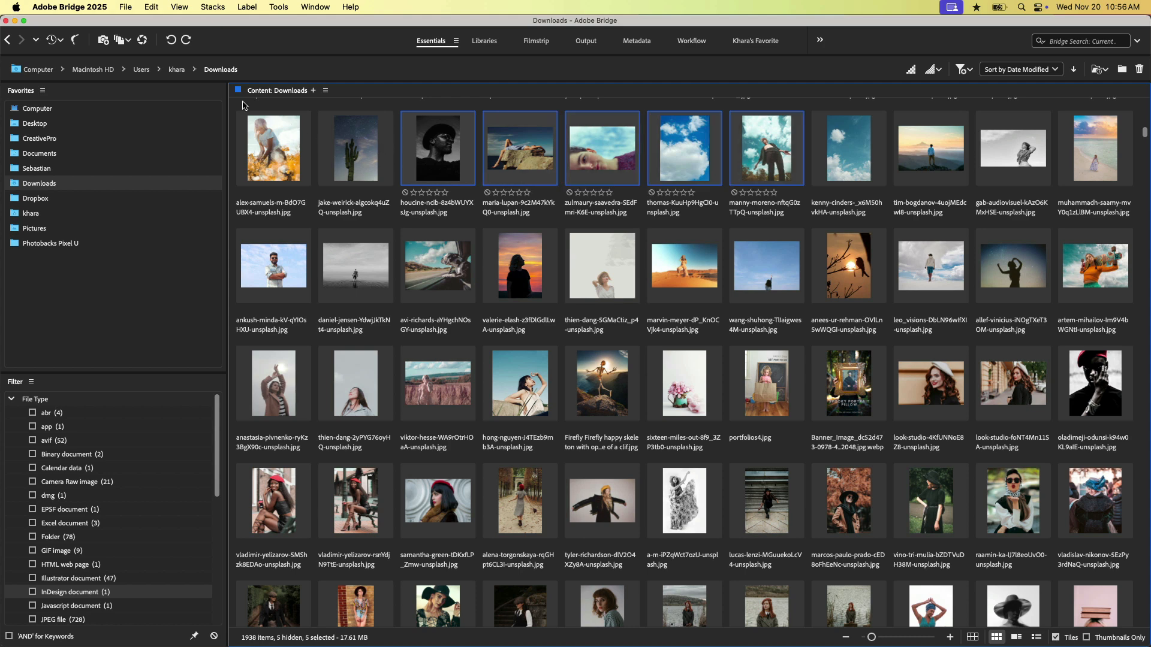
click(126, 7)
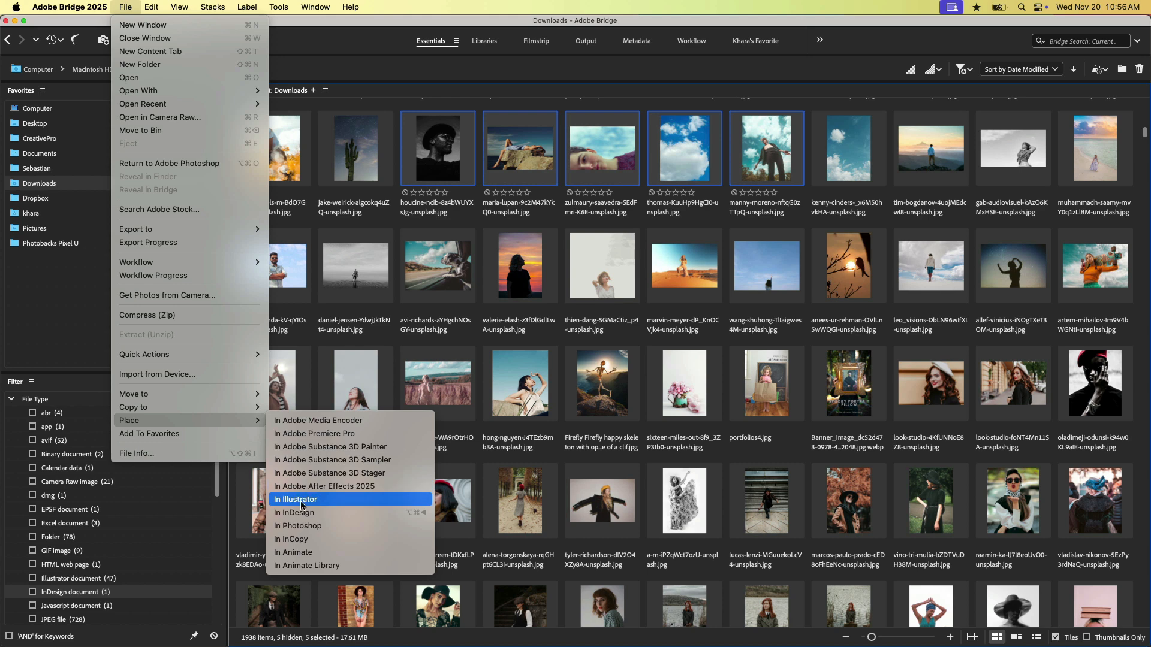
mouse_move(323, 512)
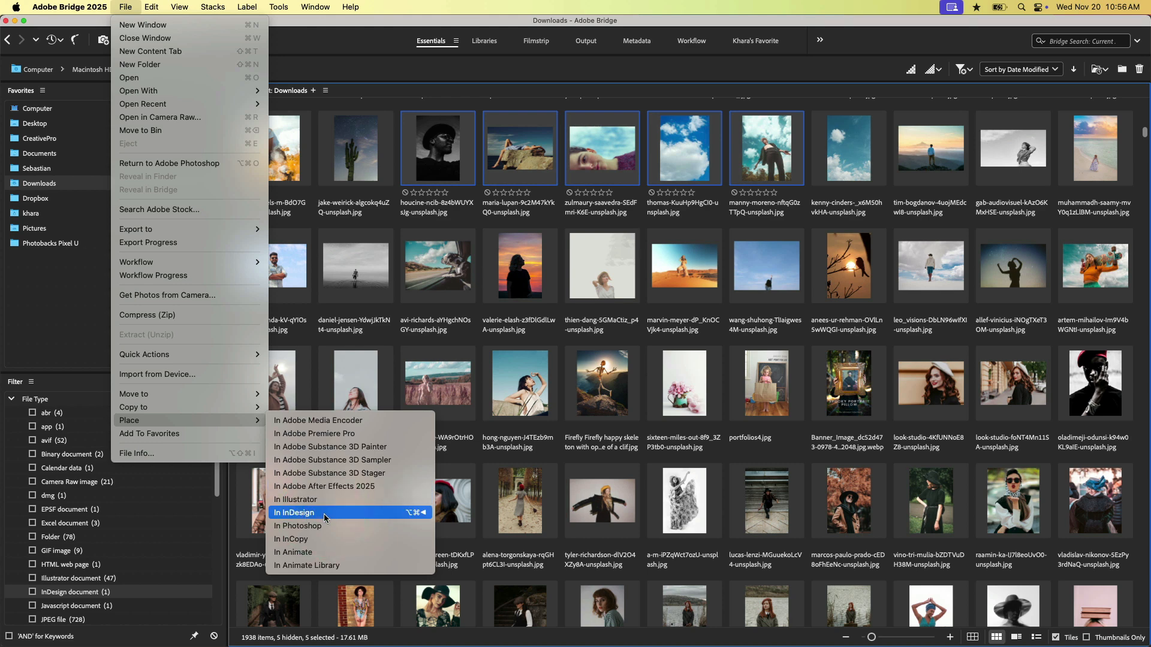
click(326, 518)
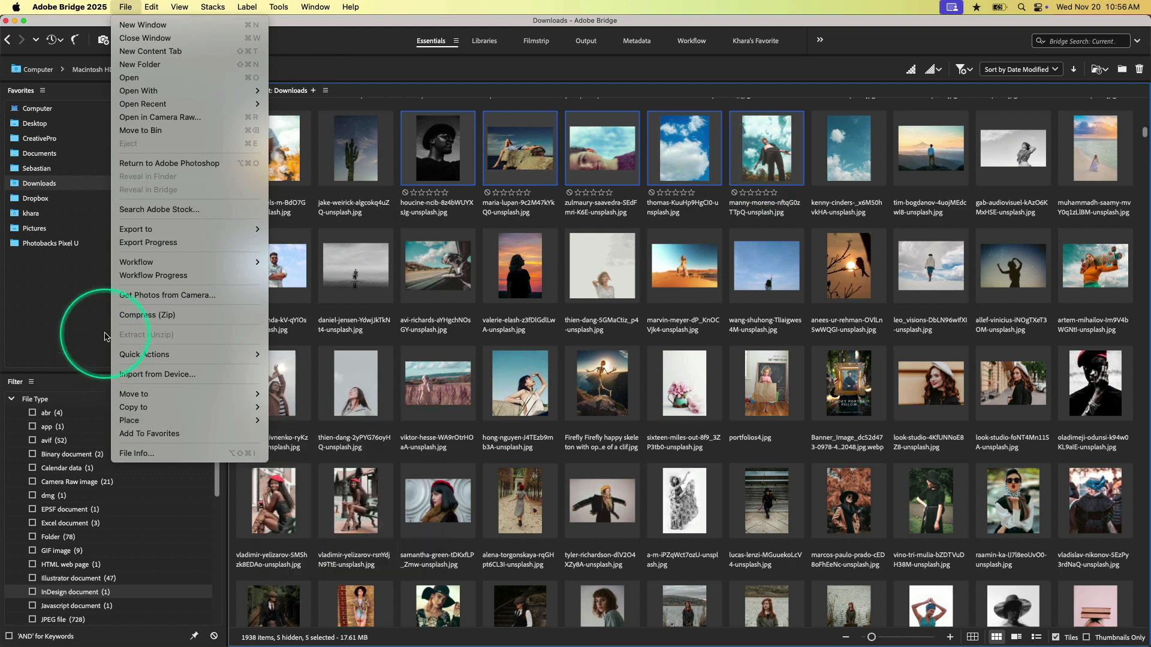
click(278, 7)
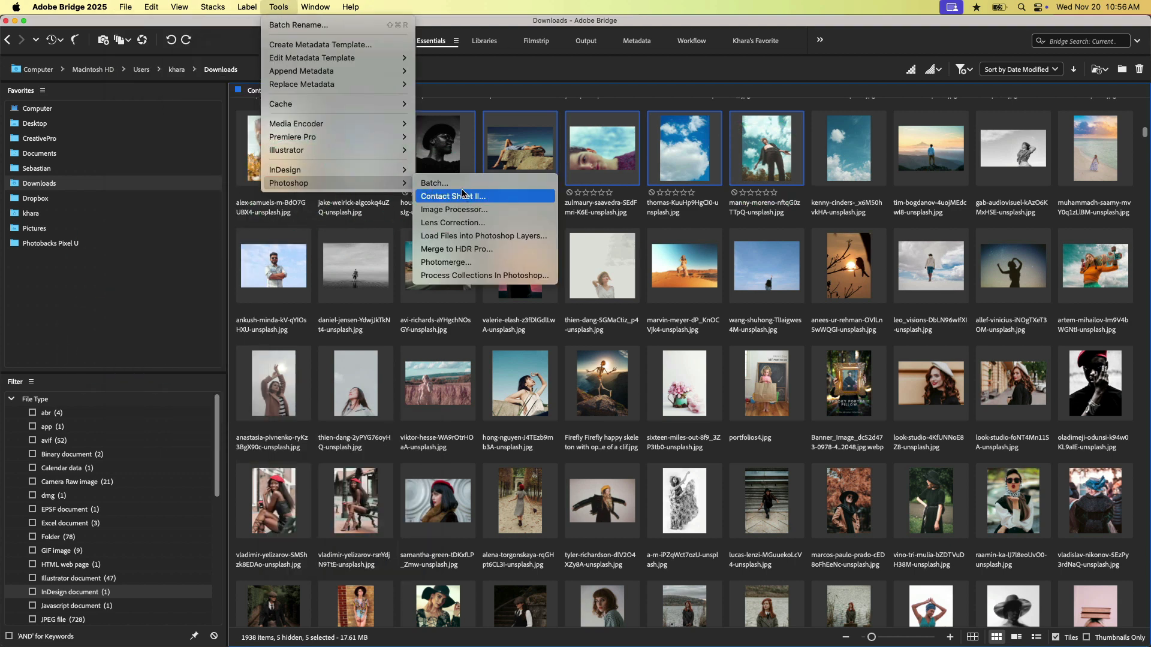
mouse_move(434, 182)
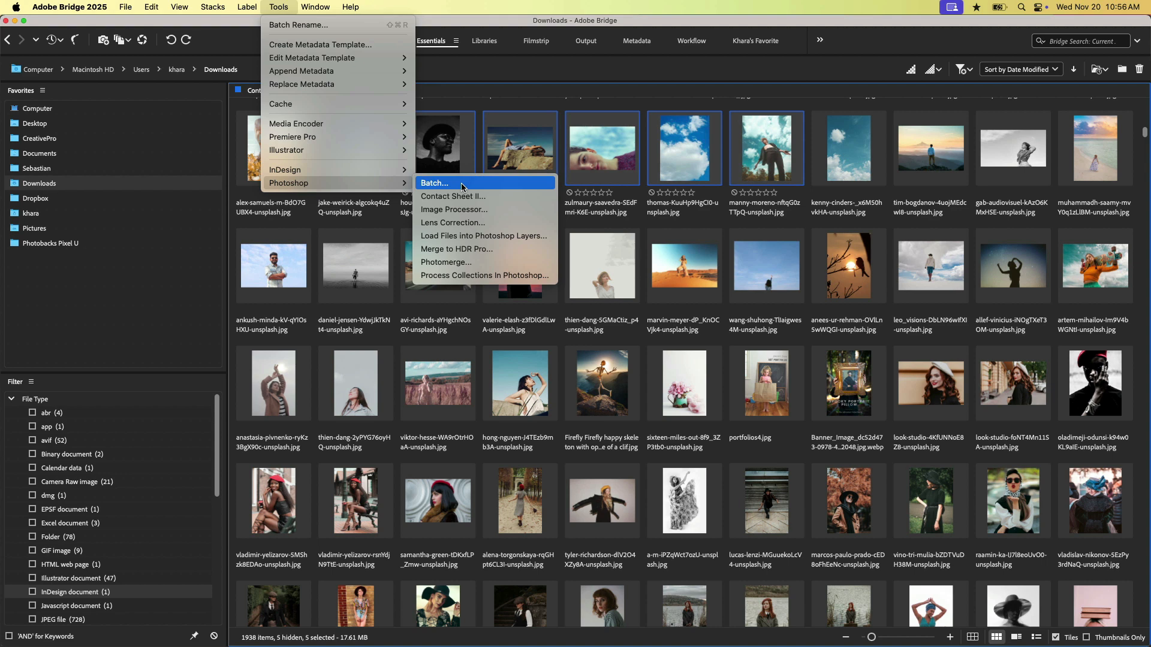
mouse_move(453, 195)
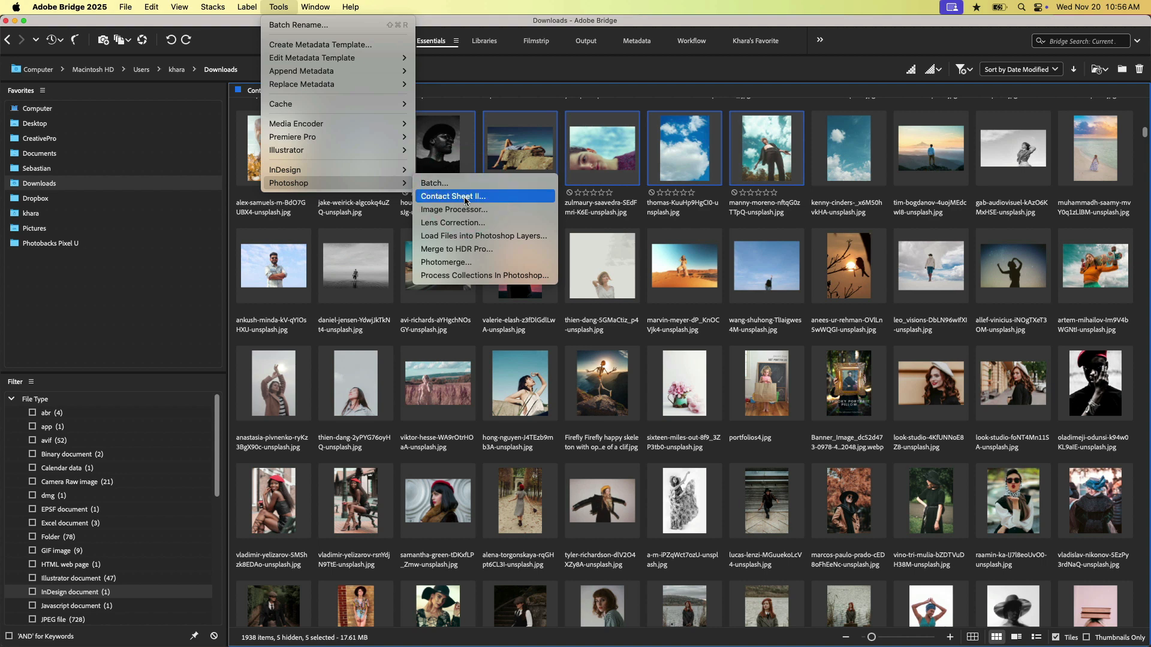
mouse_move(453, 209)
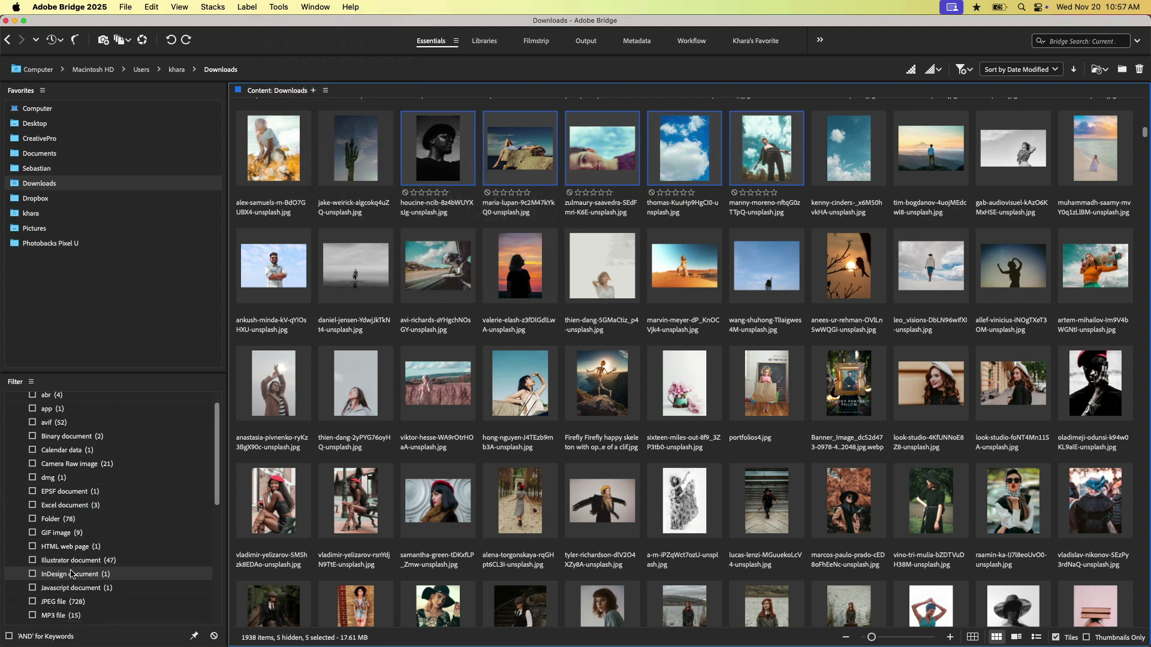
Filter Downloads to Photoshop documents only and select 24kgold.psd
scroll(down, 3)
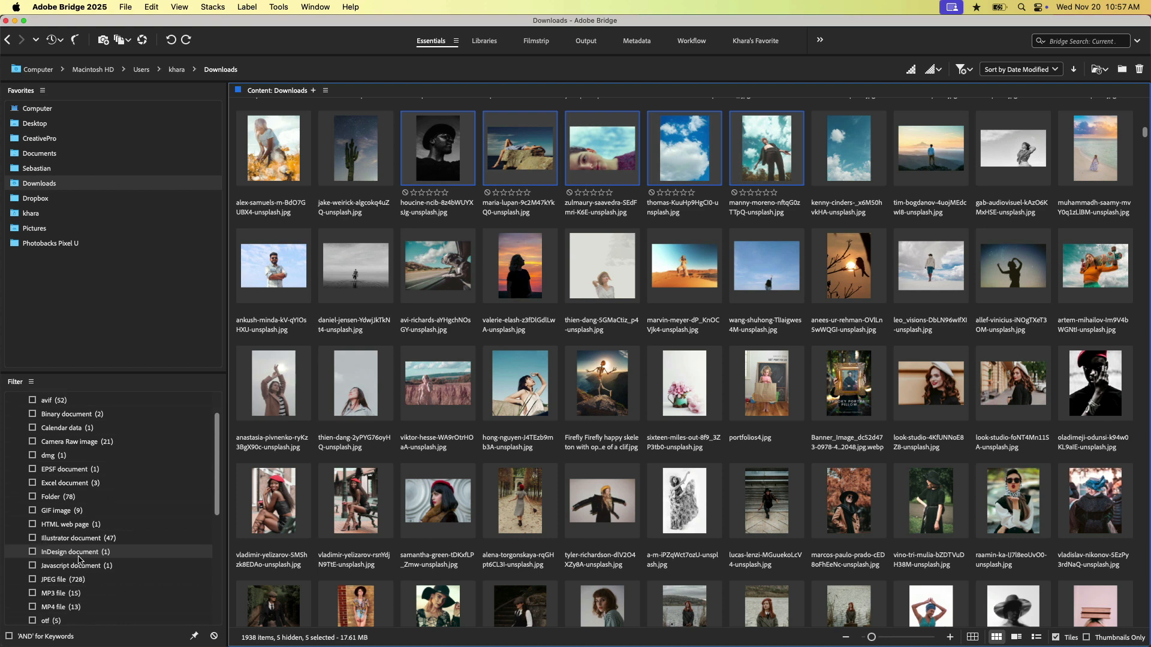
scroll(down, 3)
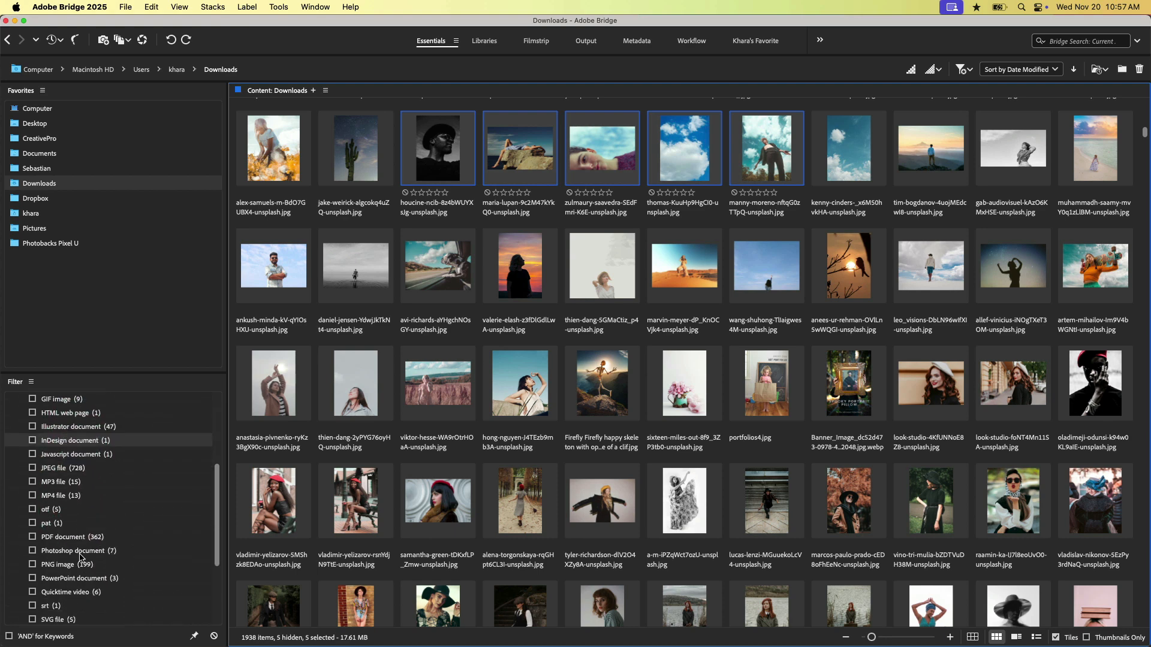
click(33, 550)
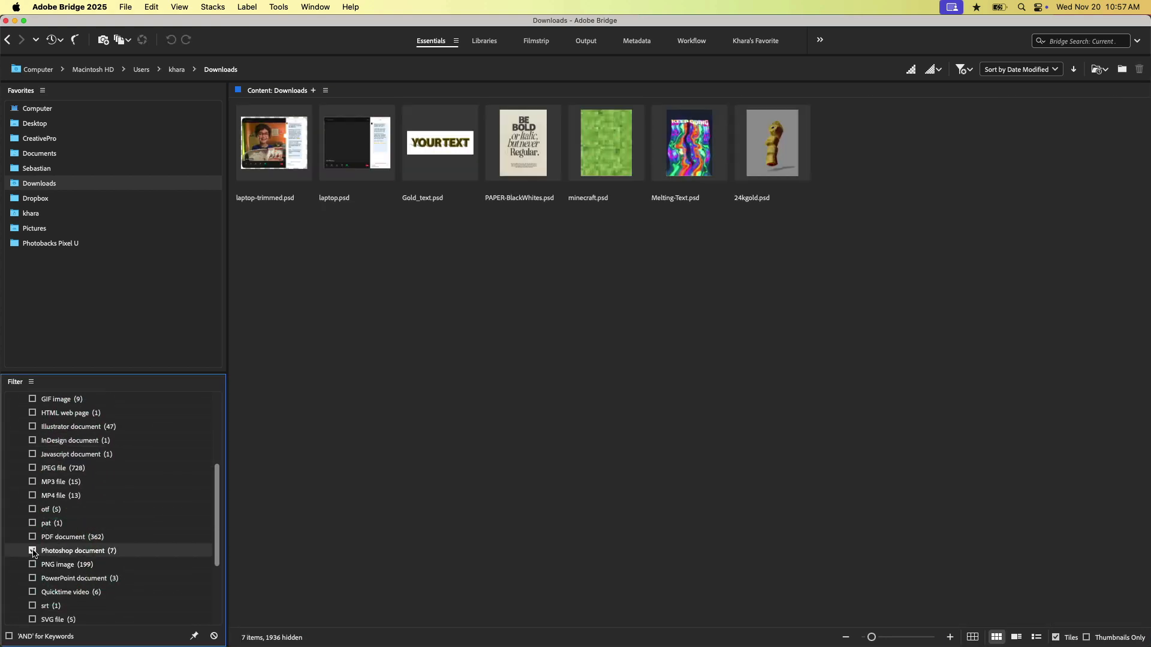
click(32, 550)
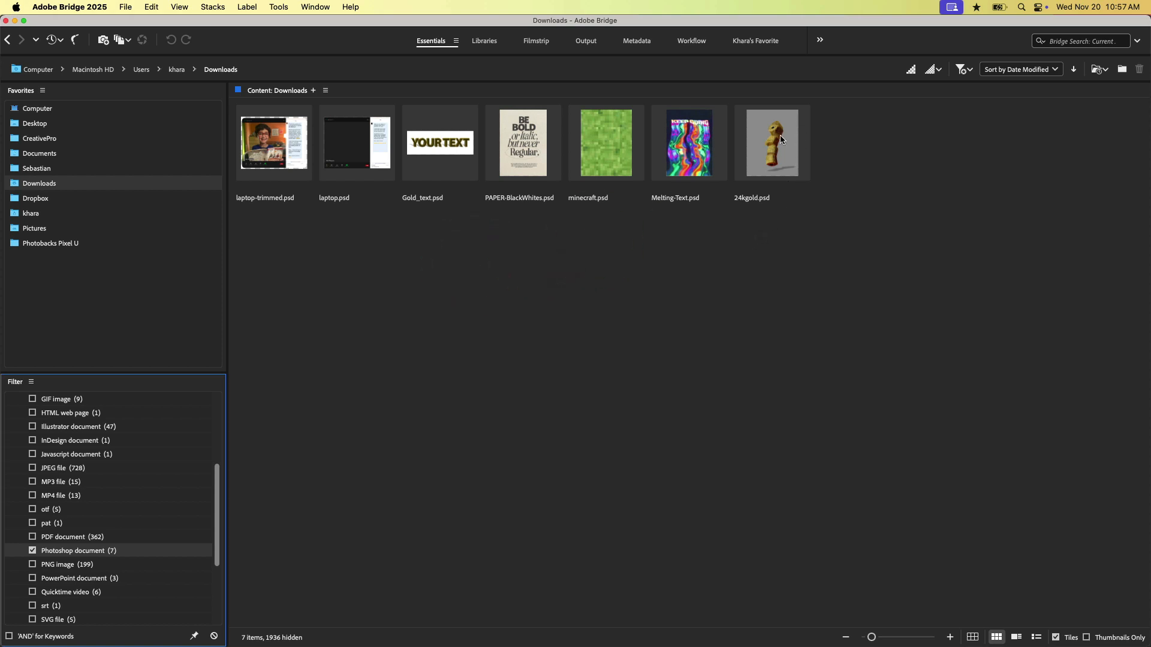
click(771, 143)
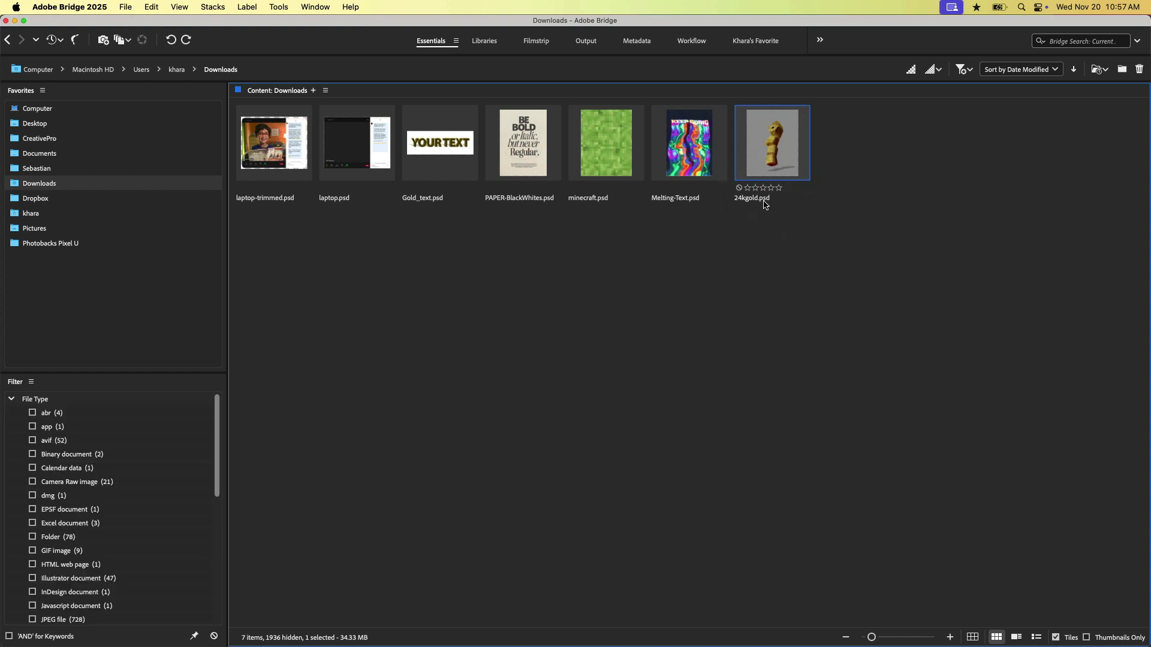
mouse_move(766, 159)
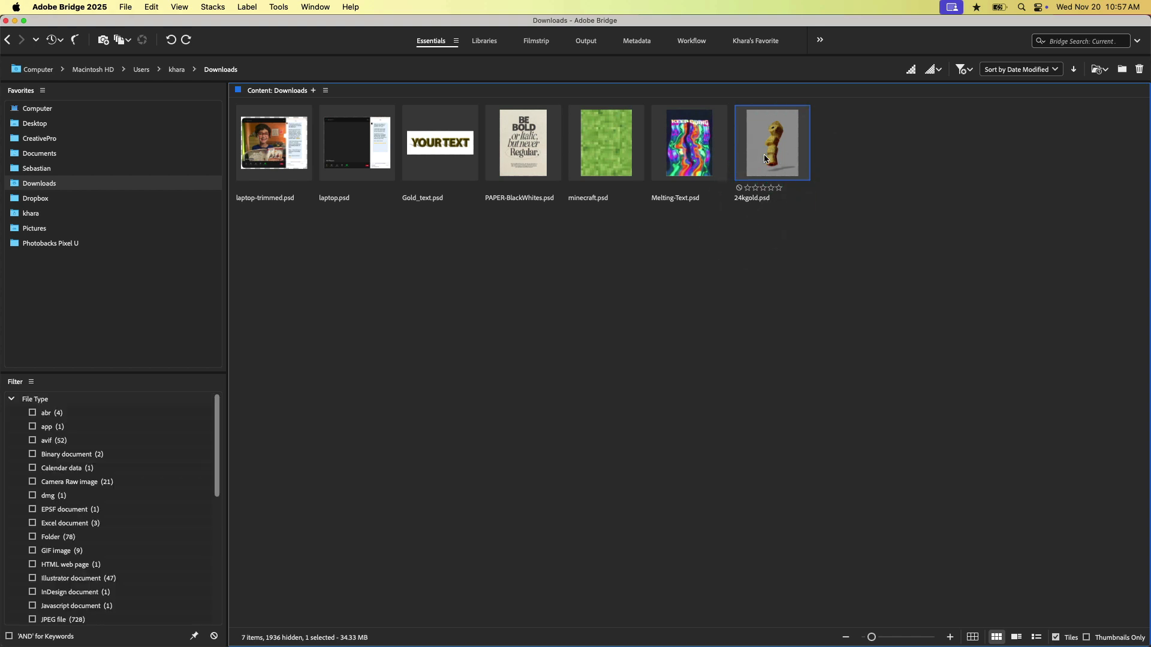
mouse_move(773, 160)
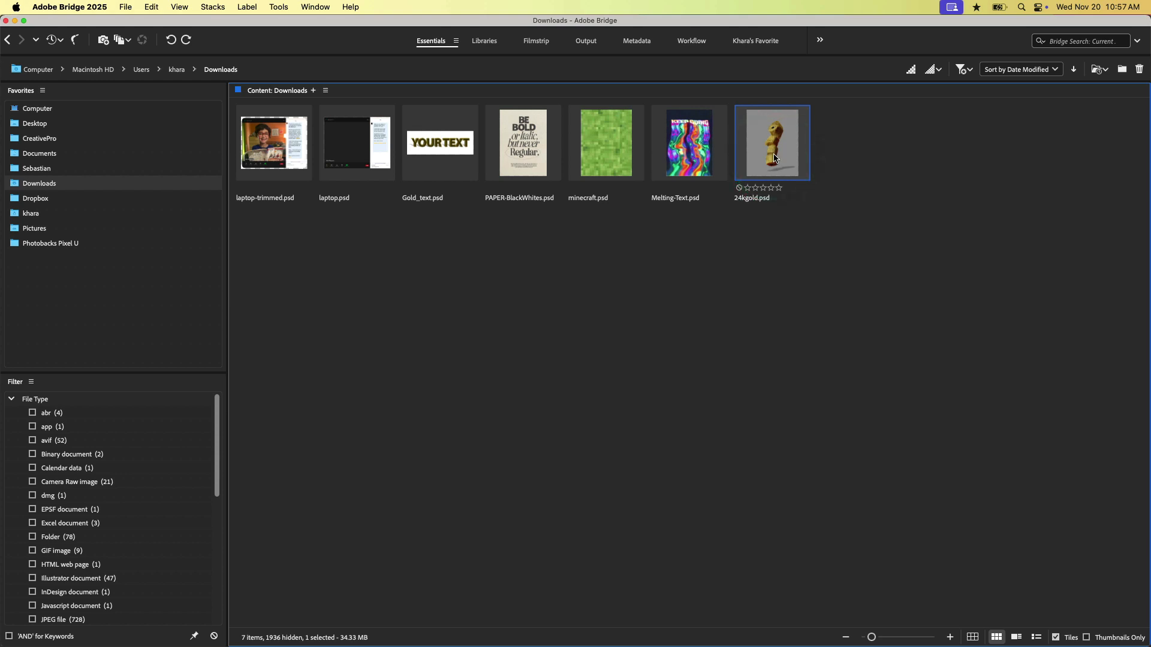
Custom-export 24kgold.psd as a quality-12 JPEG to its original Downloads location
right_click(771, 143)
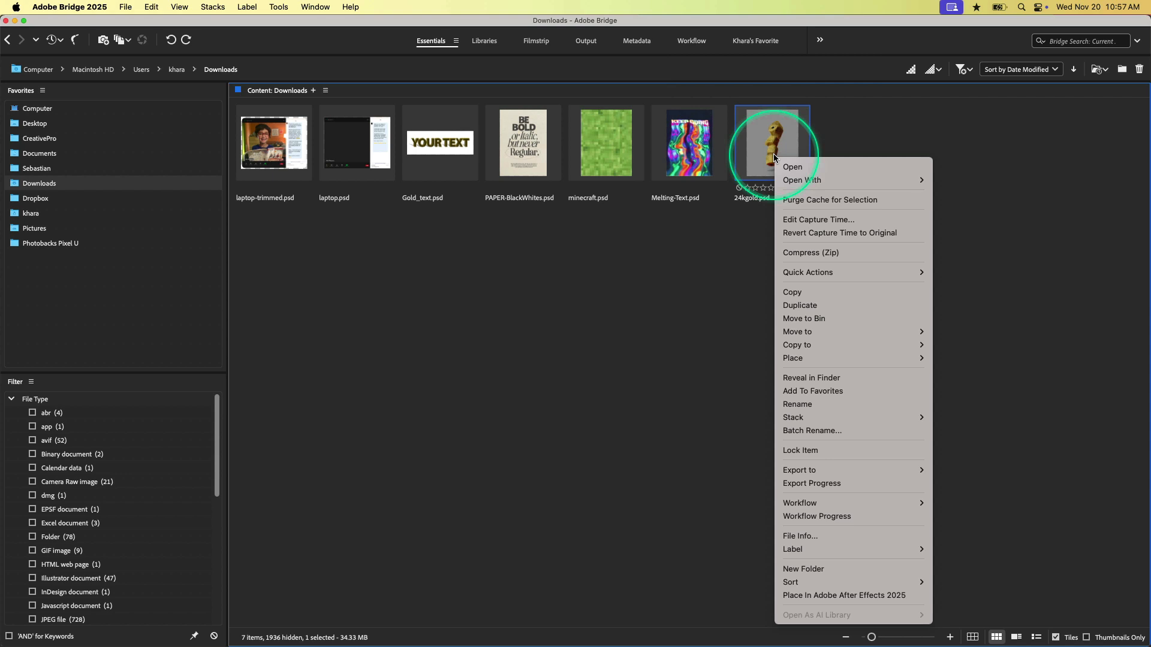
mouse_move(814, 470)
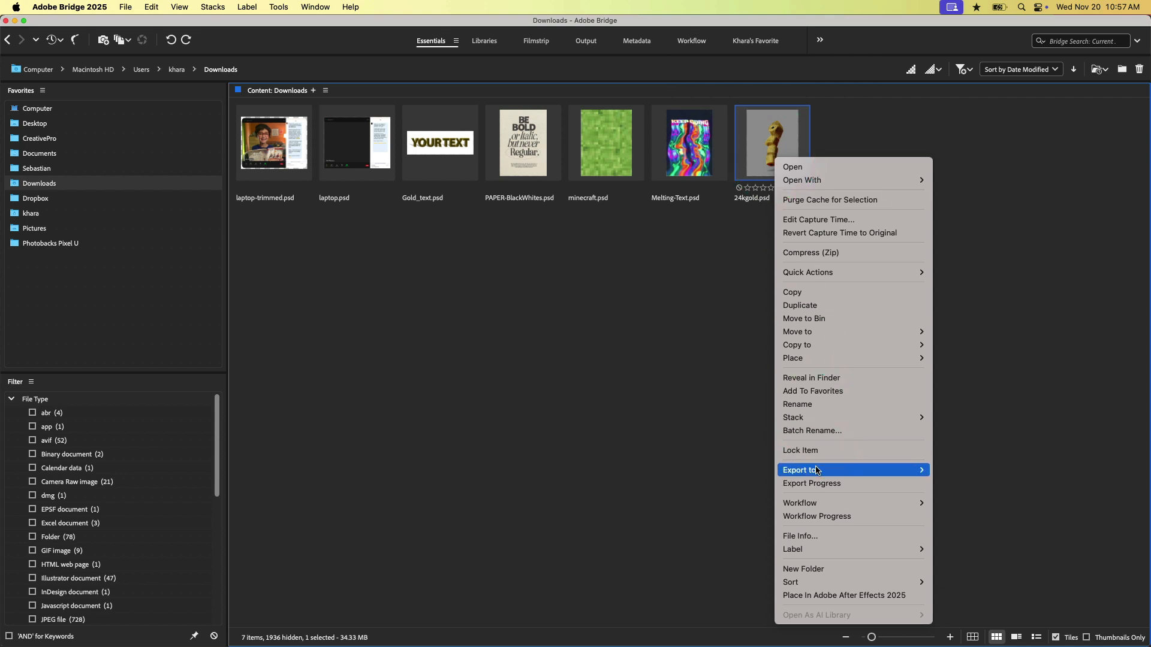
click(800, 470)
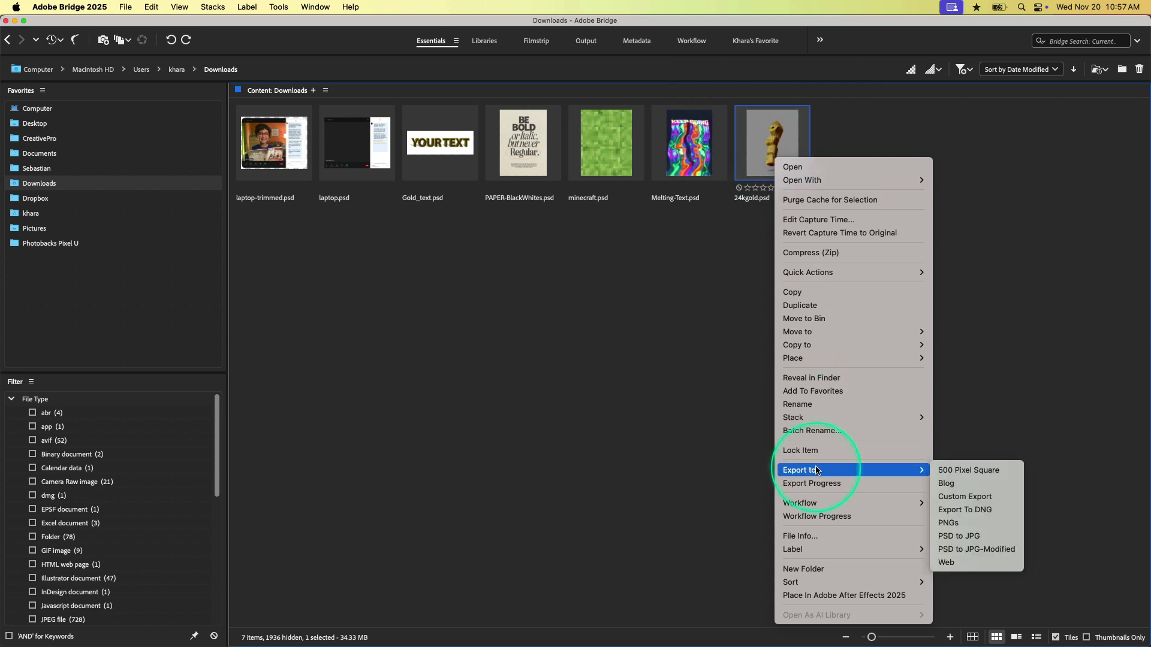
mouse_move(964, 497)
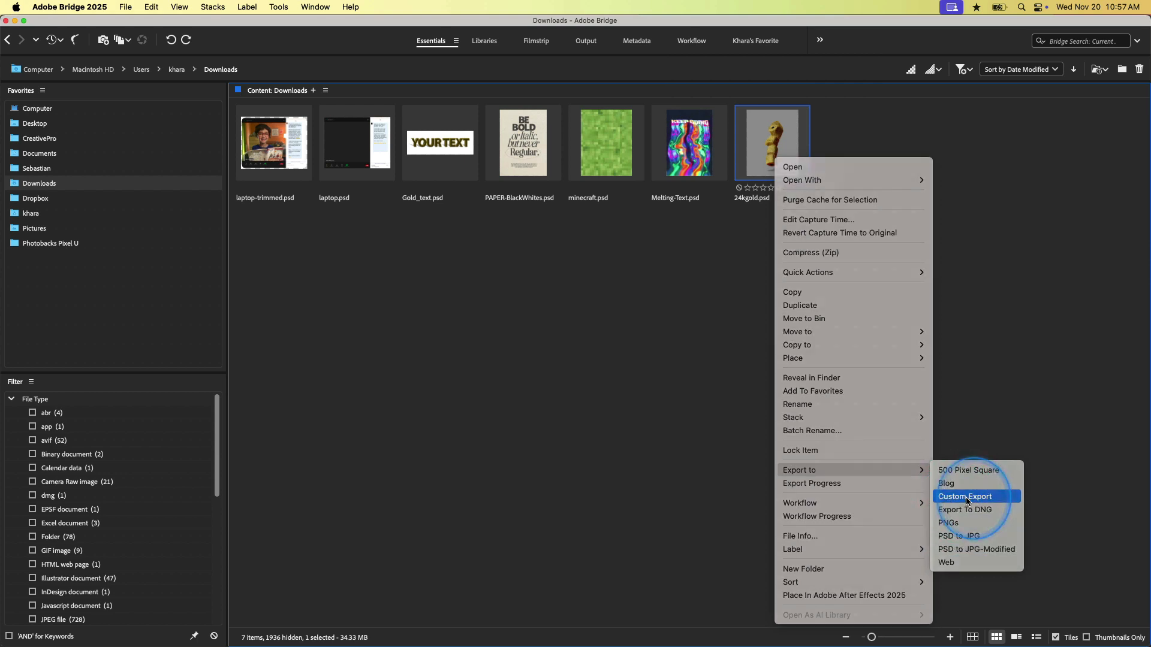
click(964, 496)
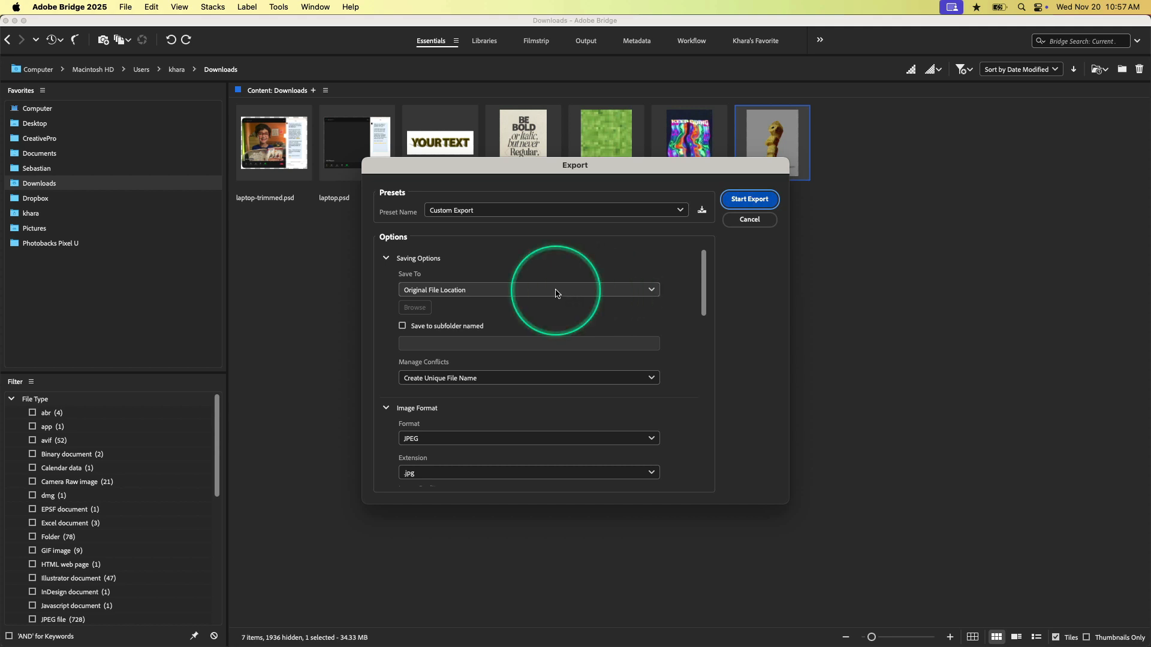
scroll(down, 3)
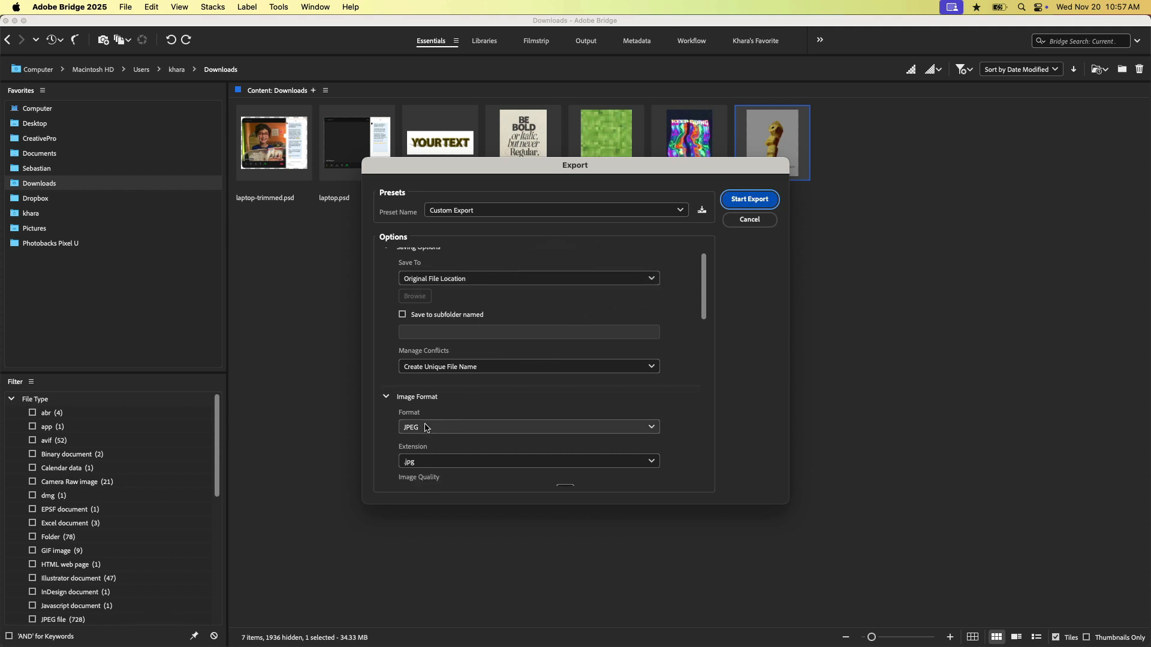
scroll(down, 3)
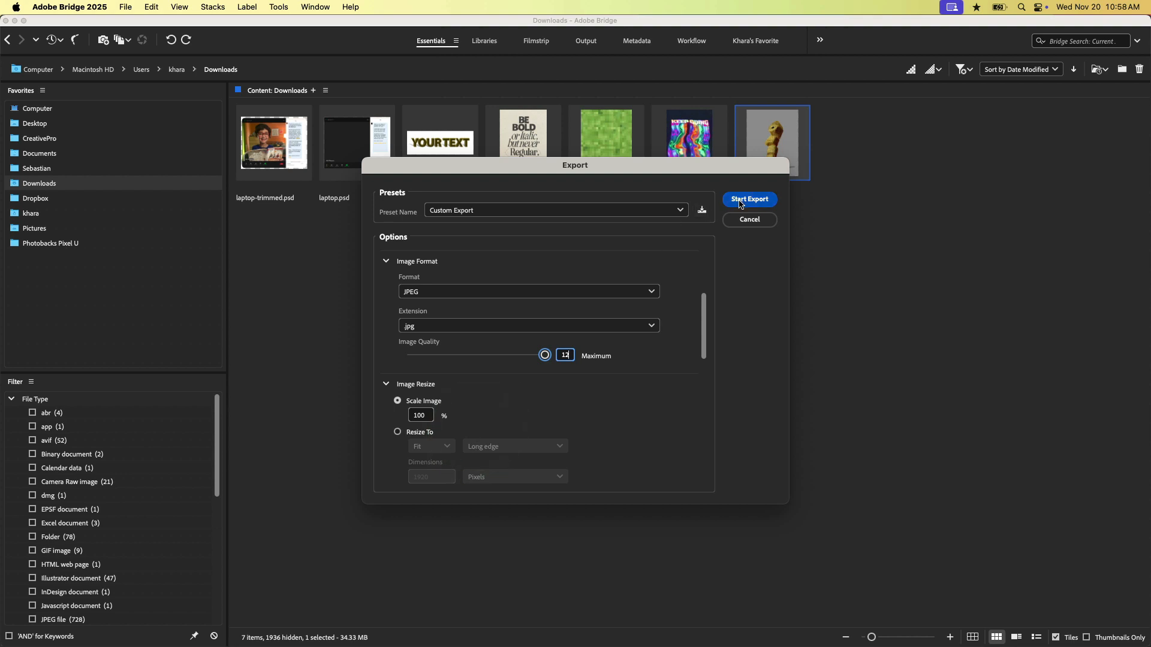
click(748, 199)
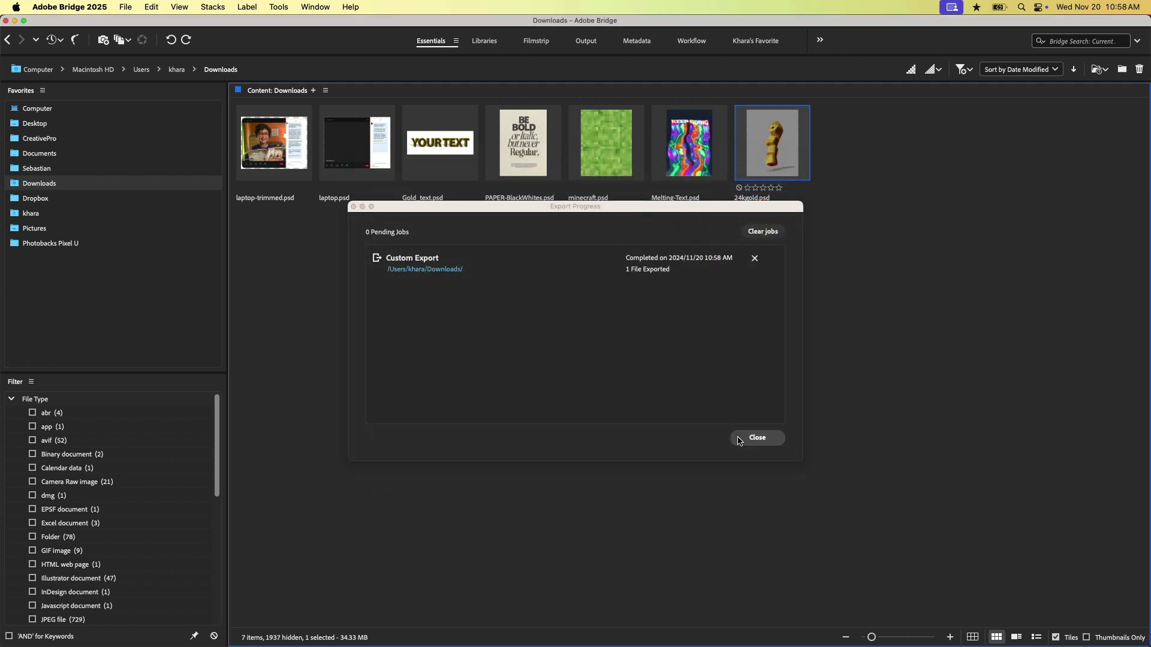
mouse_move(840, 417)
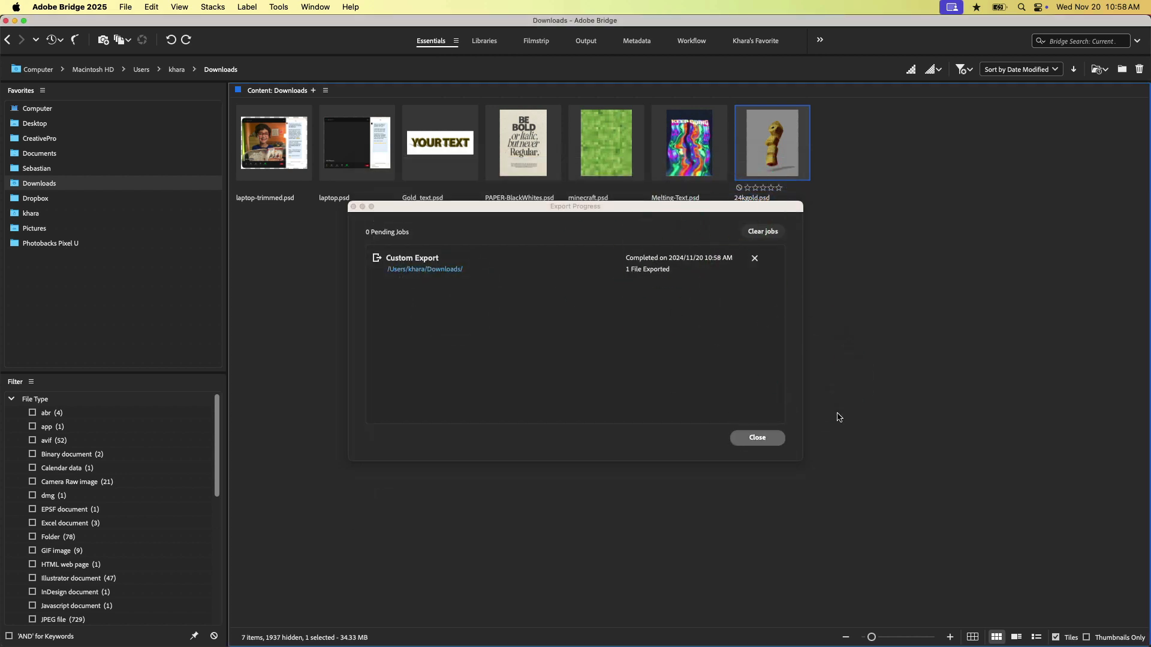
mouse_move(436, 290)
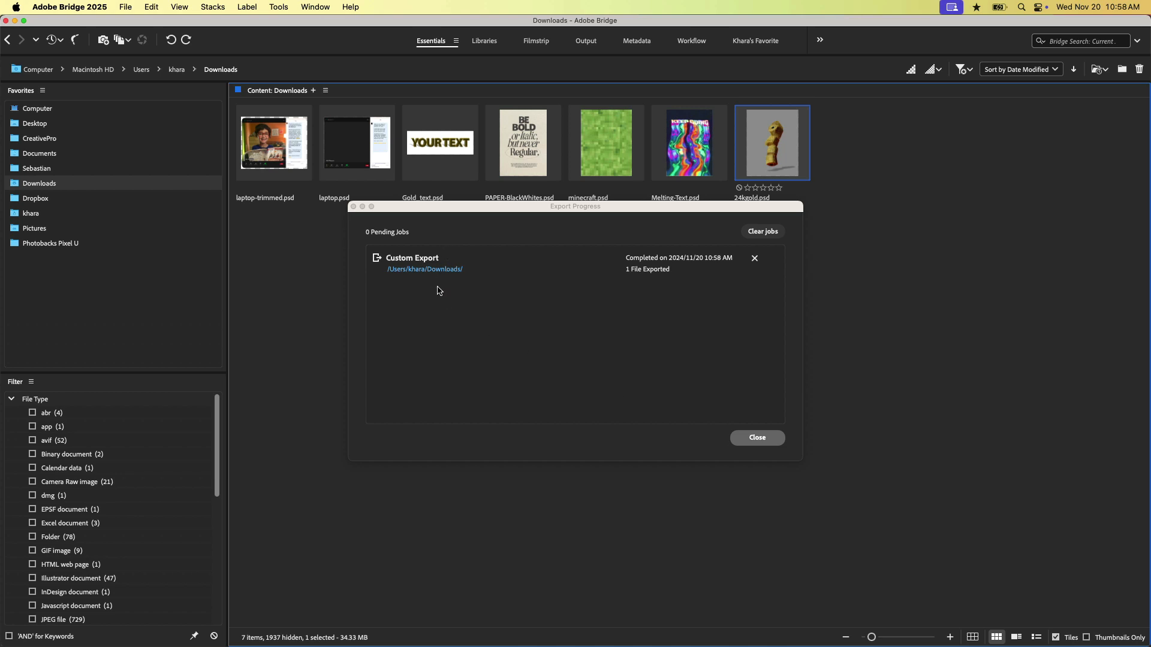
Dismiss the finished Export Progress report
click(757, 437)
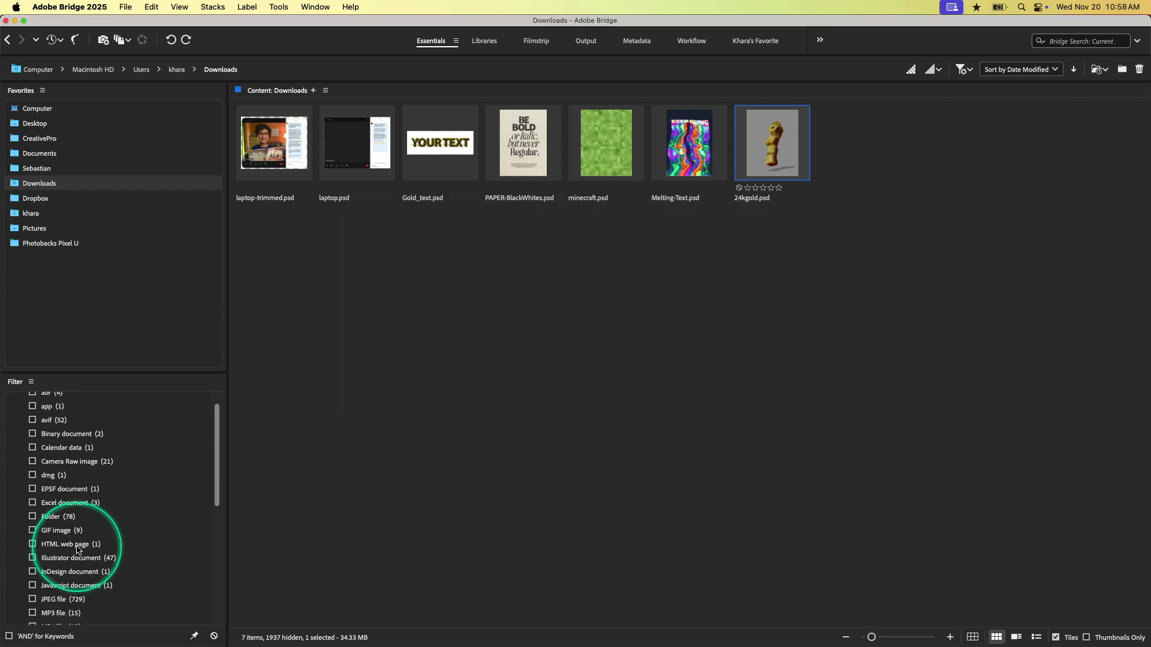
Add JPEG files to the File Type filter and select the new 24kgold.jpg
click(33, 549)
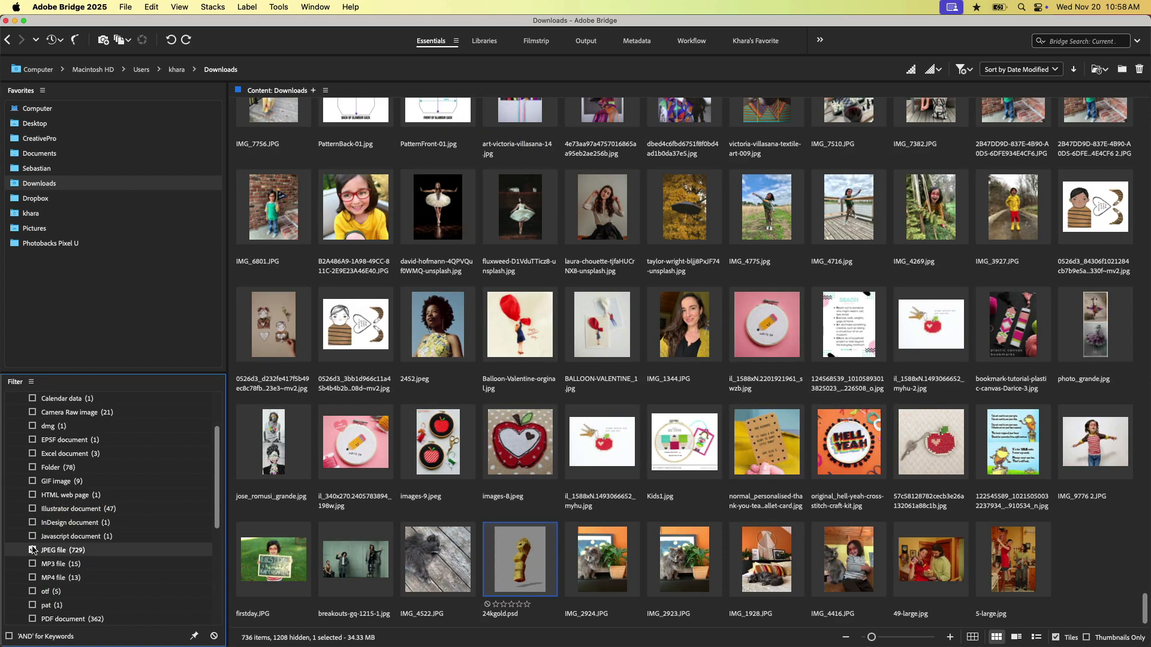
click(33, 551)
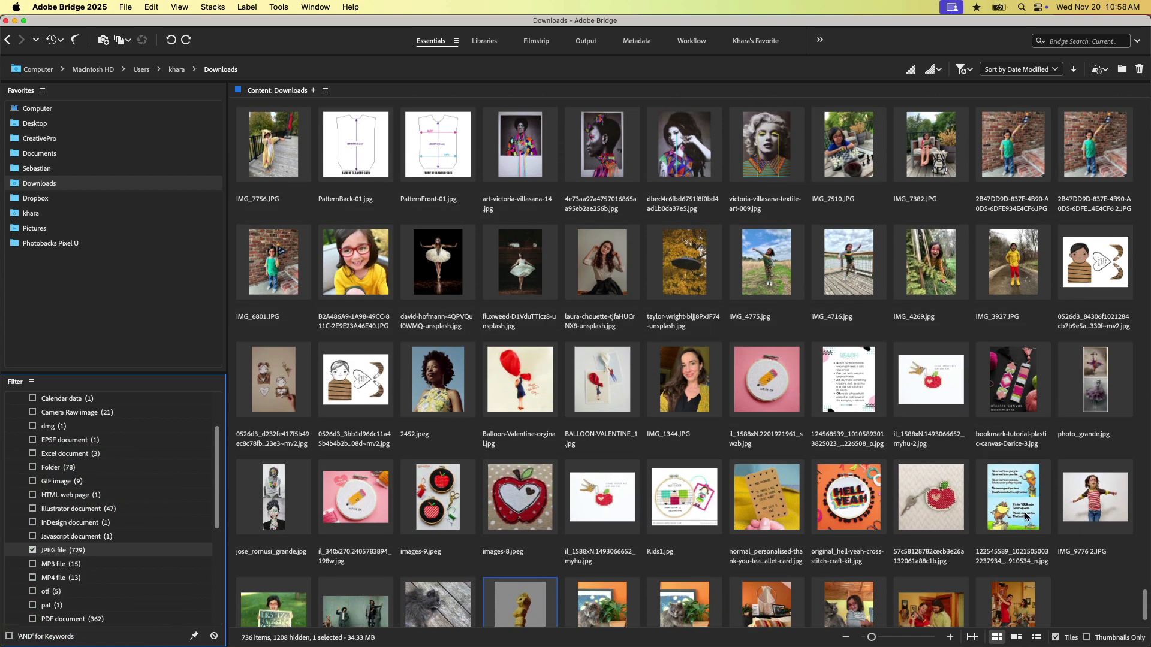
scroll(down, 3)
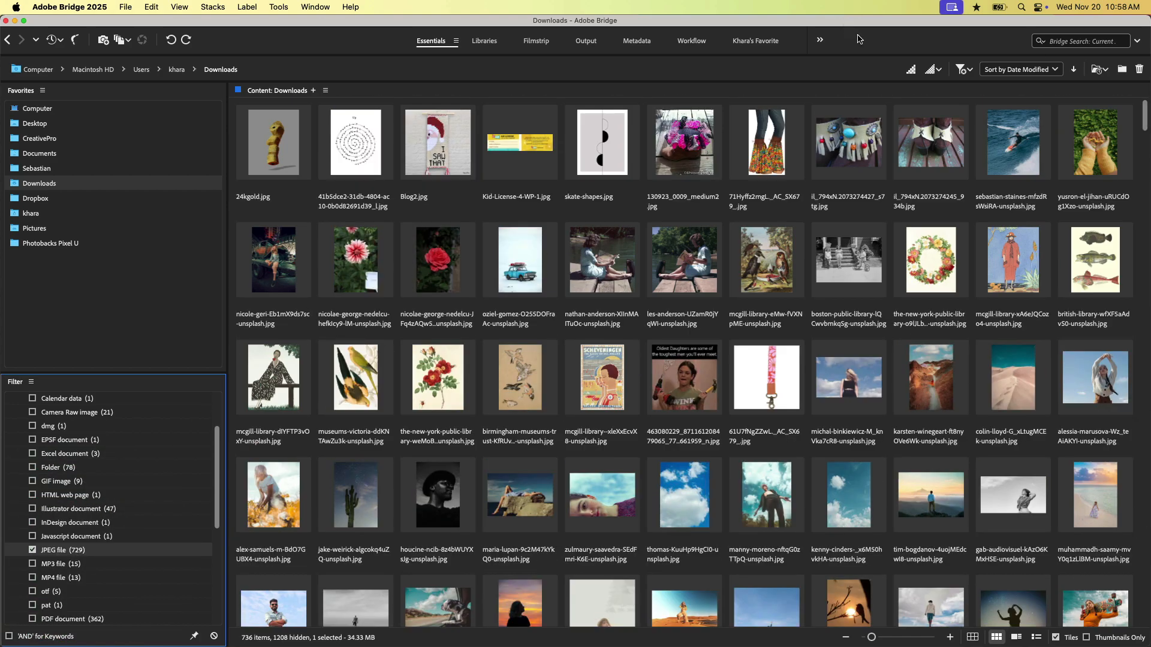
mouse_move(423, 101)
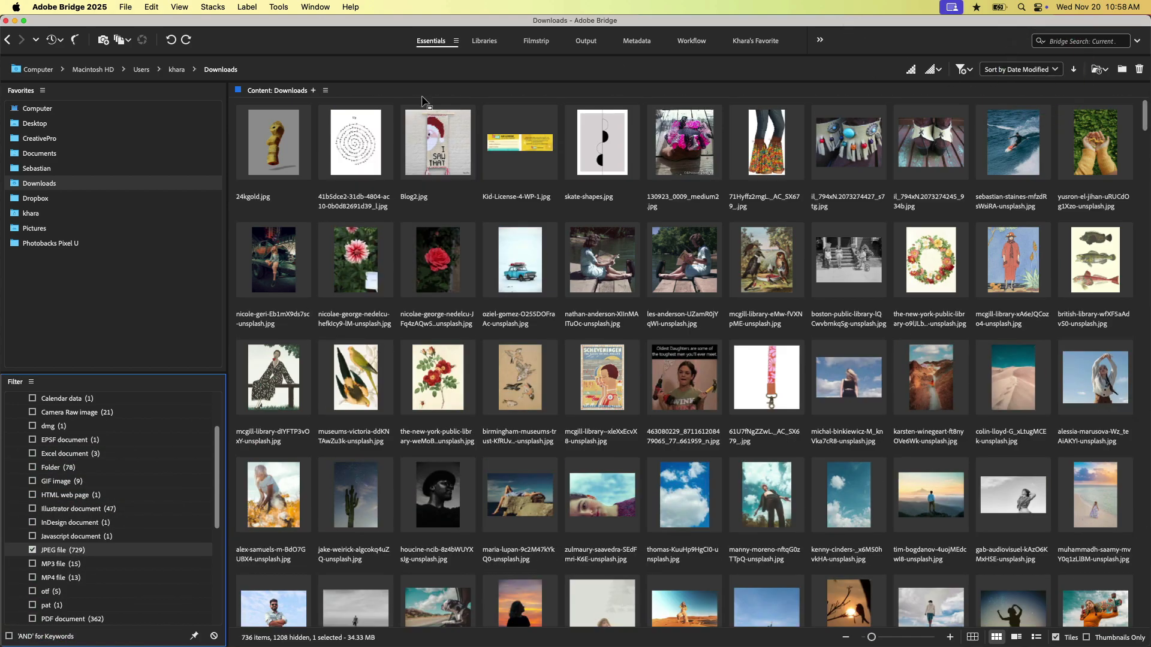
double_click(274, 142)
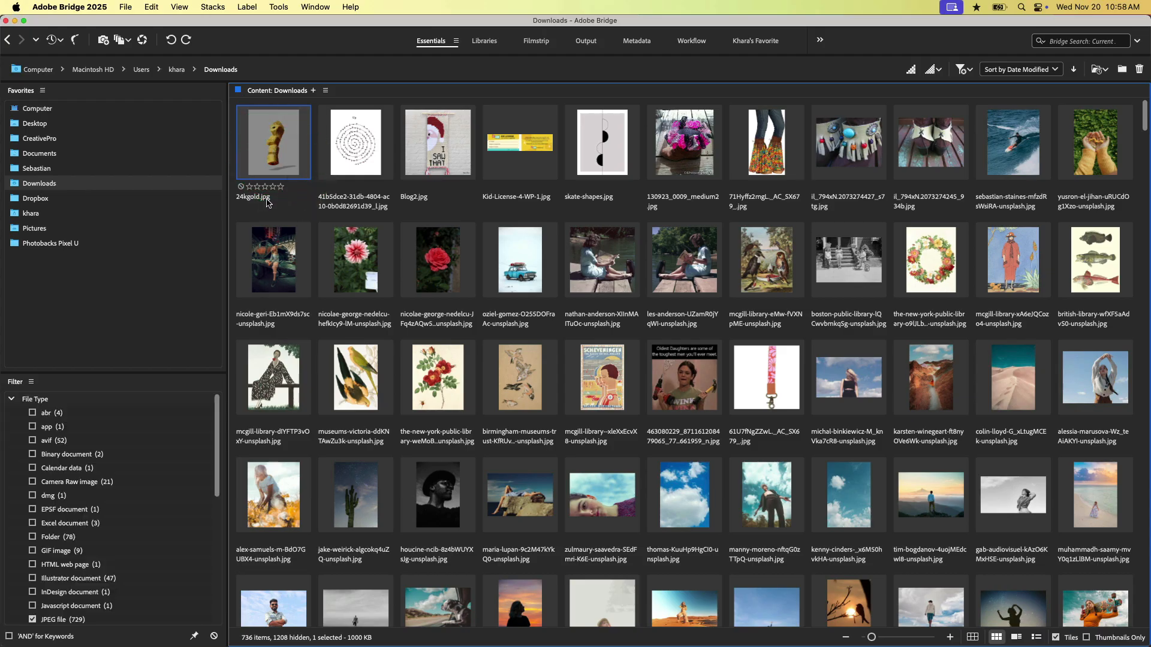
mouse_move(415, 355)
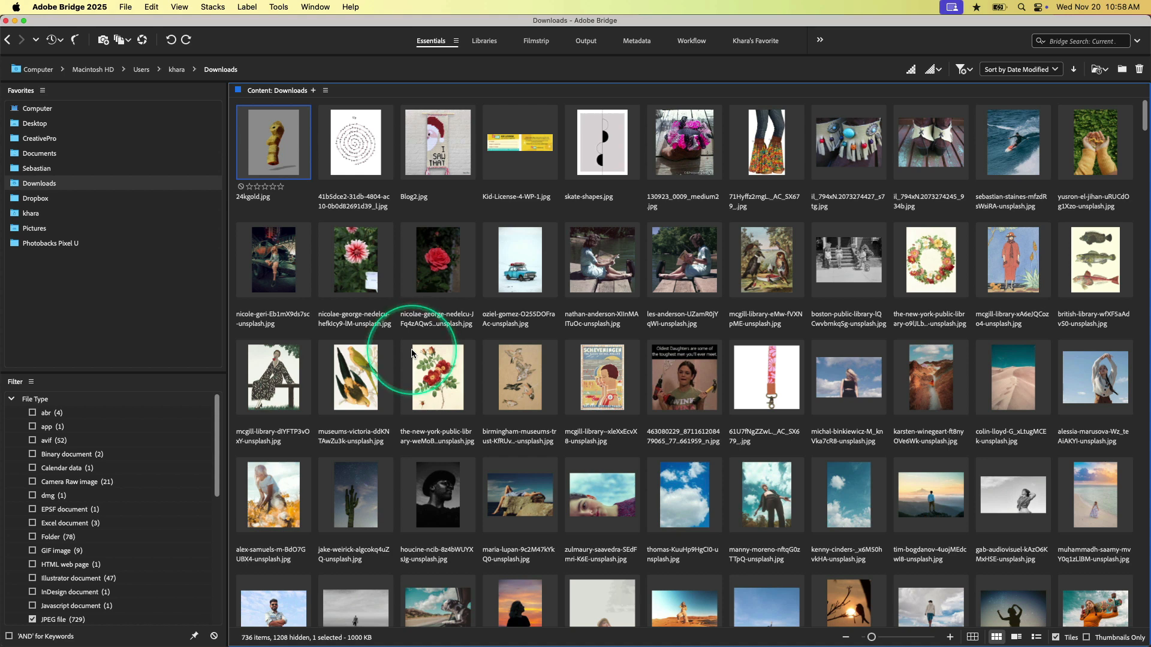
mouse_move(344, 295)
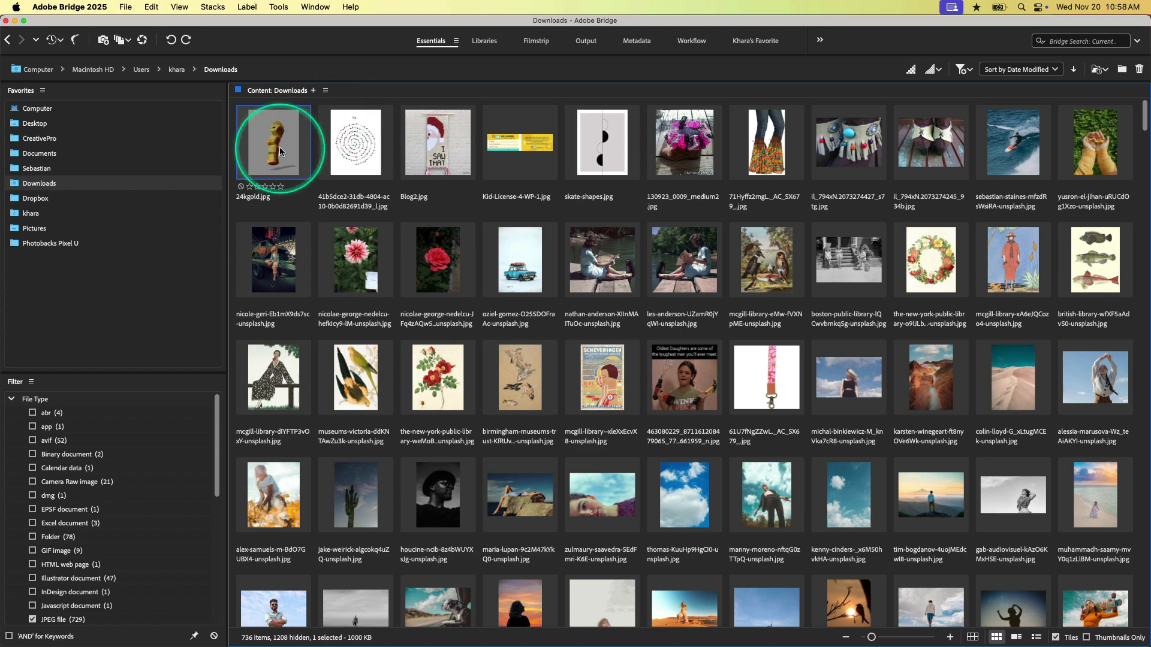
scroll(down, 3)
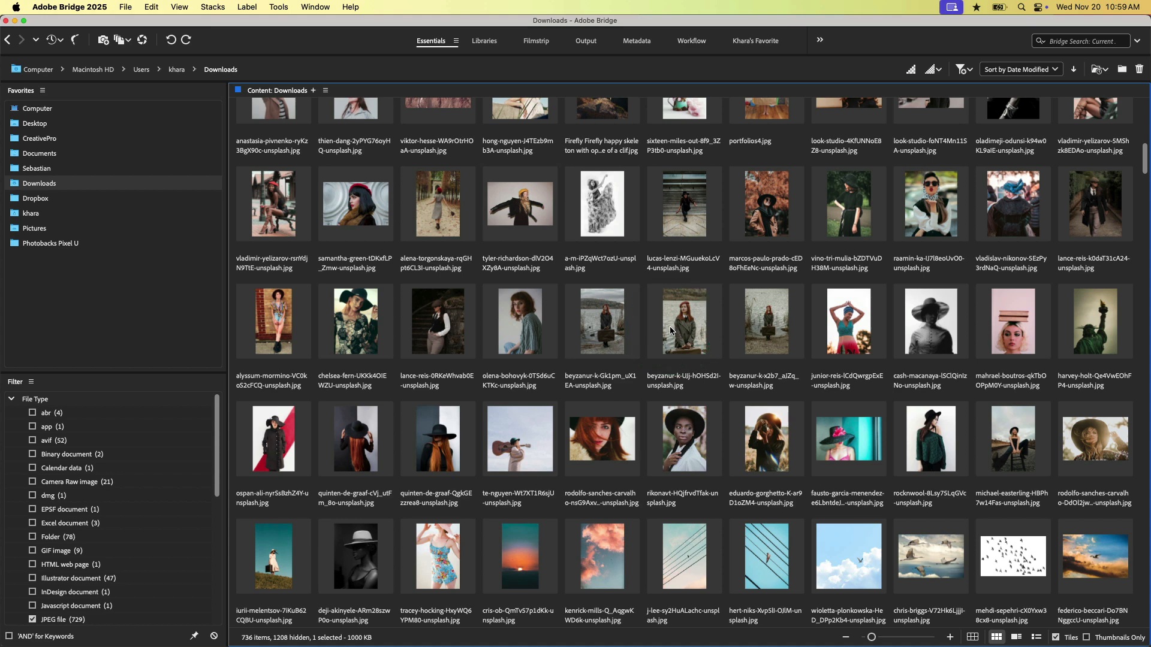
mouse_move(424, 632)
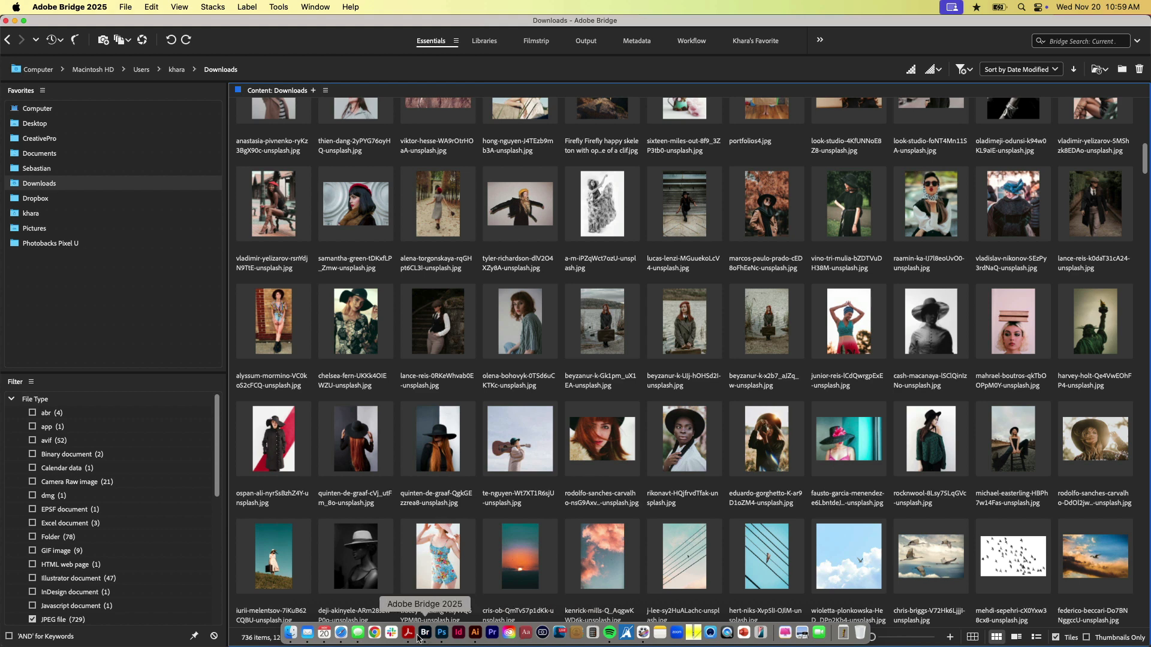
right_click(425, 632)
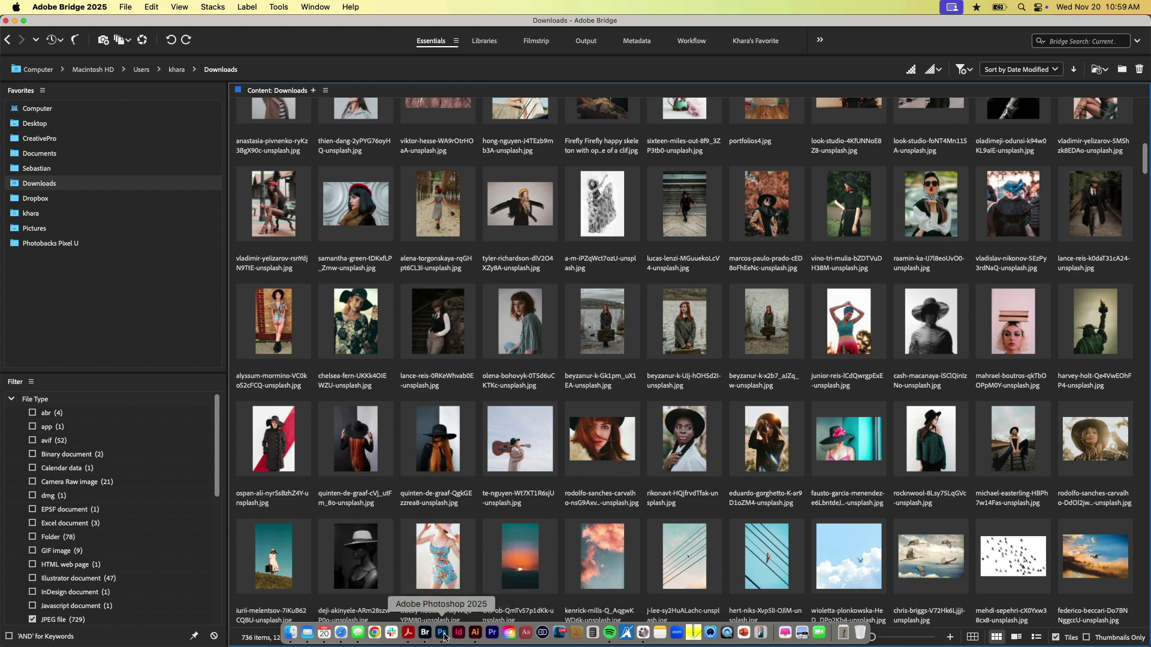
mouse_move(475, 632)
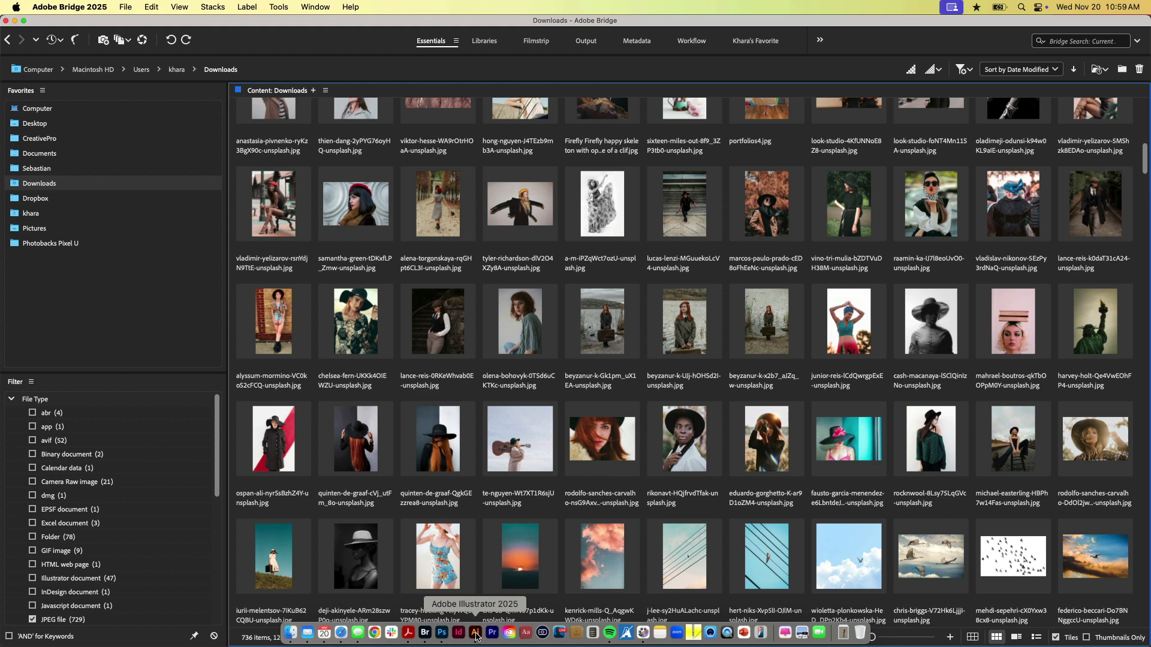
mouse_move(424, 632)
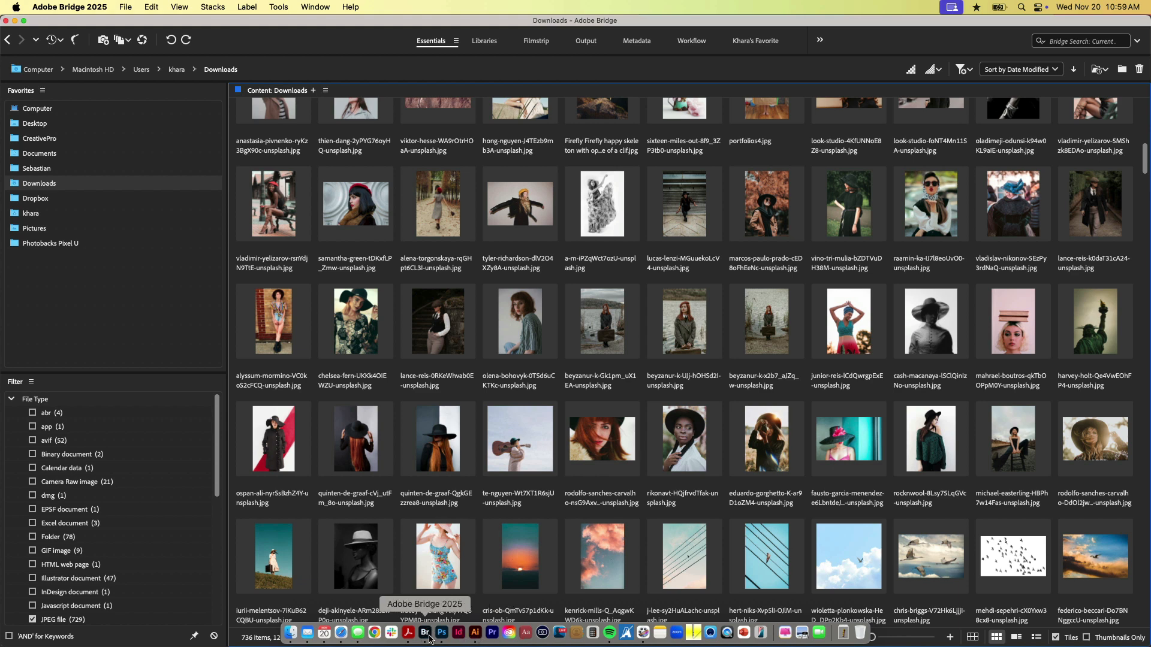
mouse_move(427, 632)
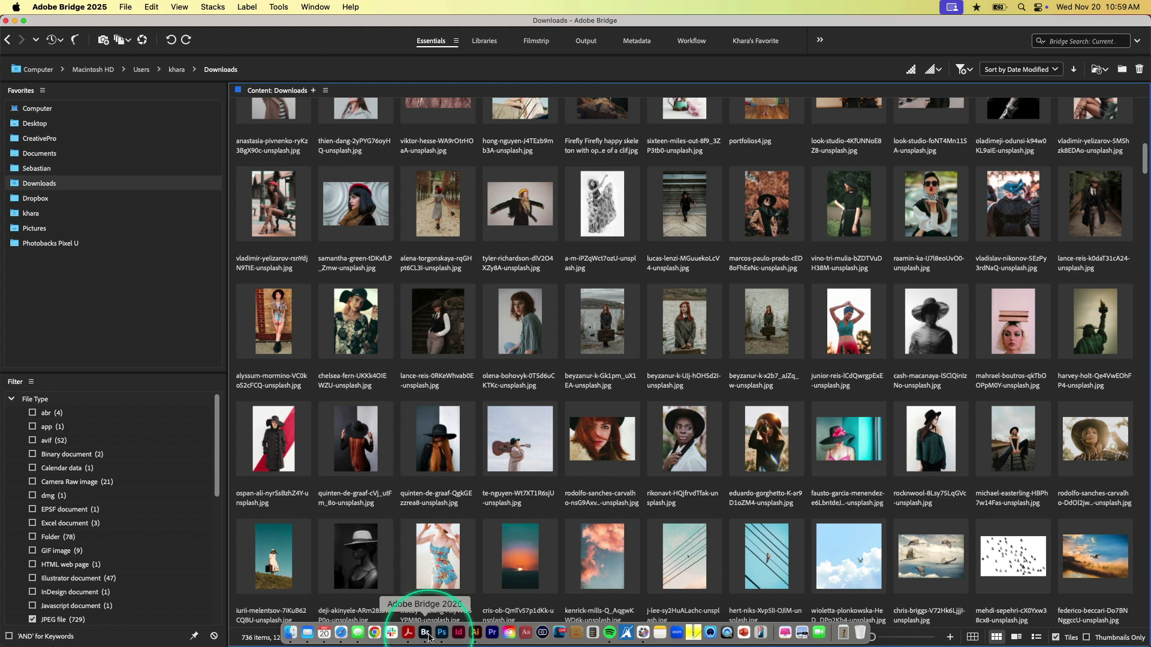